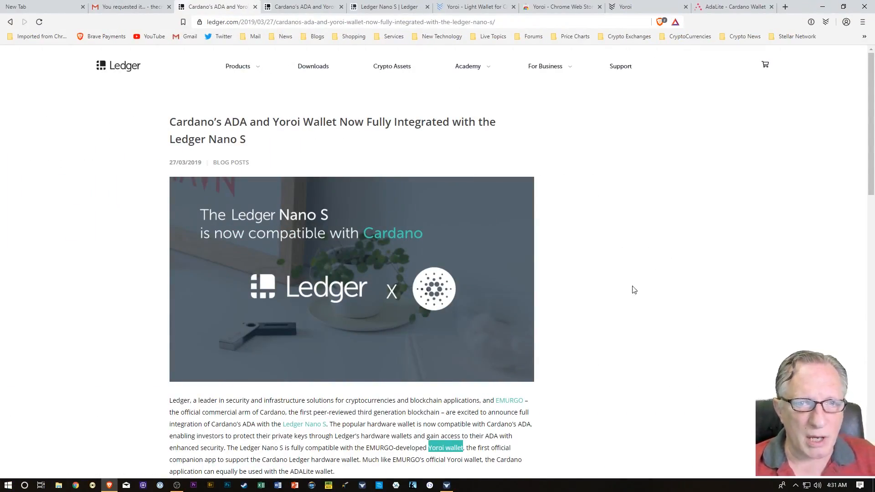
mouse_move(379, 128)
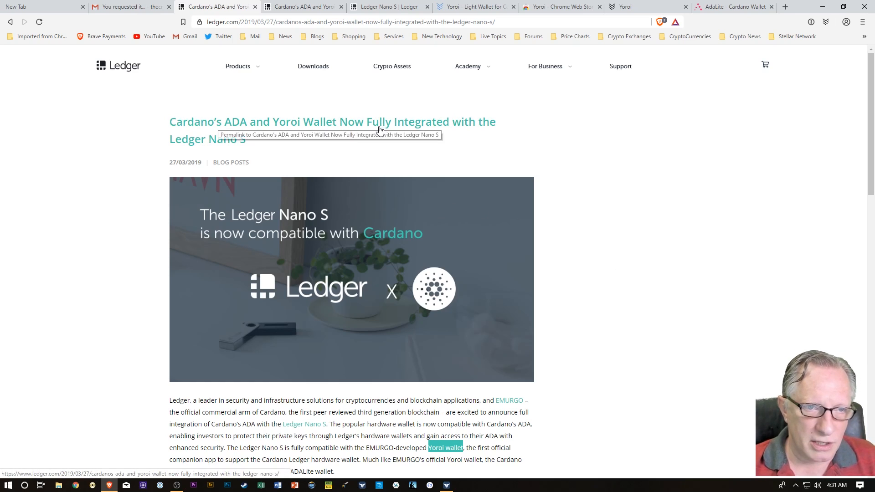
Search the Manager app catalog for 'ada' after first trying 'car'.
scroll("down", 3)
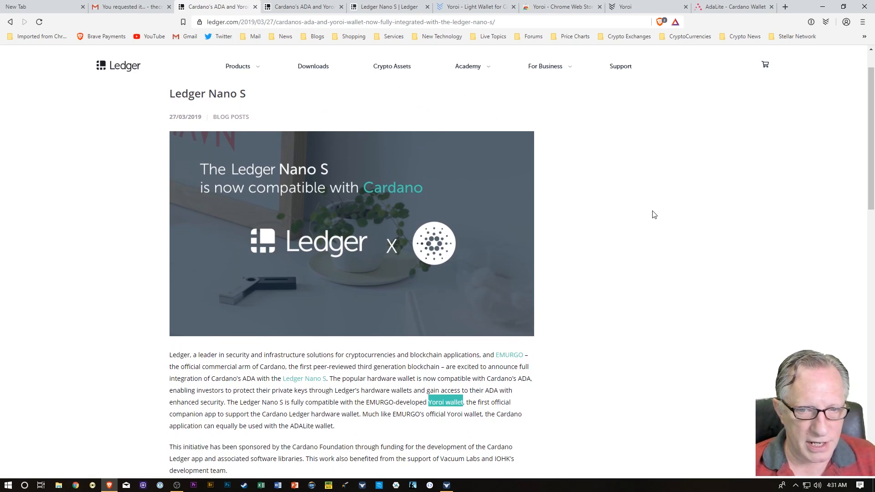
scroll("down", 3)
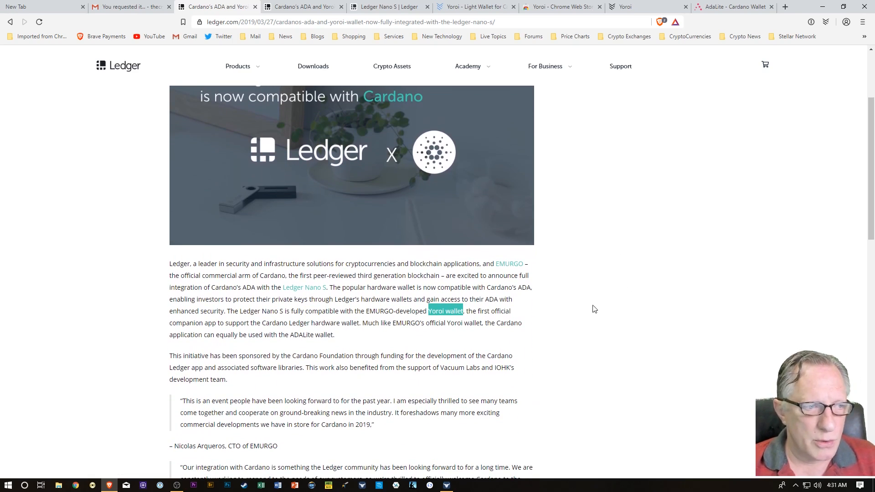
scroll("up", 3)
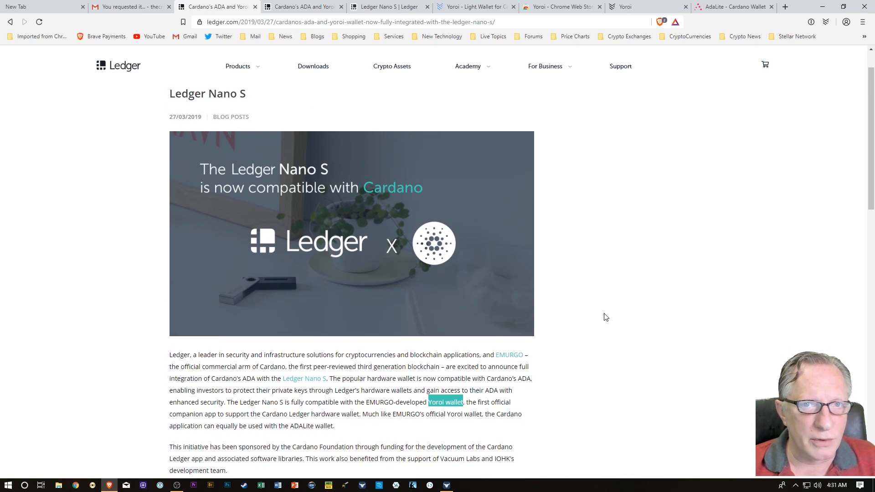
mouse_move(610, 343)
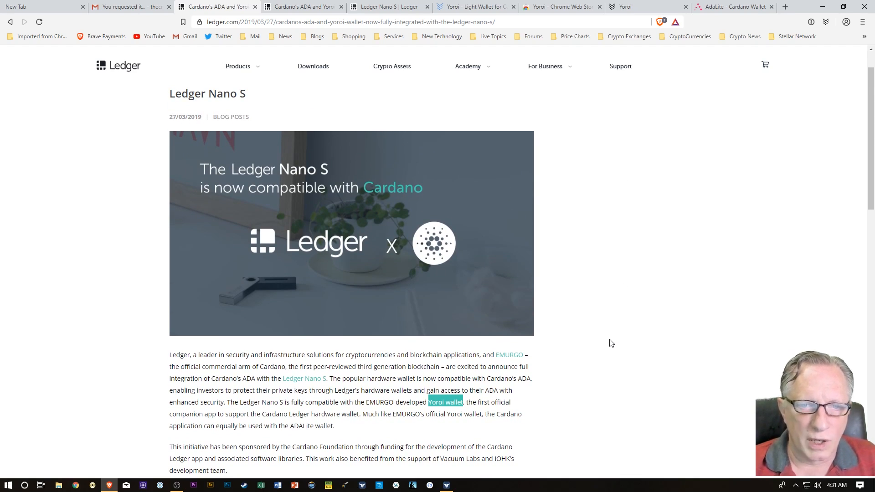
mouse_move(652, 317)
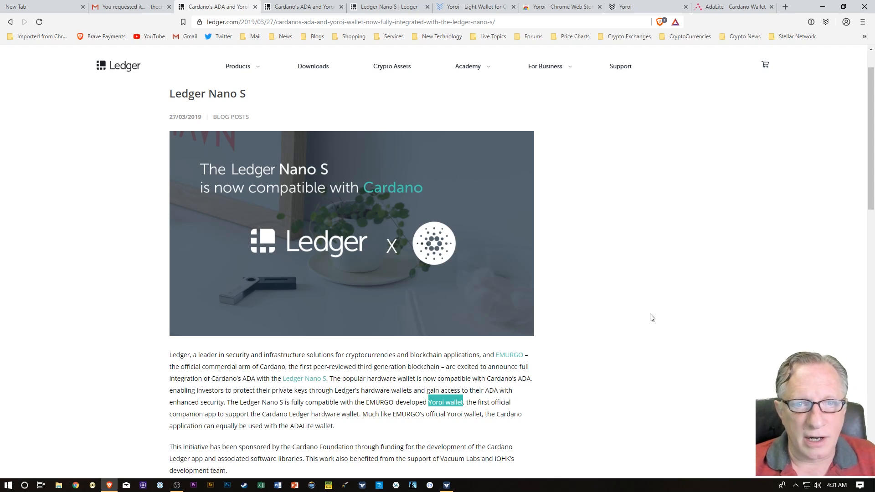
mouse_move(659, 309)
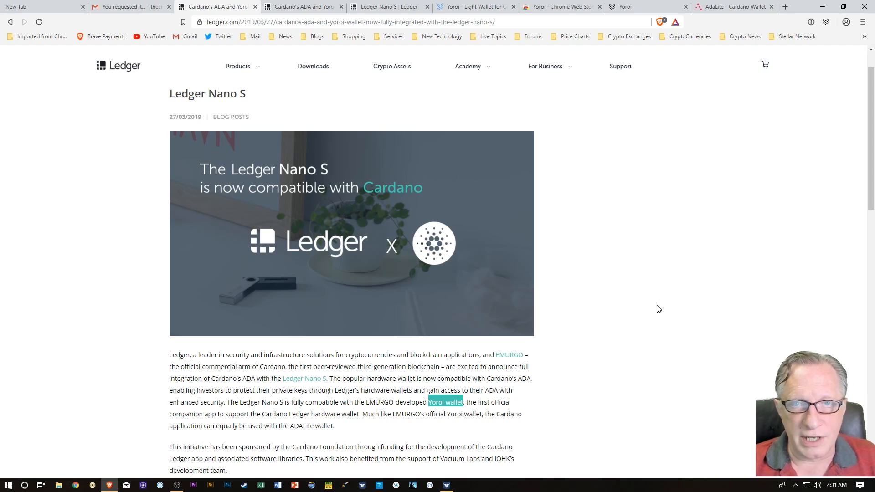
mouse_move(708, 313)
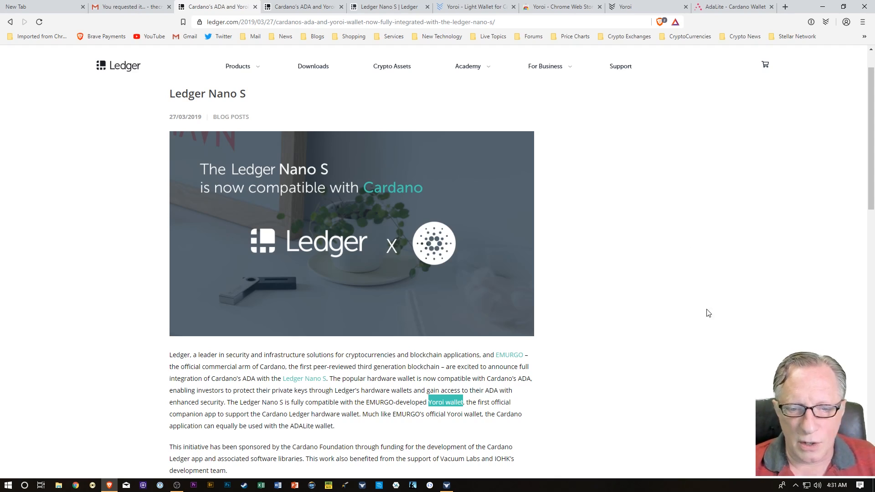
mouse_move(695, 343)
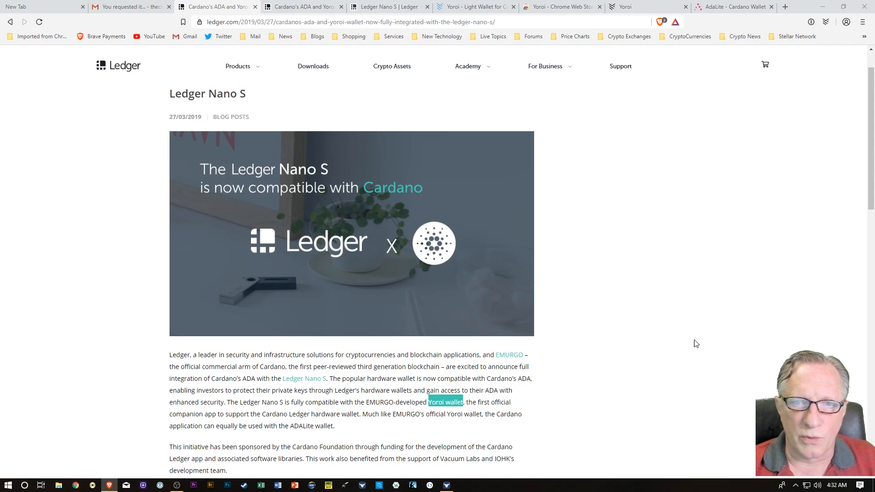
mouse_move(664, 268)
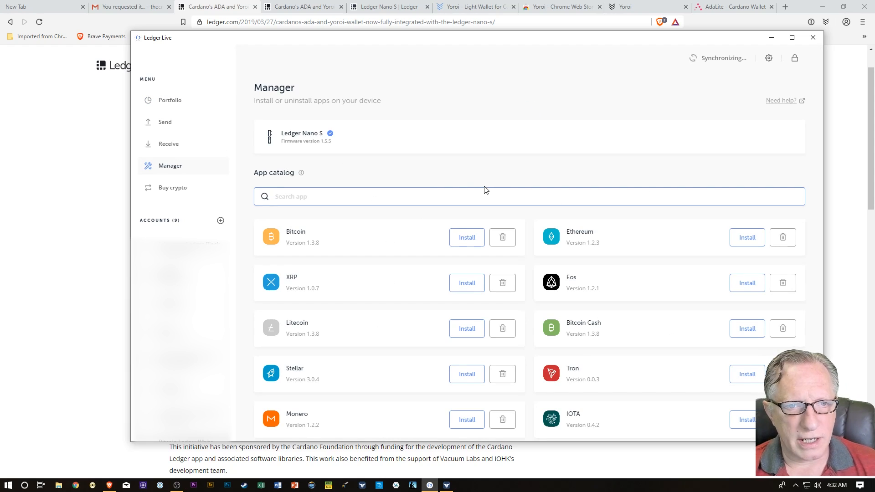
type("car")
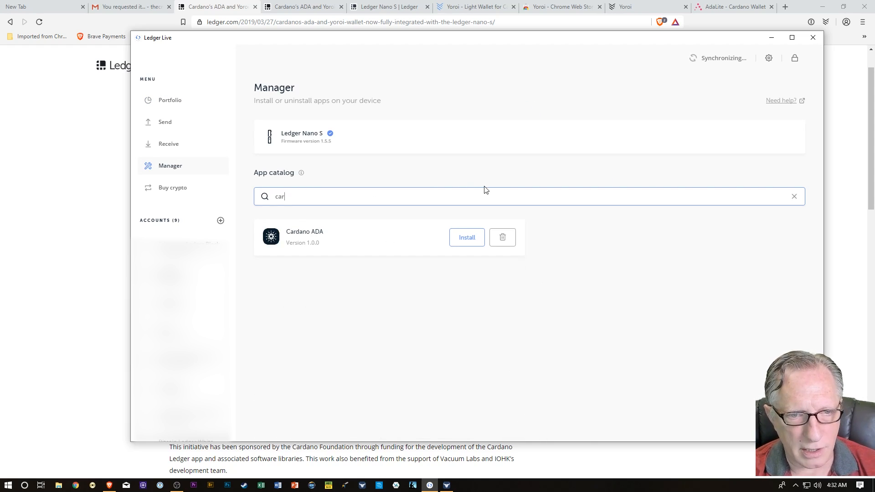
key("Backspace")
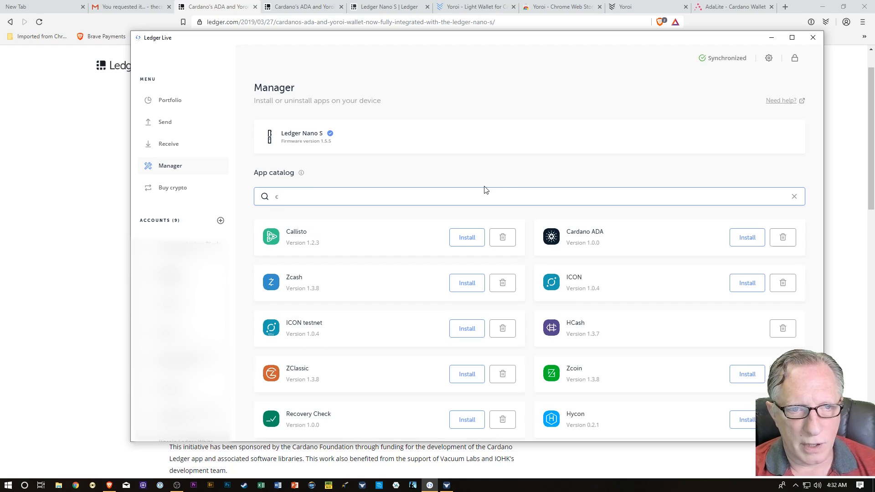
type("ada")
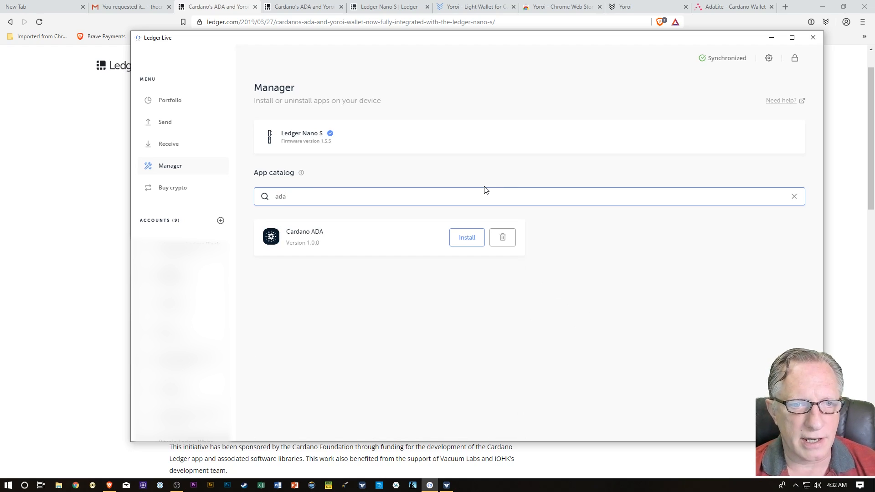
mouse_move(315, 252)
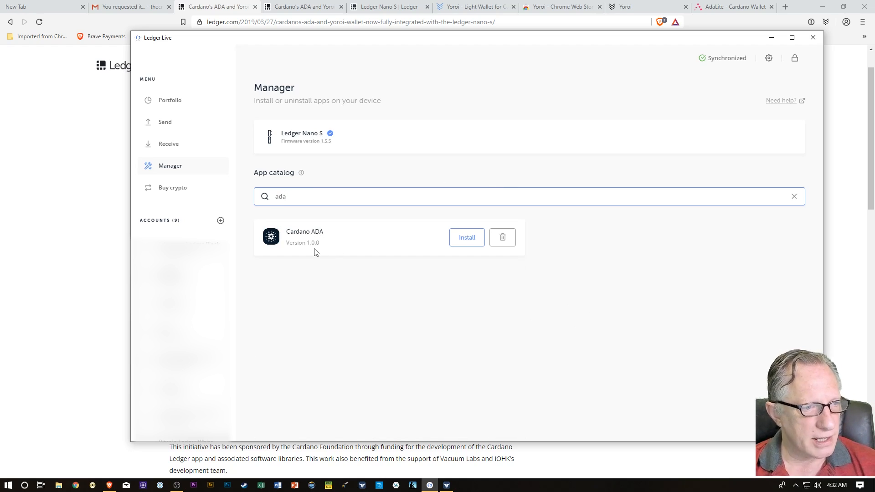
mouse_move(467, 237)
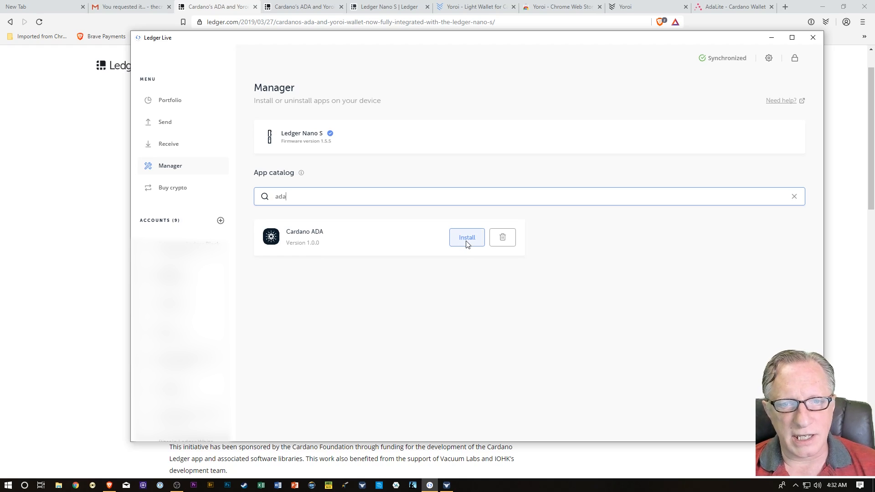
Install the Cardano ADA app on the Nano S and dismiss the success message.
left_click(466, 236)
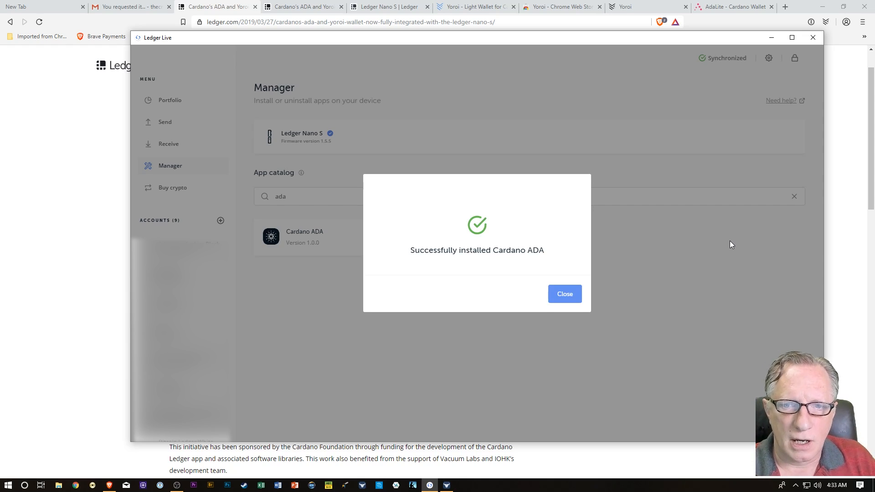
left_click(563, 293)
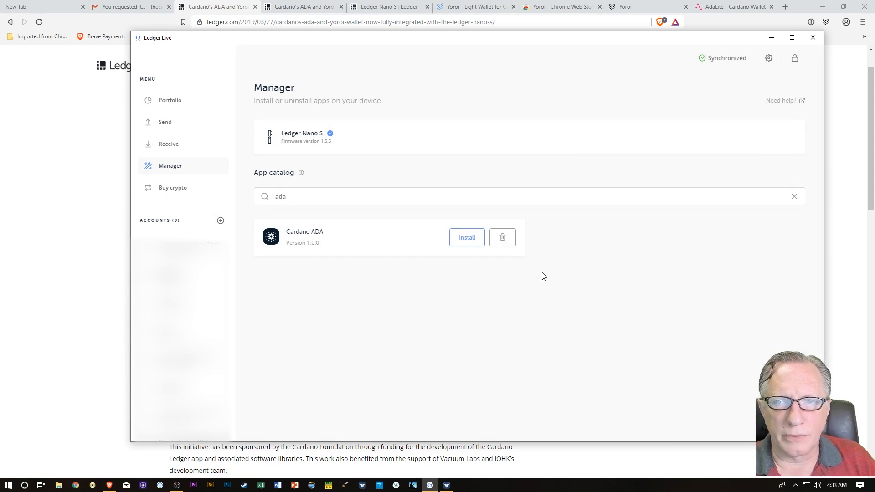
mouse_move(423, 284)
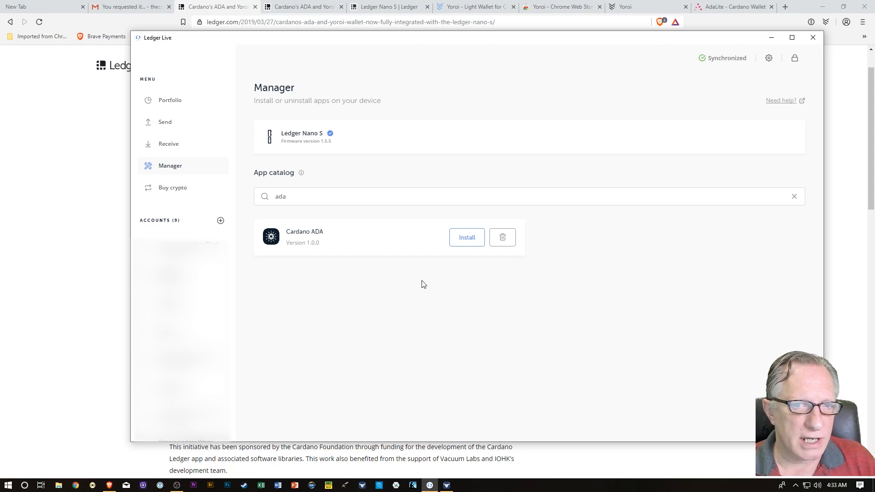
mouse_move(397, 213)
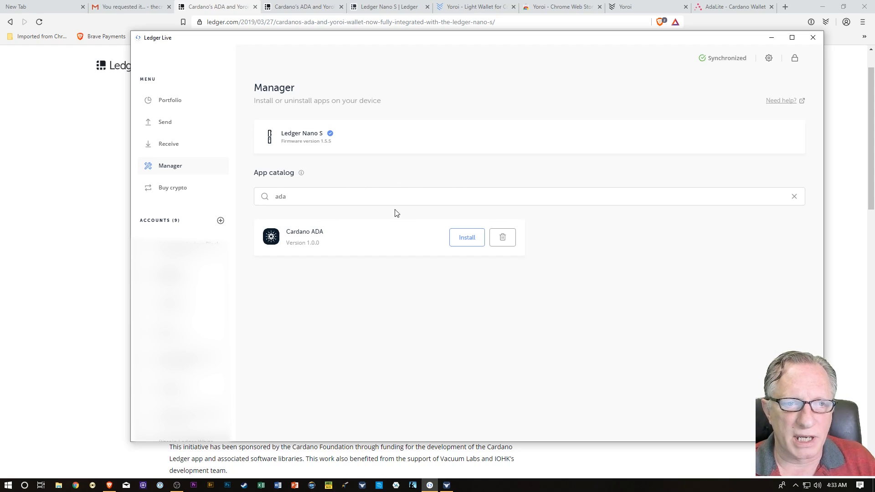
left_click(220, 220)
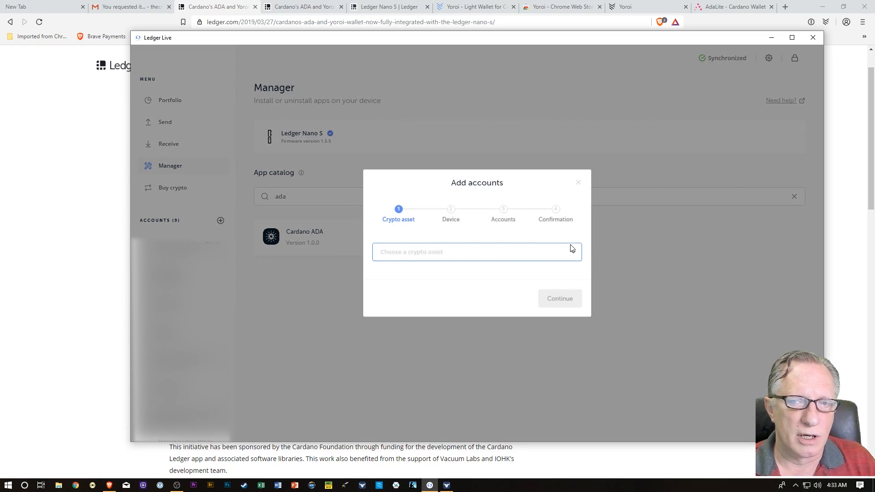
left_click(477, 251)
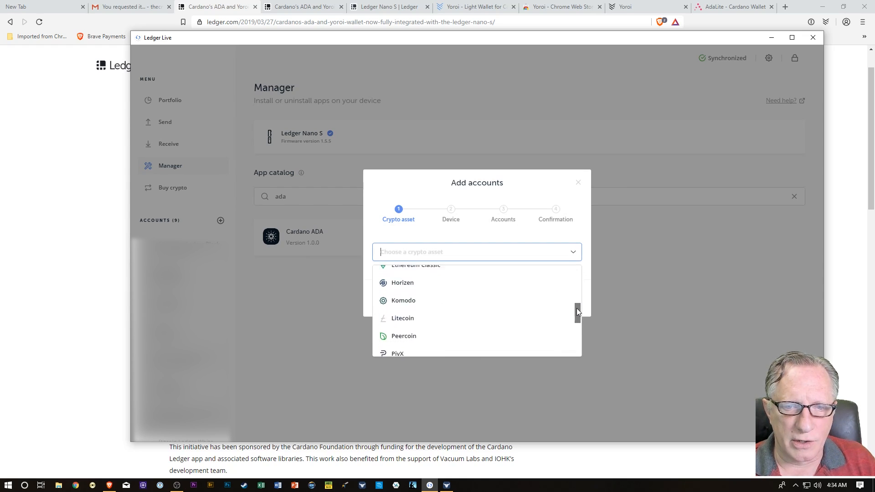
scroll("down", 3)
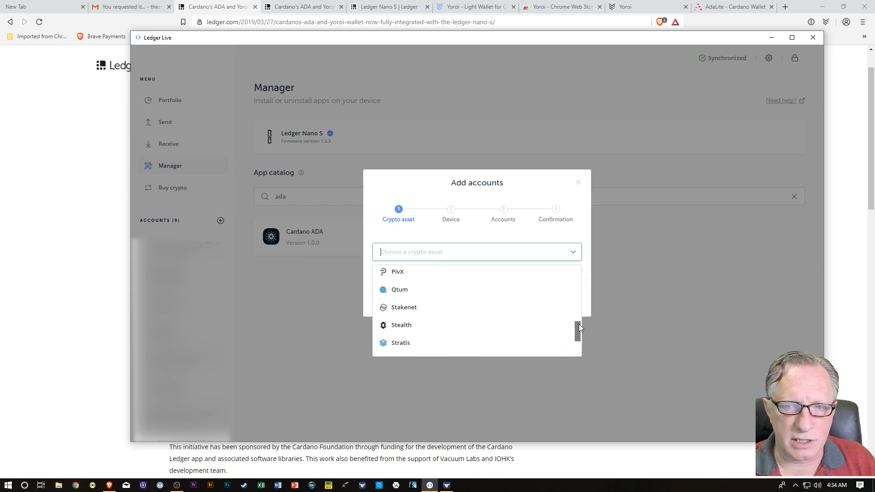
scroll("down", 3)
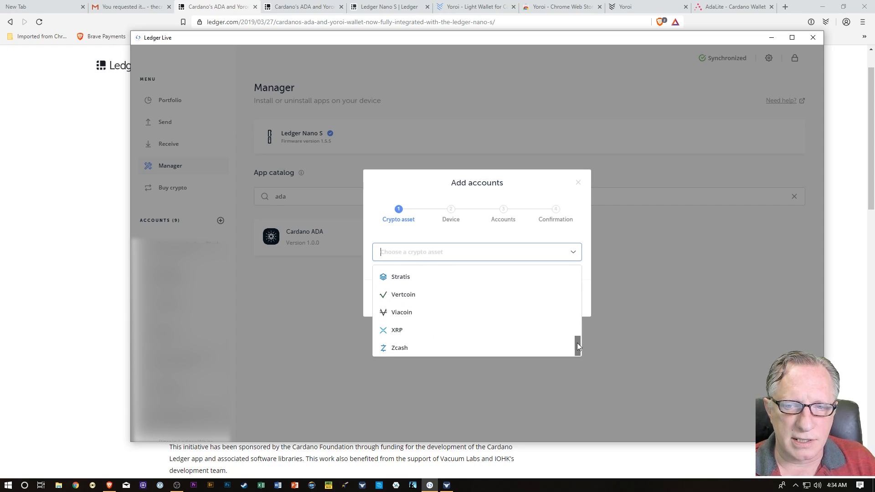
scroll("up", 3)
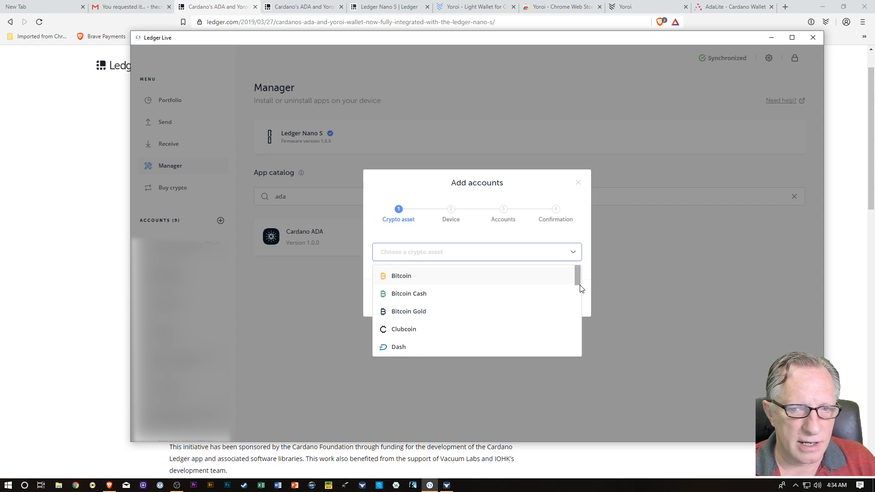
mouse_move(580, 189)
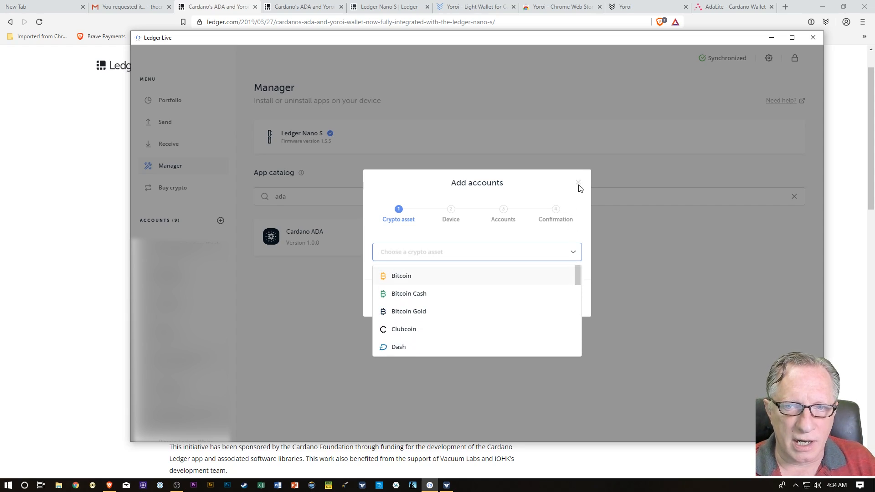
left_click(476, 251)
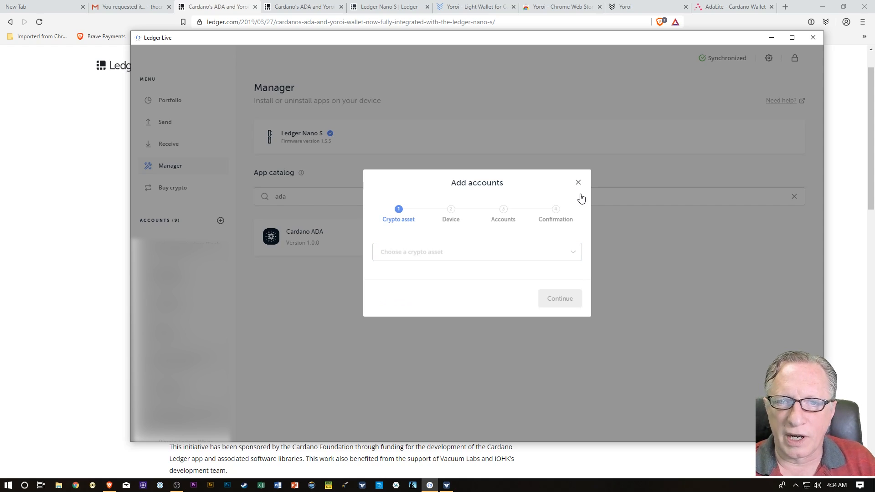
left_click(578, 183)
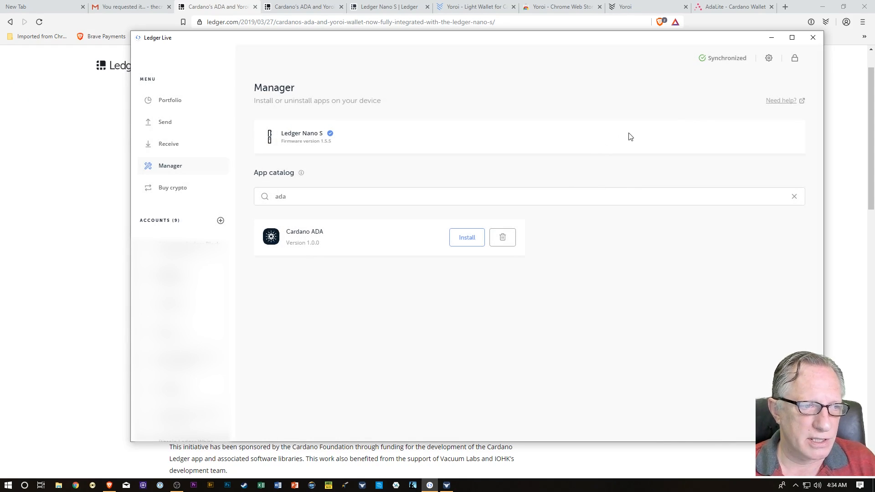
mouse_move(772, 38)
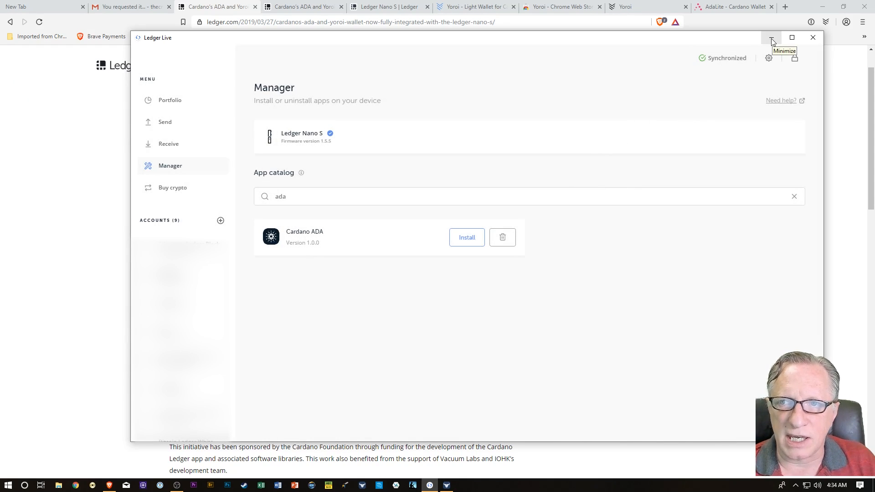
left_click(772, 38)
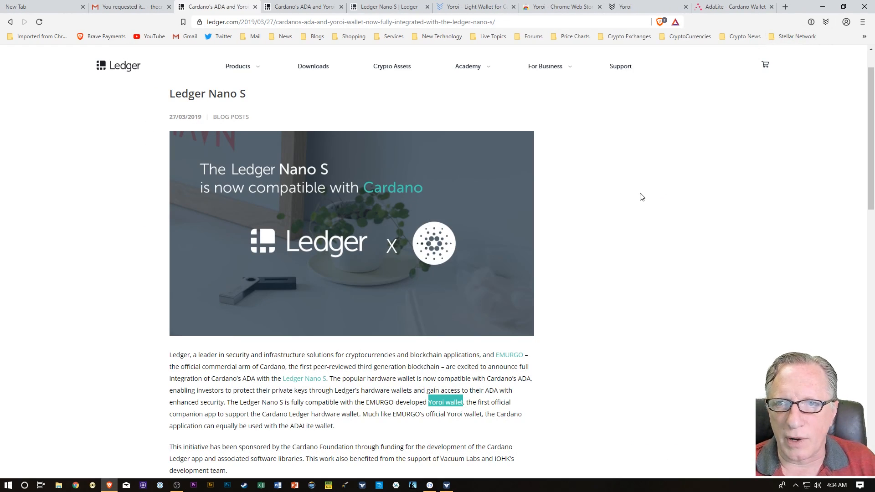
scroll("down", 3)
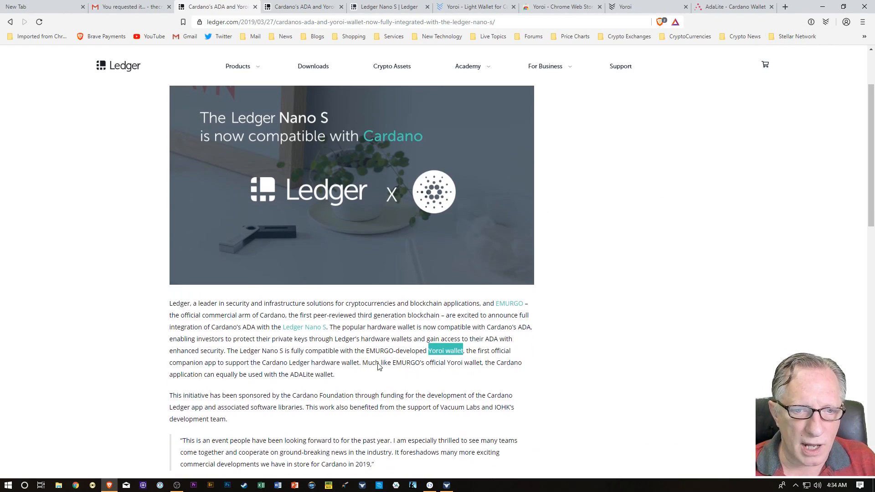
scroll("down", 3)
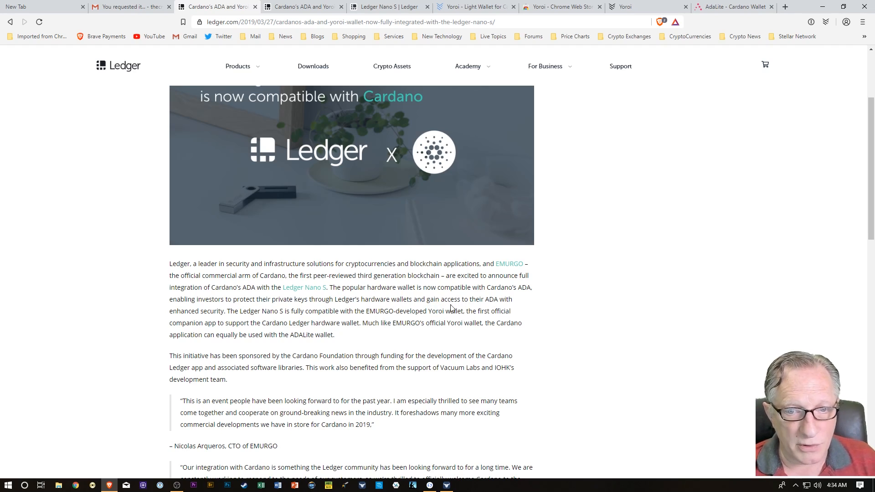
mouse_move(289, 336)
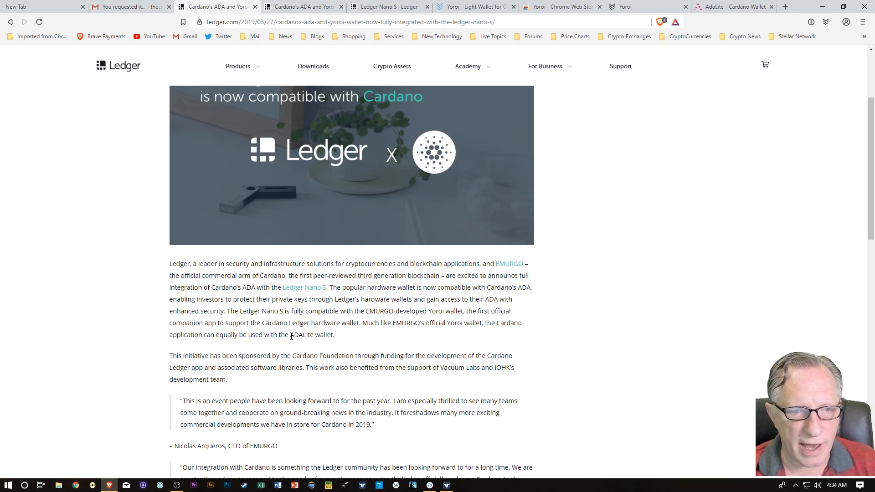
double_click(311, 334)
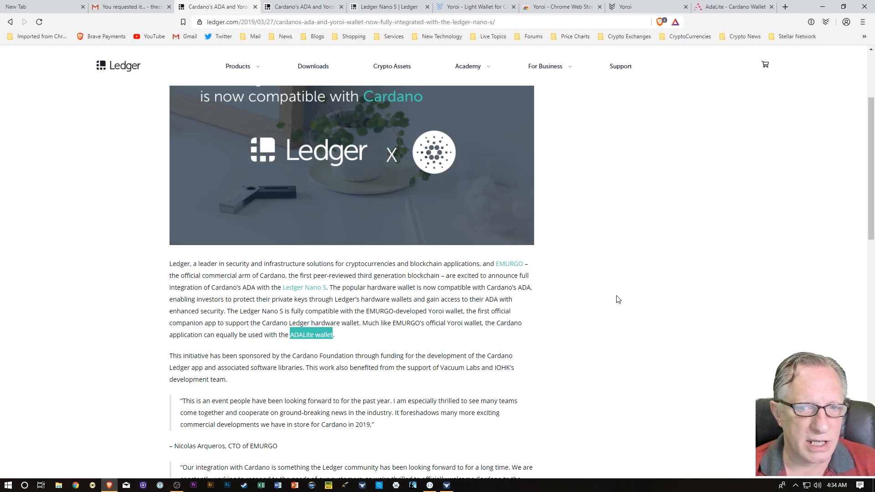
mouse_move(687, 96)
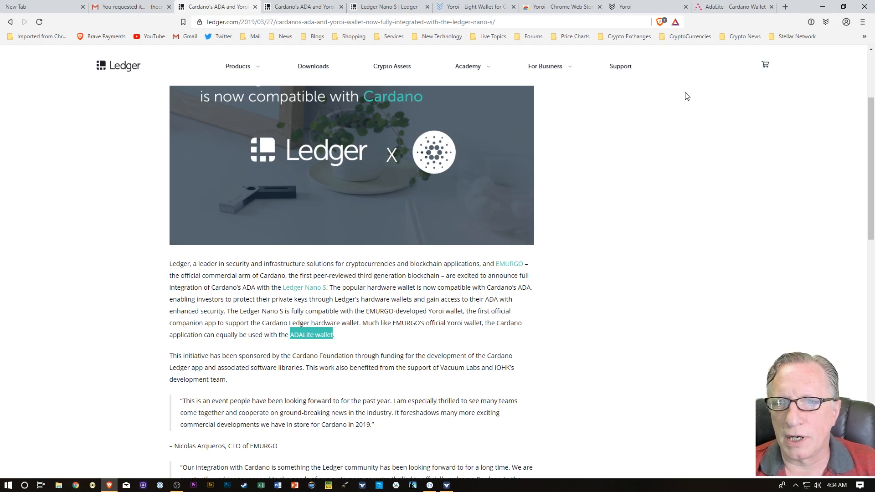
mouse_move(631, 6)
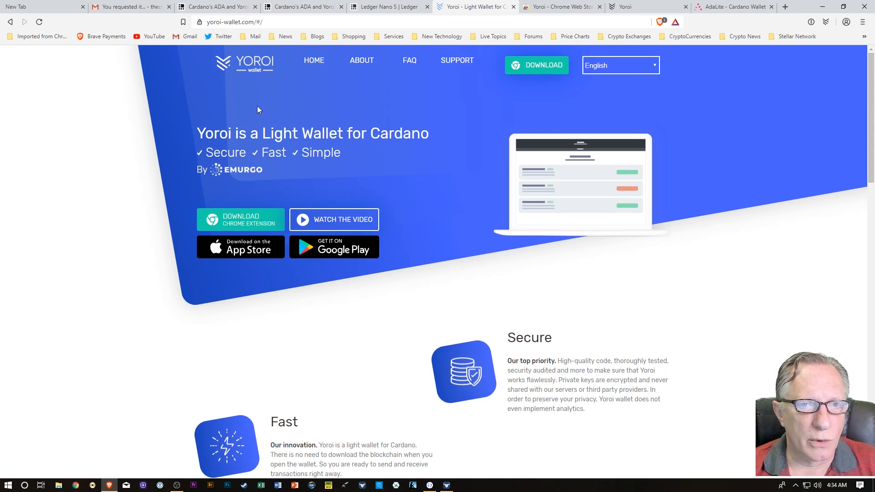
mouse_move(539, 68)
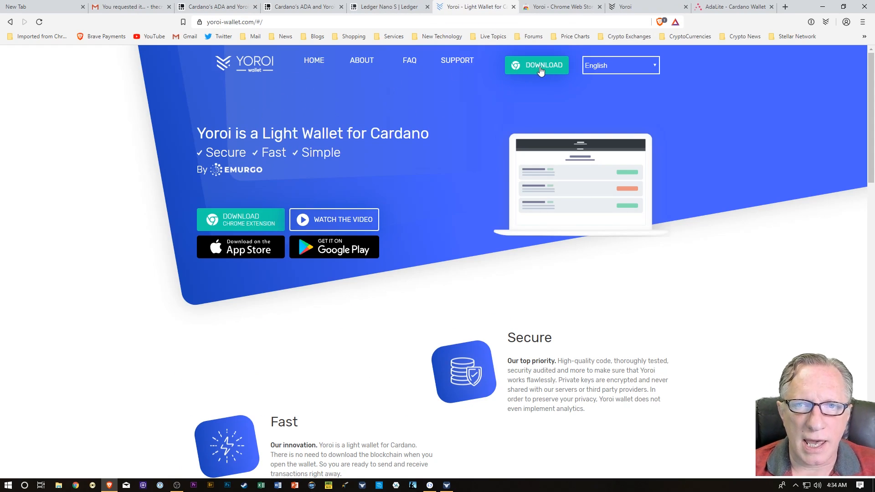
Add the Yoroi extension from its store page, confirming the install, then launch it.
left_click(535, 65)
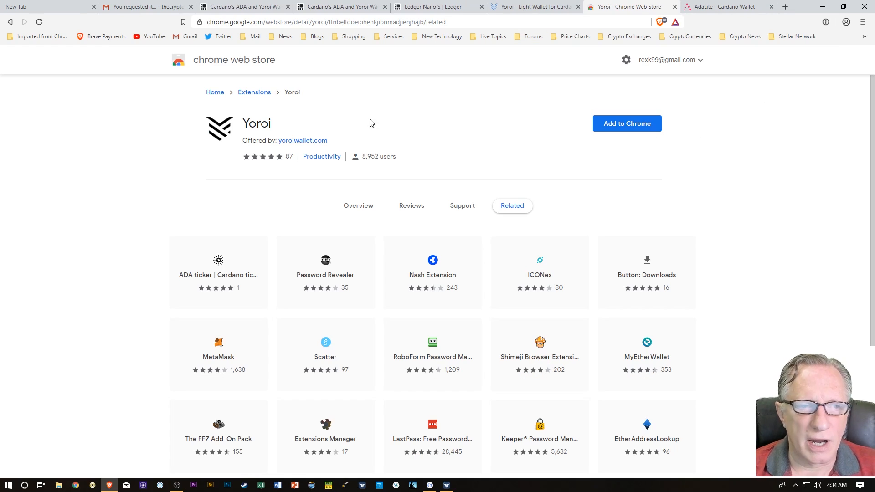
mouse_move(626, 123)
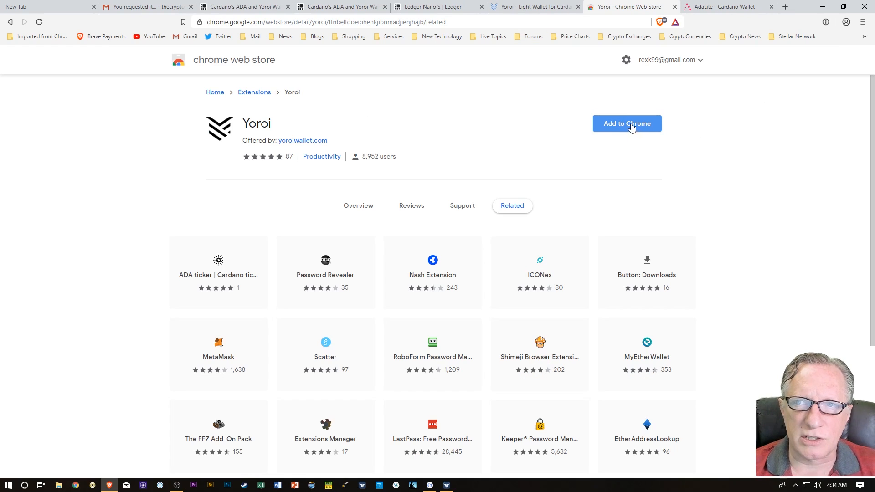
left_click(627, 123)
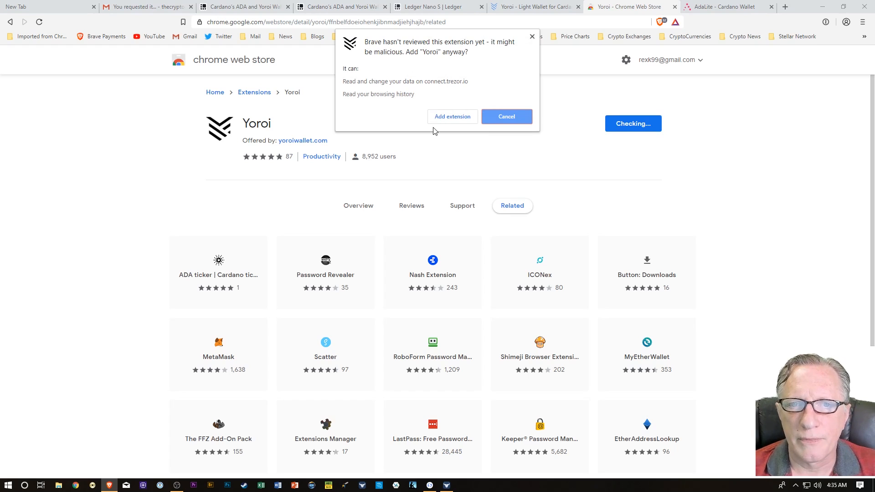
left_click(505, 117)
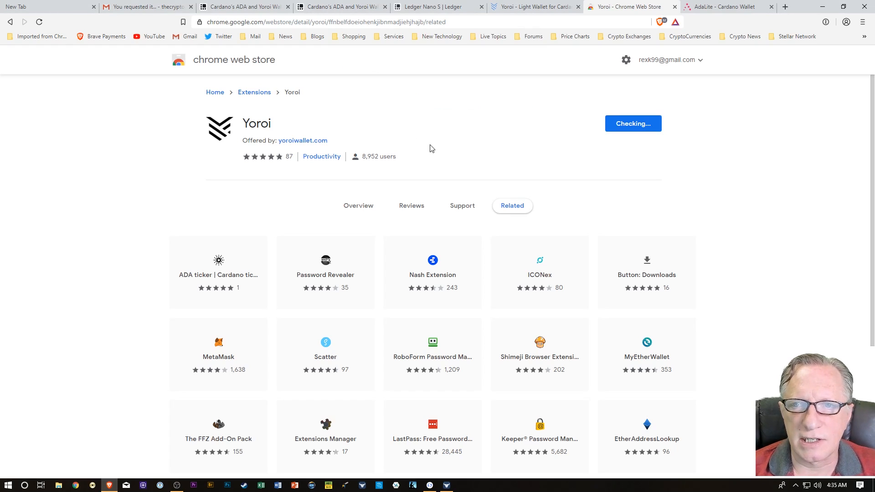
left_click(632, 123)
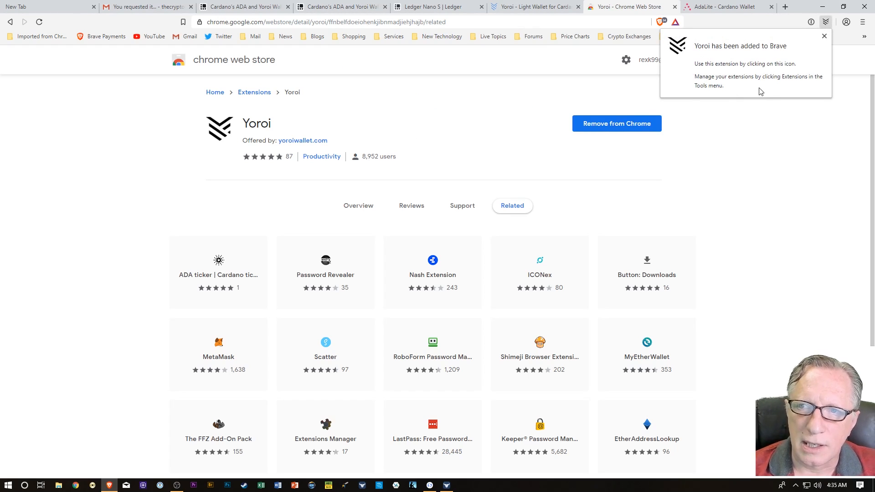
mouse_move(709, 63)
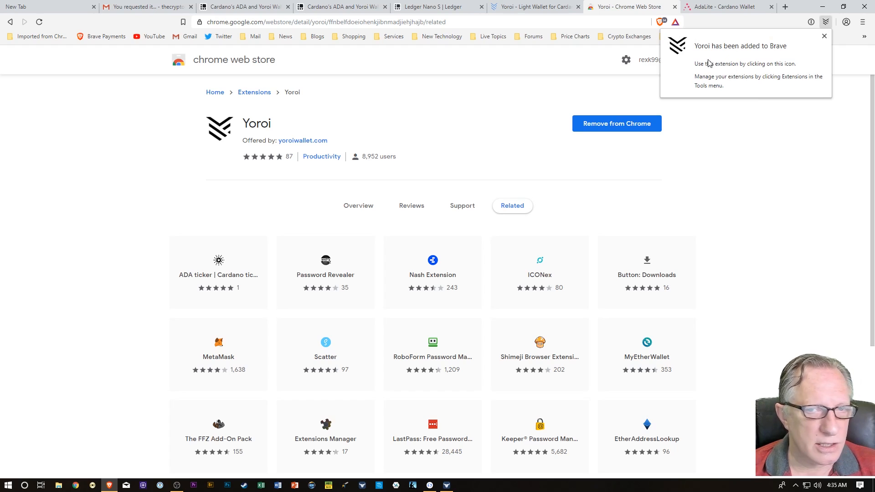
left_click(824, 37)
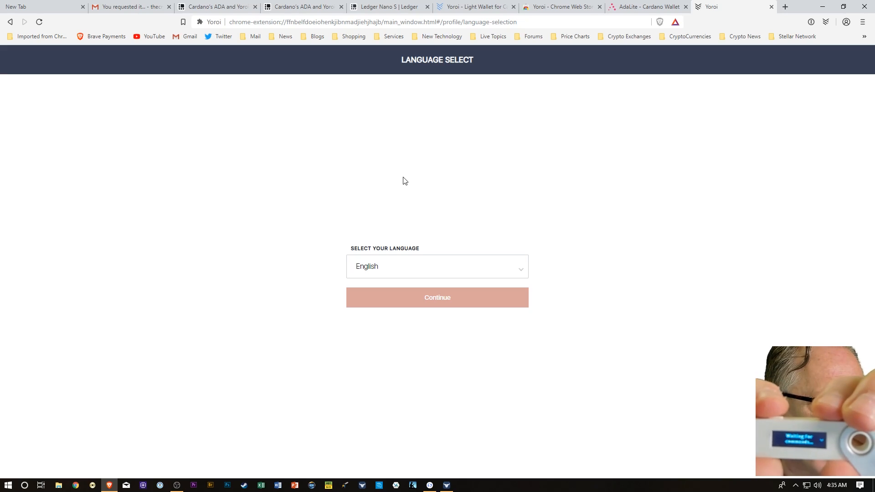
mouse_move(419, 187)
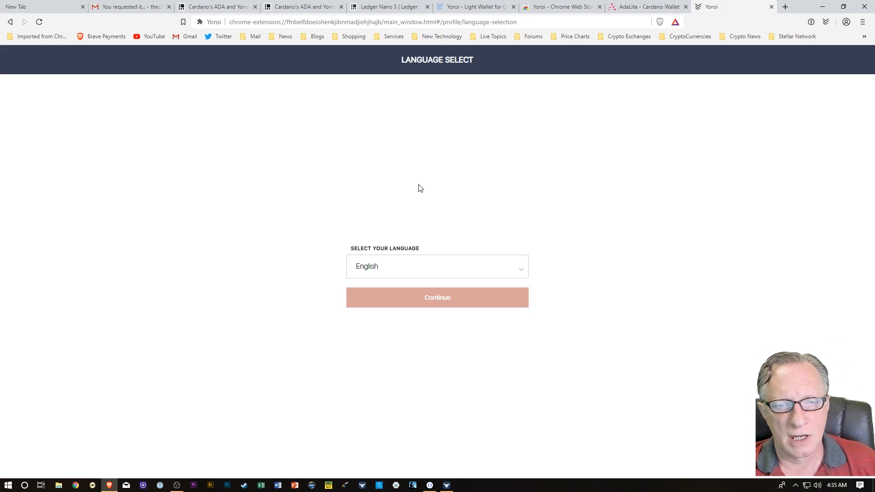
Keep English, accept the terms and choose Connect to Ledger Hardware Wallet.
left_click(436, 297)
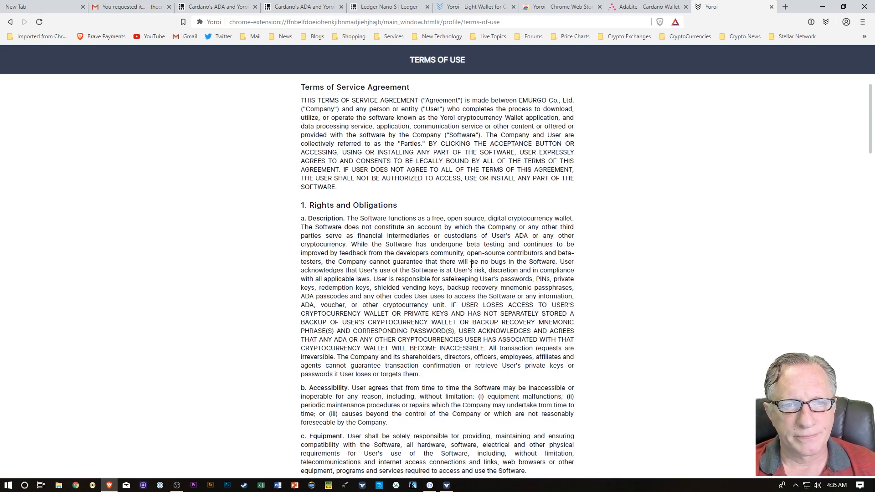
scroll("down", 3)
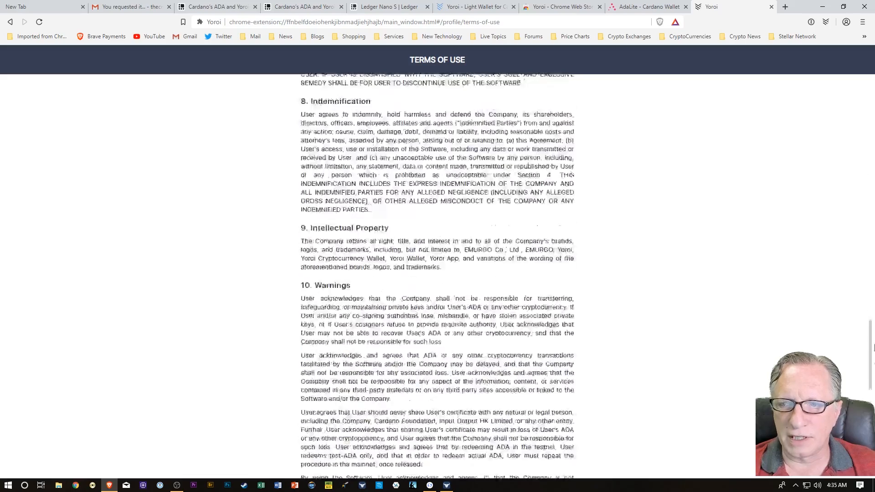
scroll("down", 3)
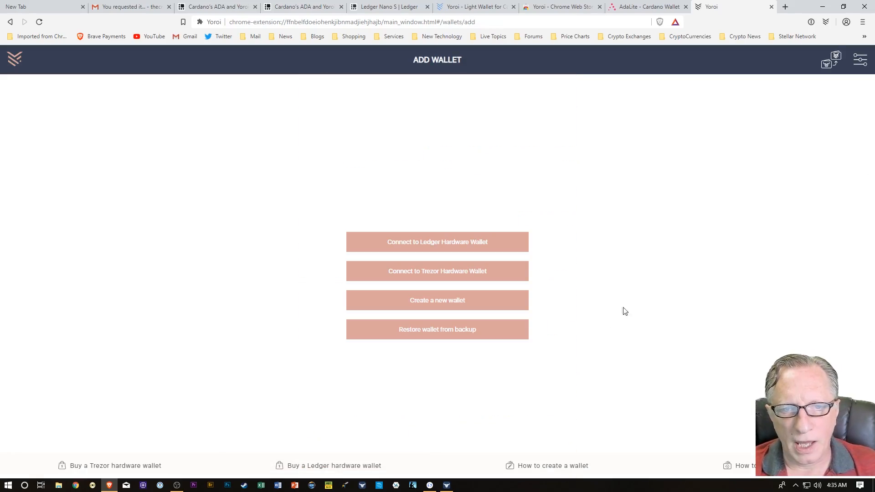
mouse_move(438, 241)
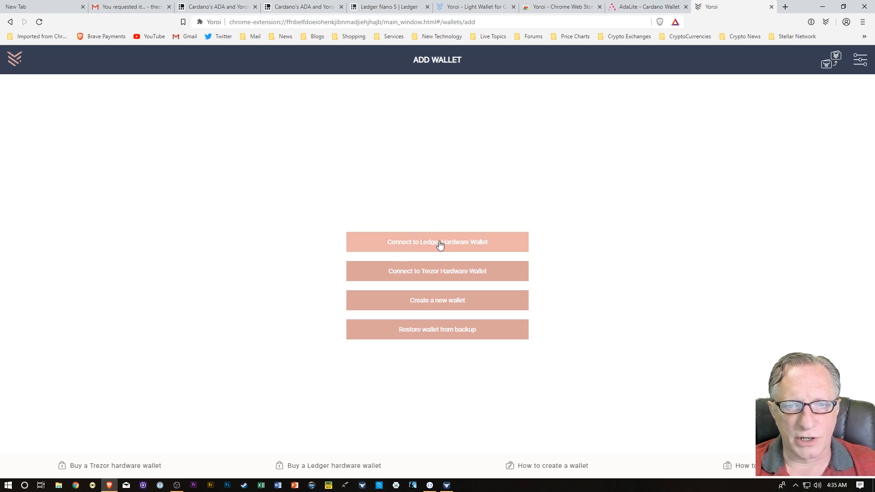
left_click(436, 242)
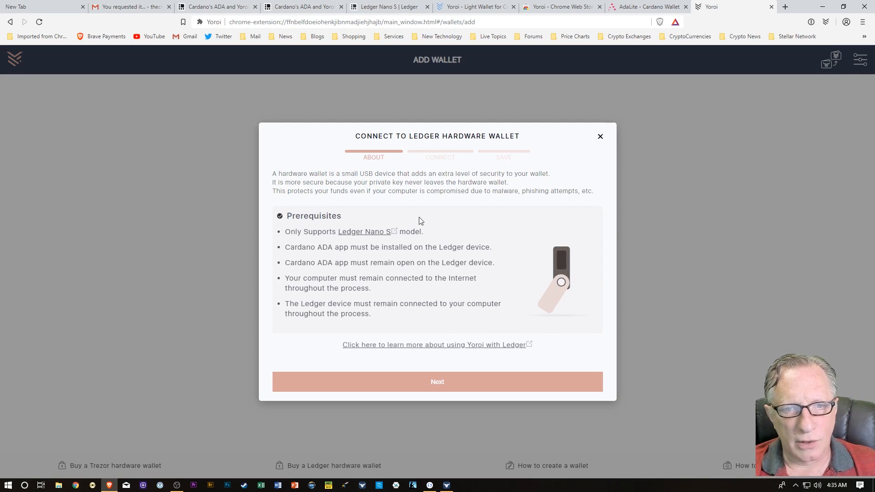
mouse_move(335, 263)
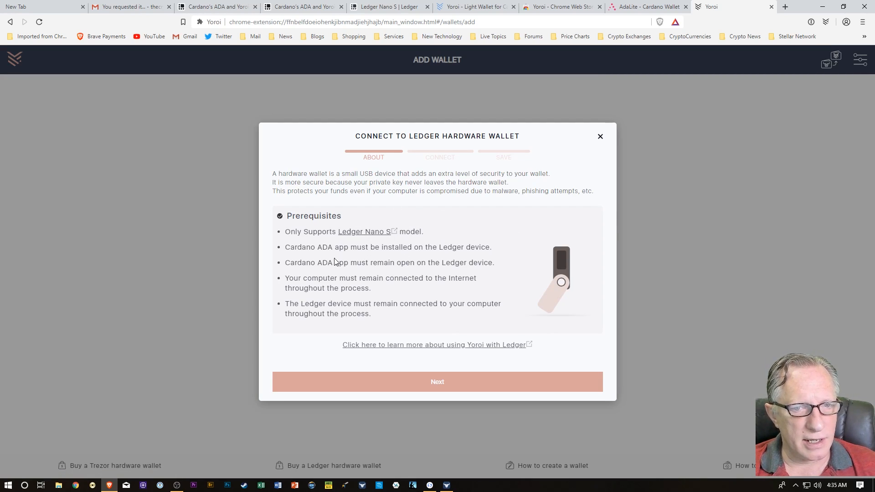
mouse_move(365, 262)
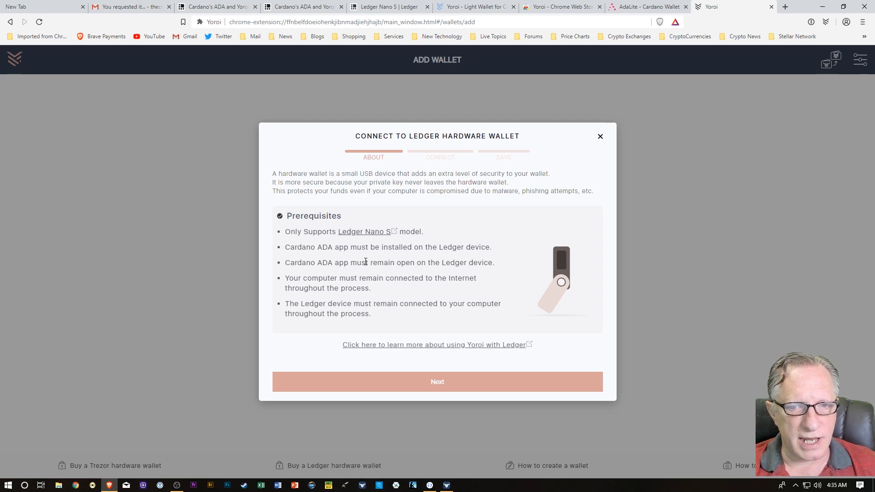
Connect the plugged-in Ledger Nano S and save the wallet as Yoroi-Ledger.
left_click(436, 382)
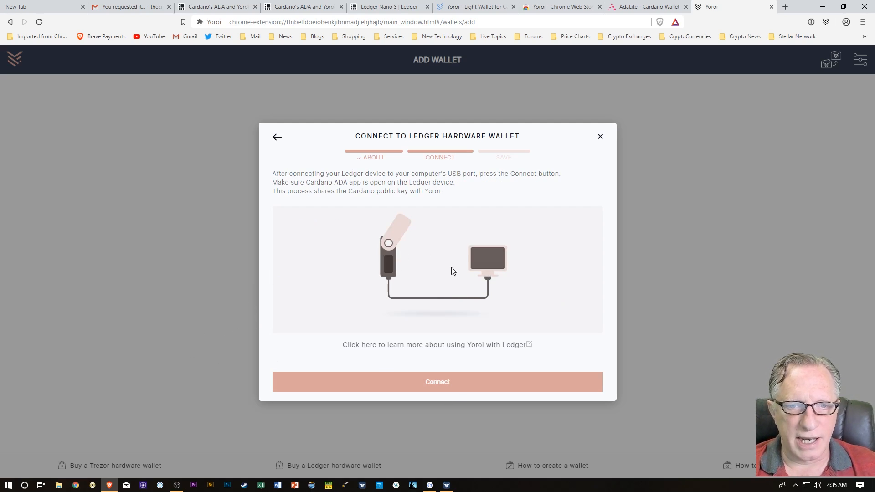
mouse_move(441, 384)
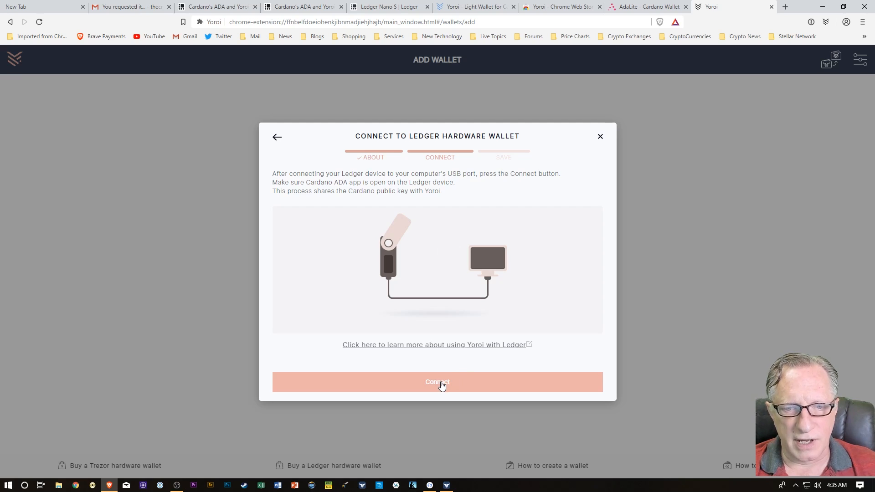
left_click(436, 382)
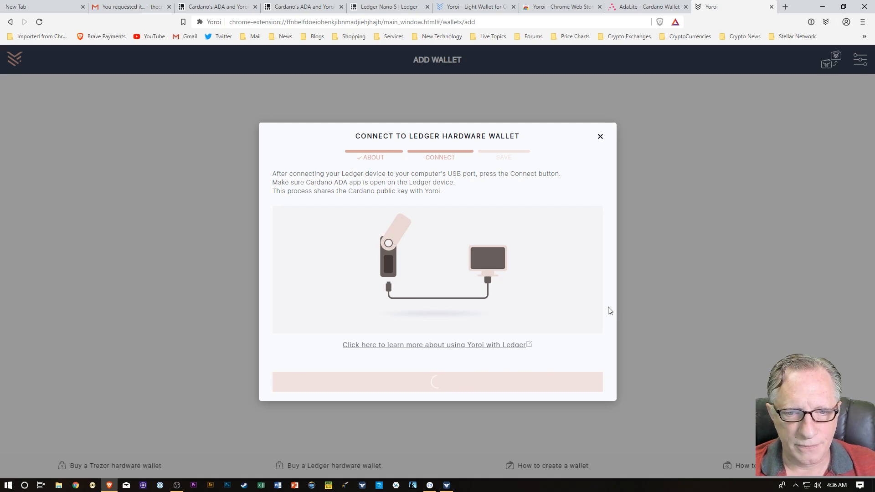
mouse_move(563, 298)
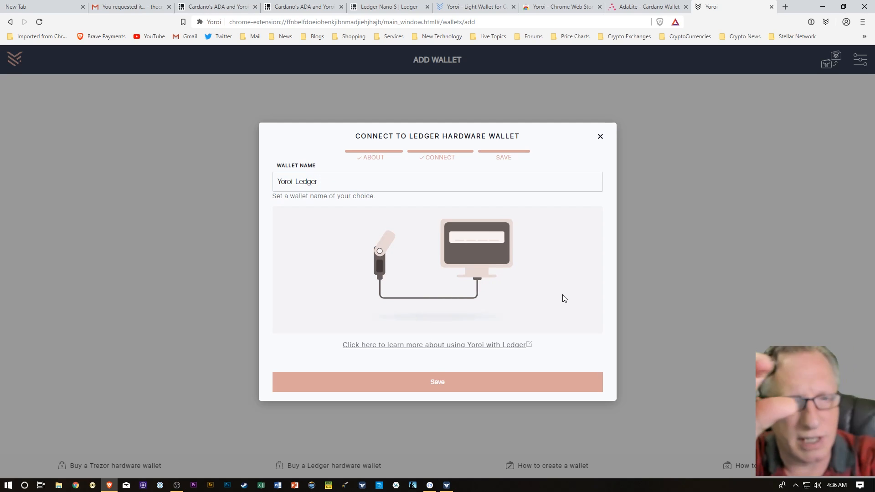
mouse_move(586, 273)
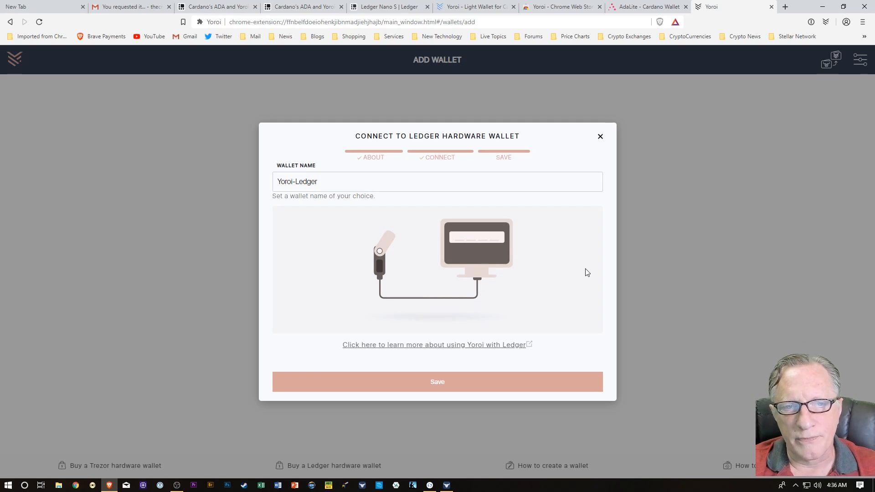
mouse_move(442, 382)
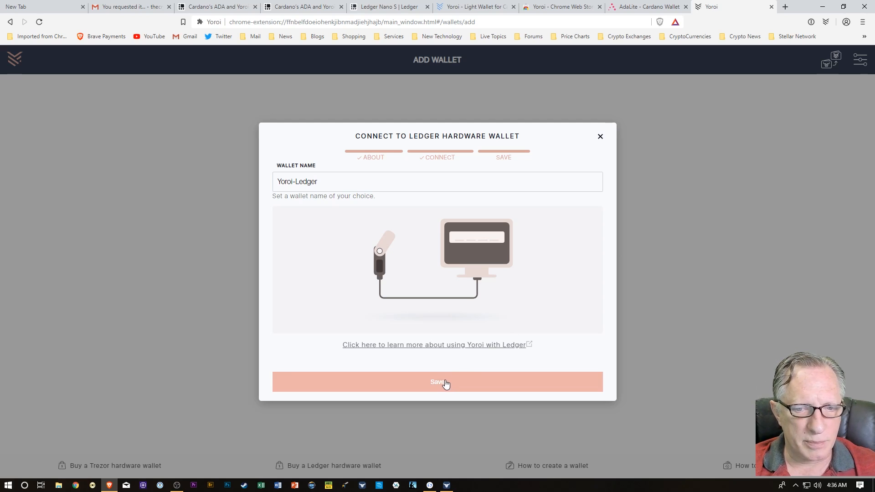
left_click(436, 382)
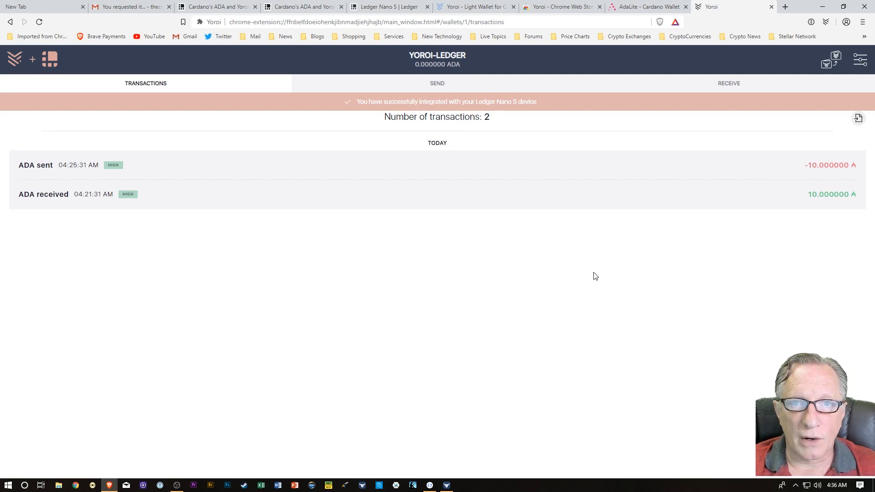
mouse_move(540, 144)
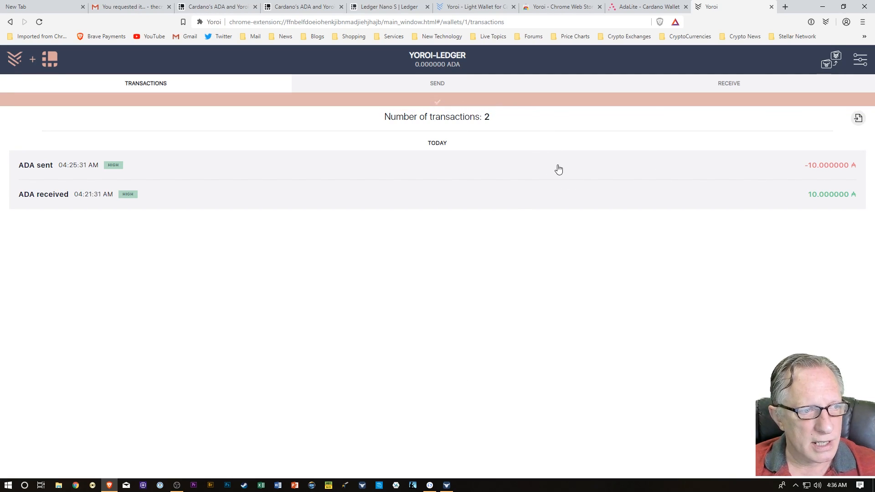
mouse_move(156, 181)
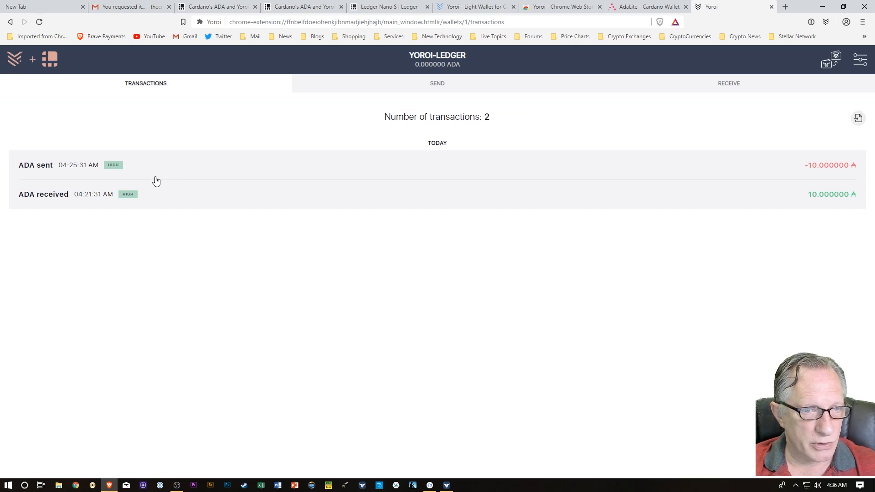
mouse_move(436, 202)
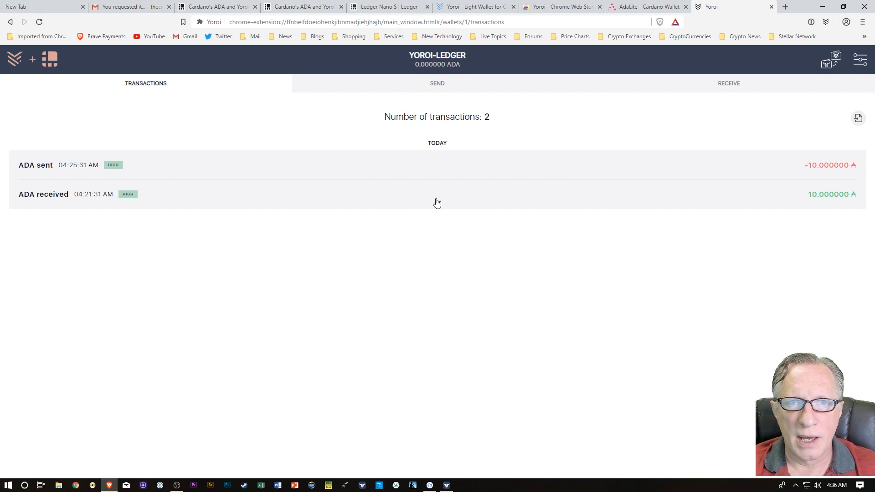
mouse_move(578, 122)
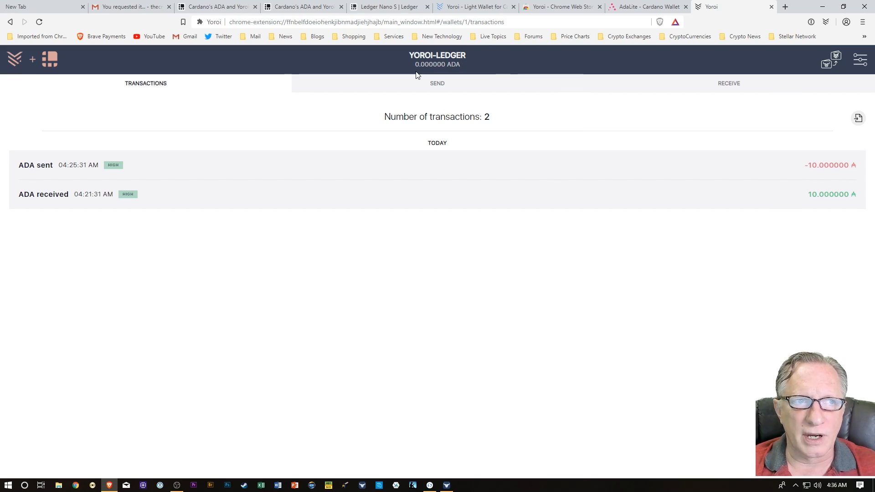
mouse_move(607, 151)
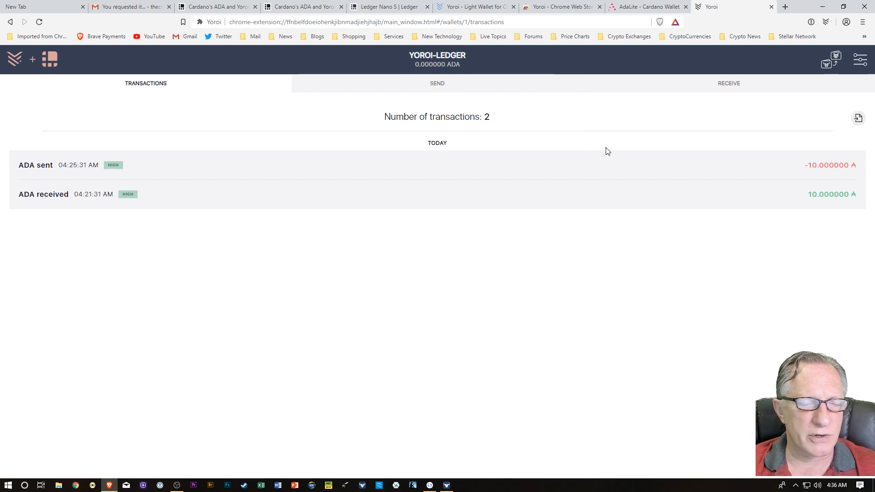
Refresh the AdaLite Ledger wallet balance, which still reads zero ADA.
left_click(646, 6)
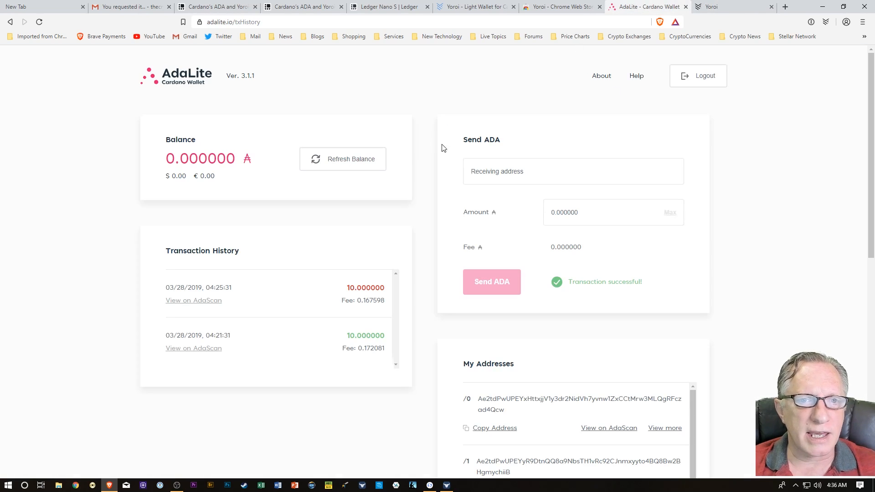
left_click(343, 159)
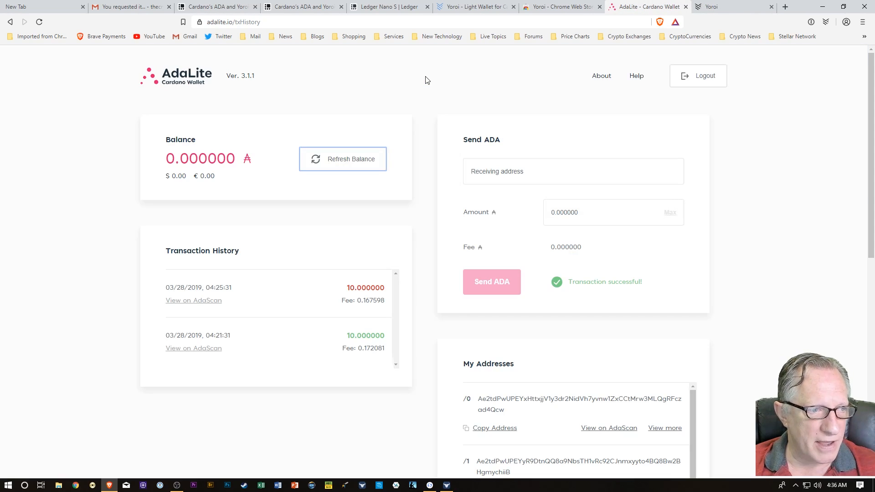
mouse_move(416, 80)
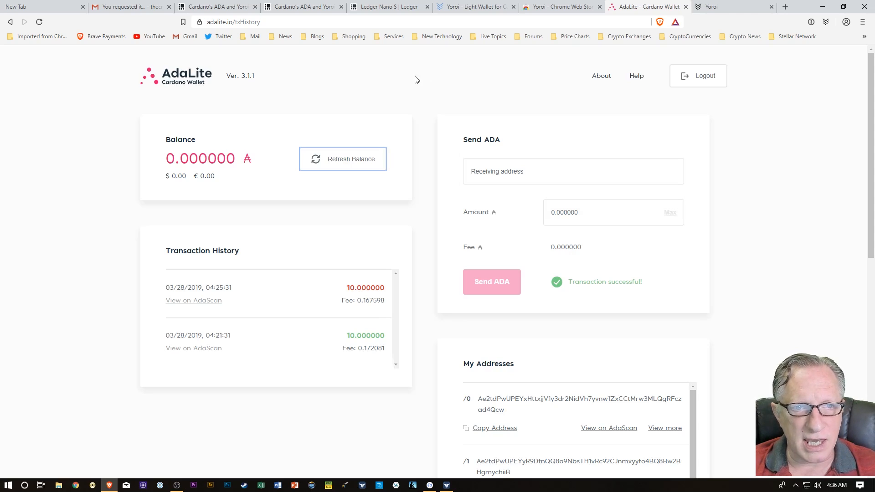
mouse_move(258, 283)
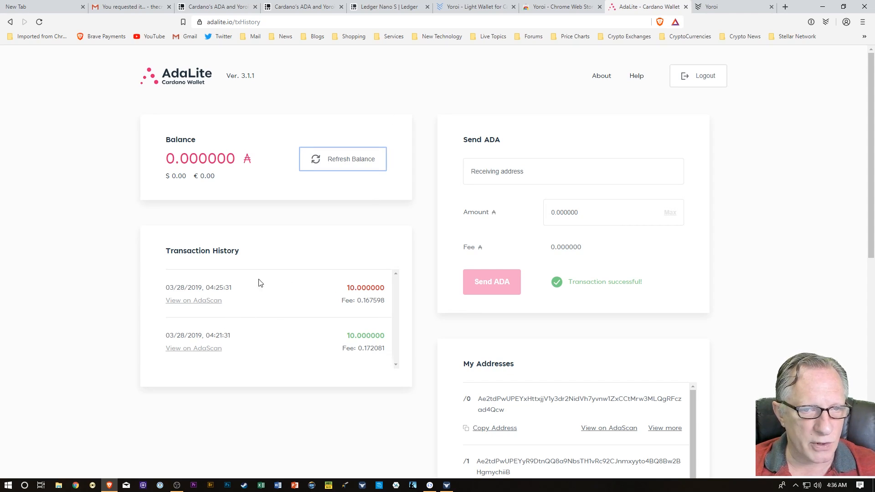
mouse_move(255, 197)
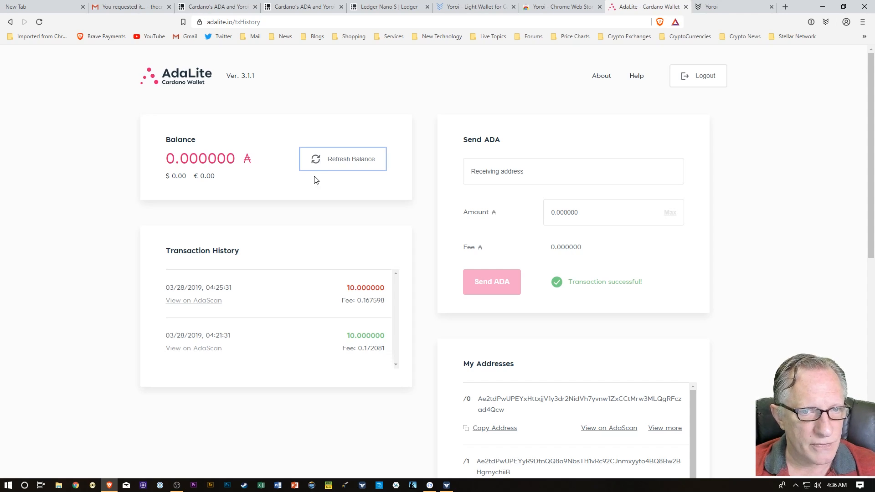
mouse_move(363, 205)
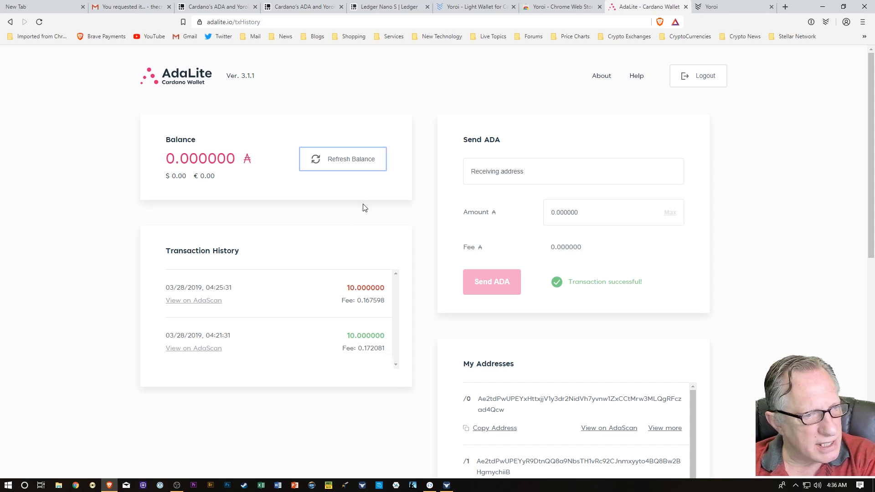
mouse_move(391, 210)
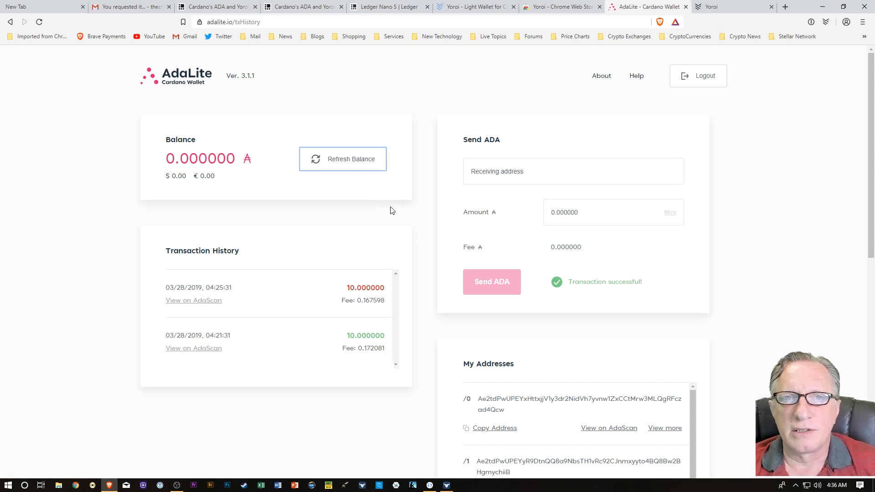
mouse_move(784, 6)
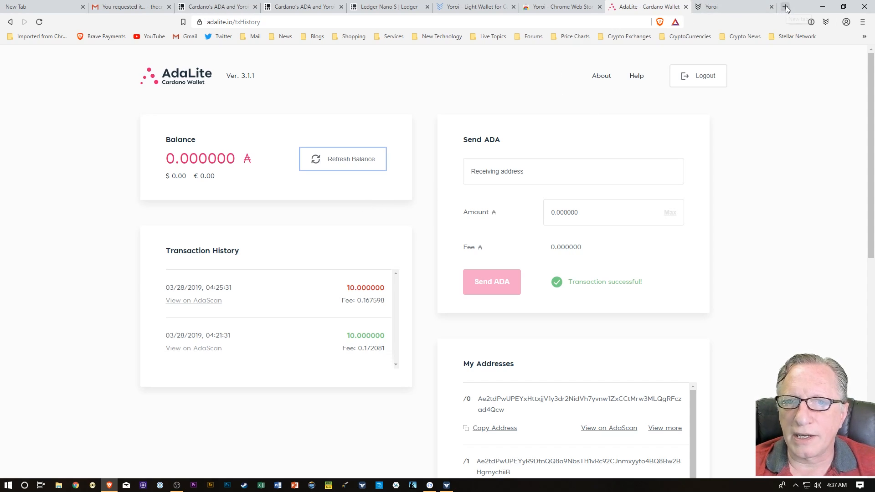
On Coinbase Buy/Sell, choose Litecoin from the Cryptocurrency dropdown.
left_click(784, 6)
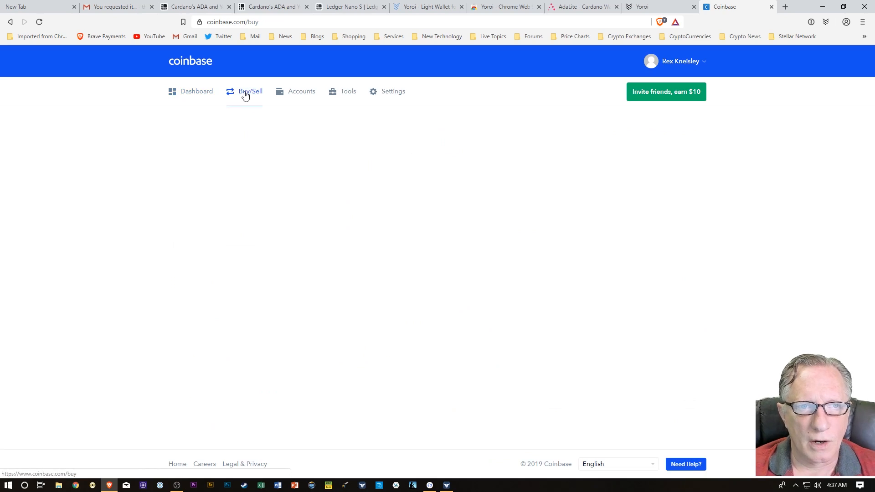
left_click(251, 92)
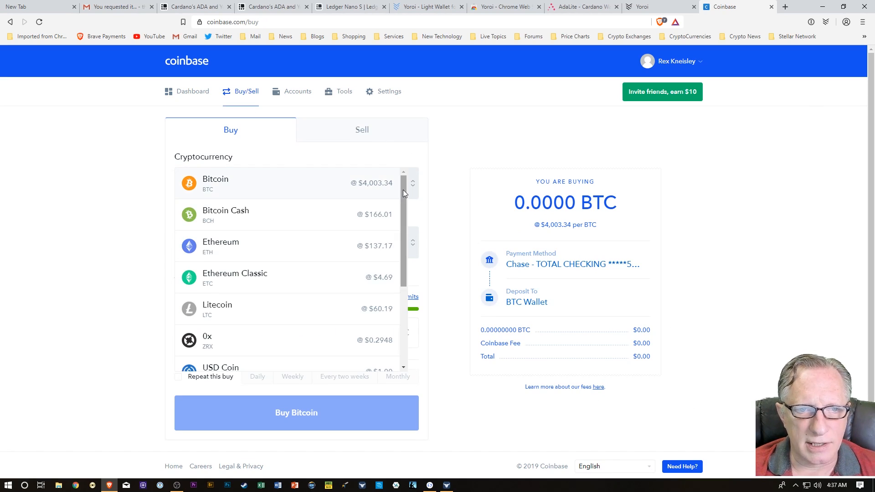
scroll("down", 3)
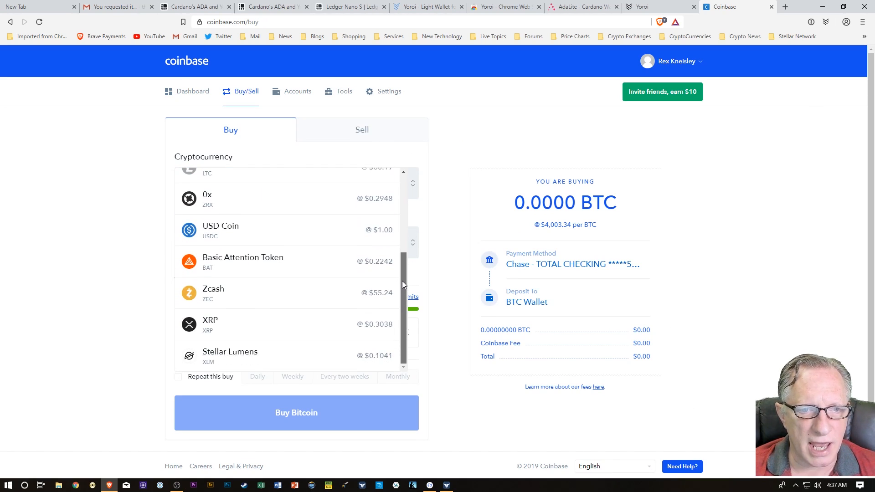
scroll("up", 3)
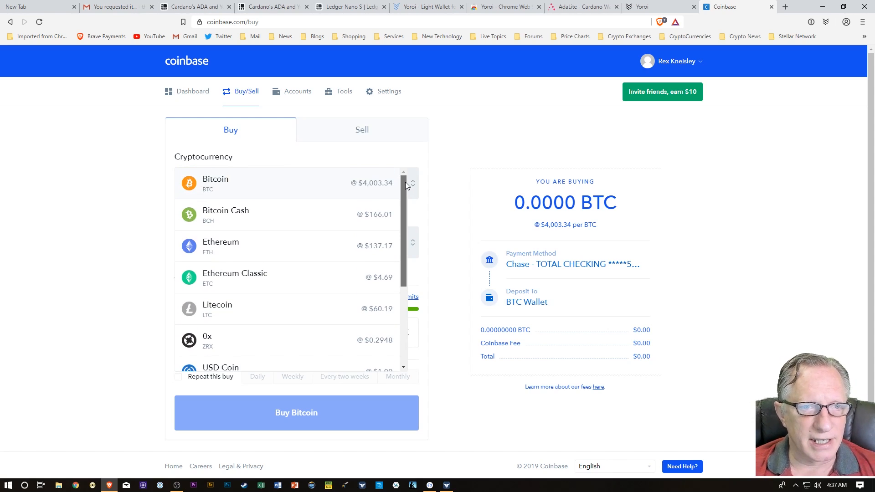
mouse_move(488, 142)
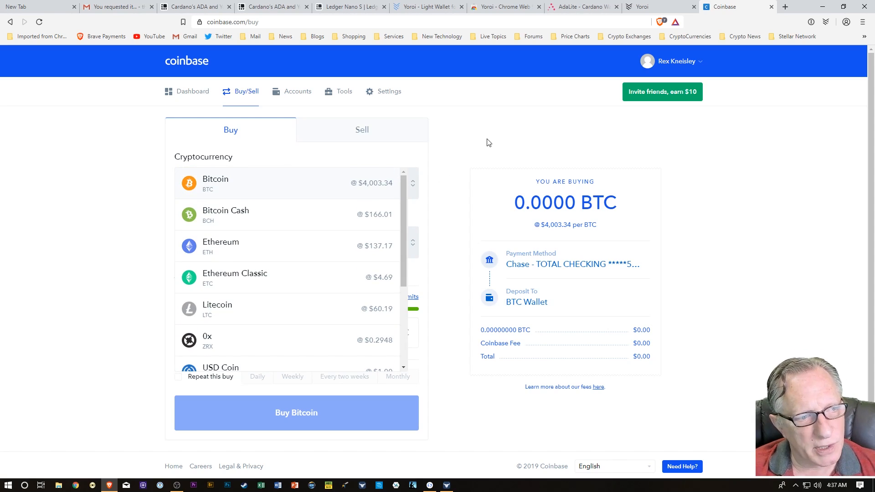
mouse_move(468, 129)
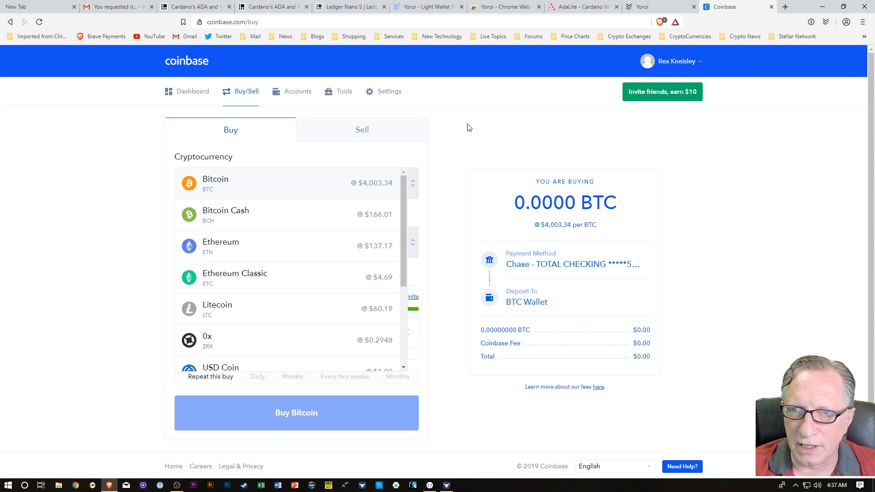
mouse_move(479, 115)
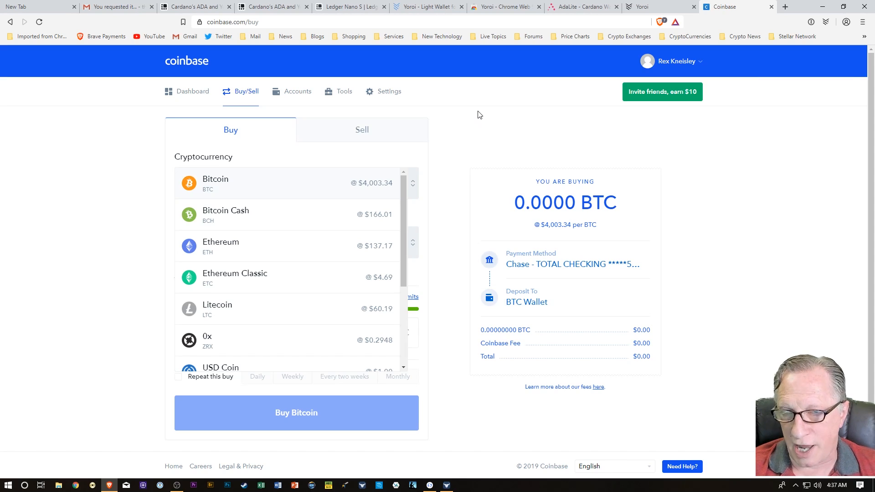
mouse_move(483, 115)
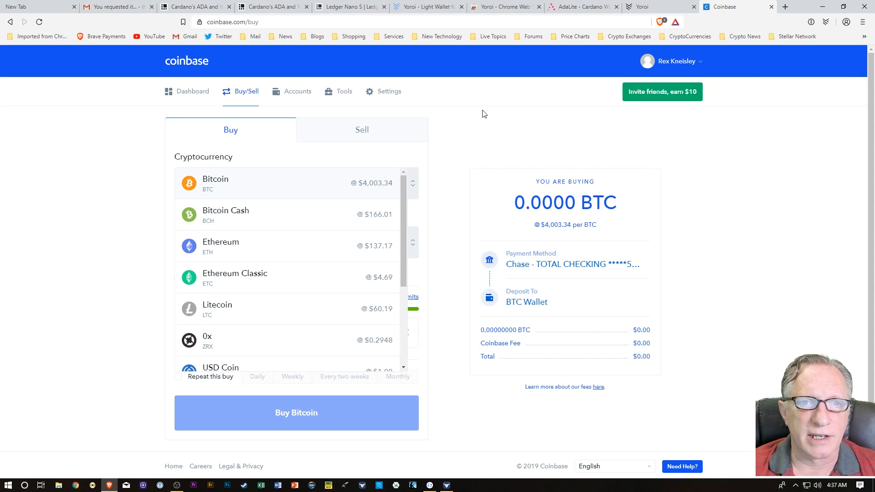
mouse_move(209, 309)
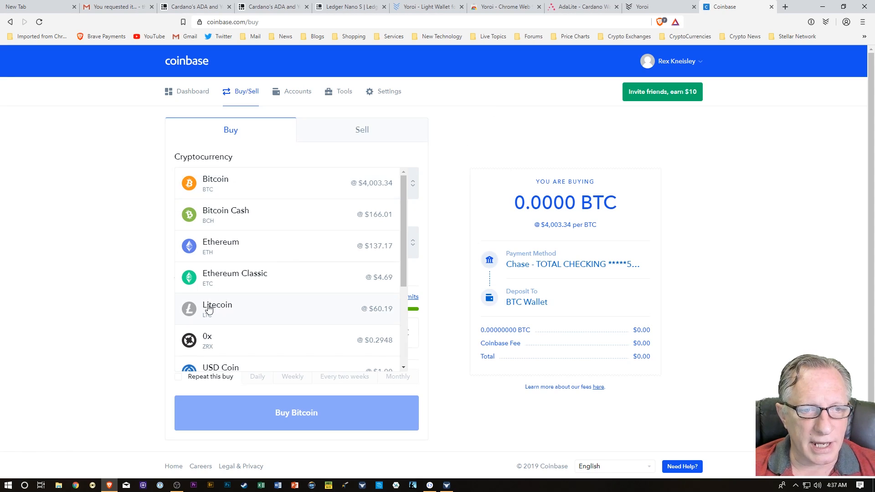
left_click(217, 309)
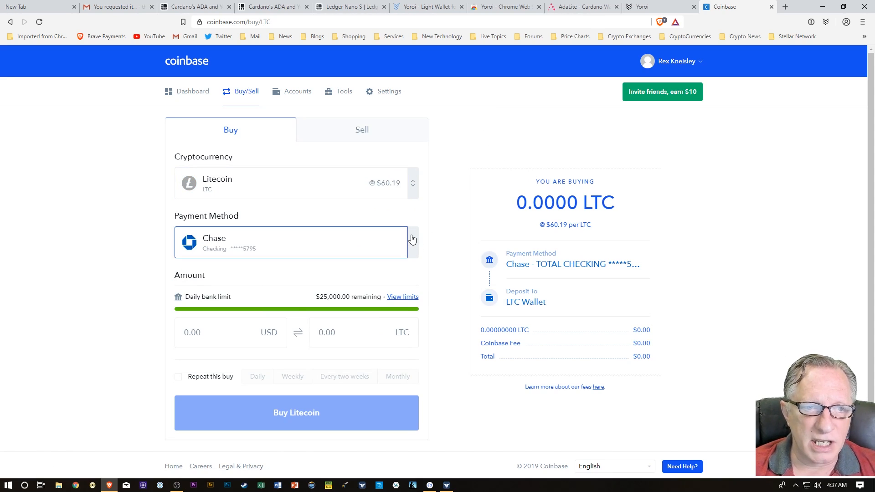
Pay with the Visa debit card, enter $25 and submit Buy Litecoin Instantly.
left_click(412, 242)
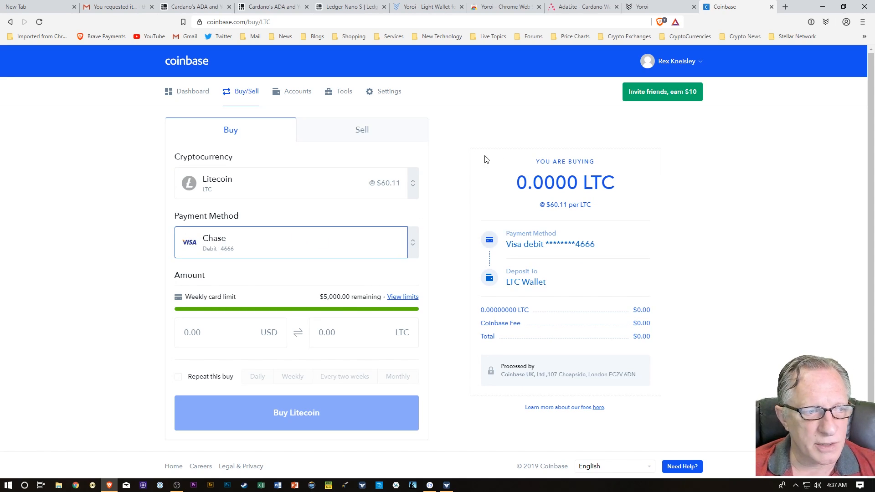
left_click(229, 332)
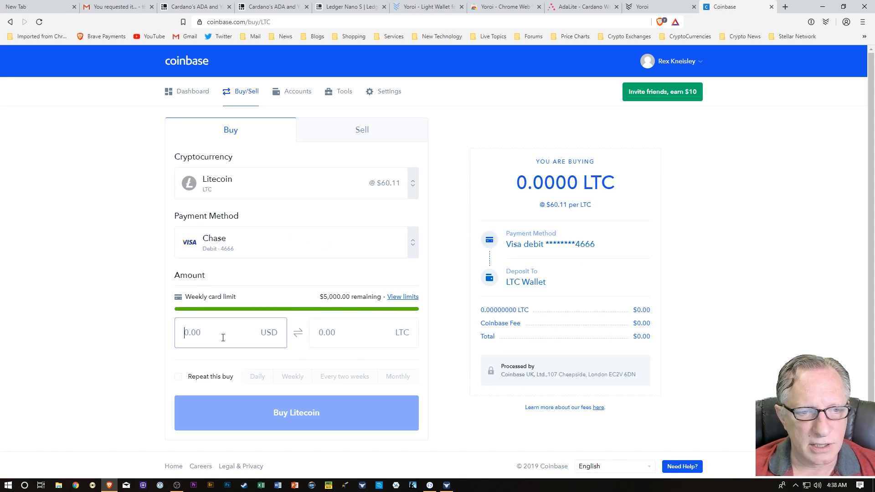
type("25")
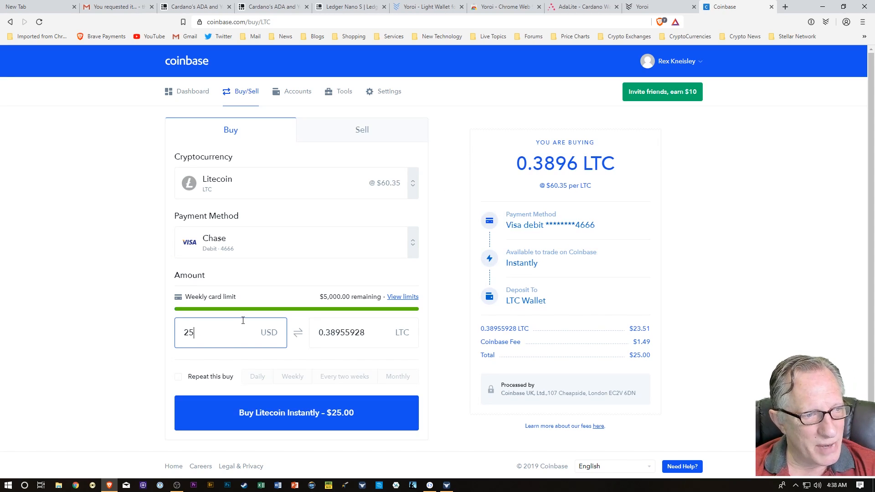
mouse_move(657, 359)
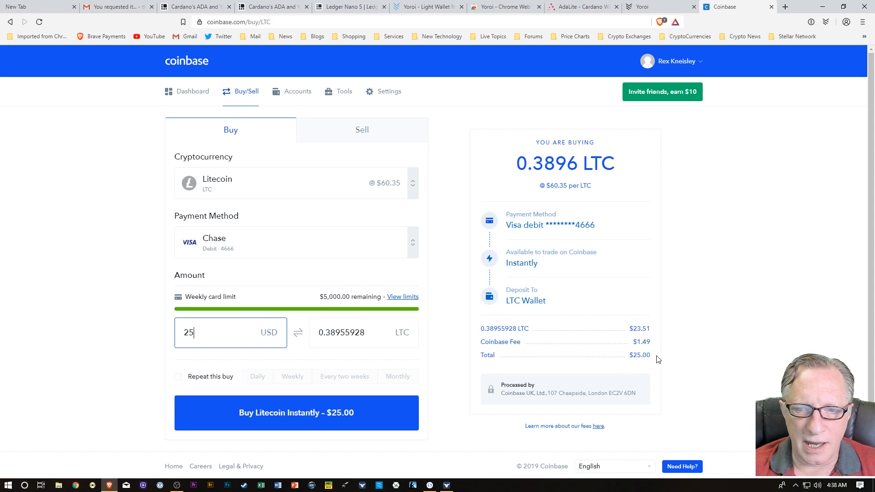
mouse_move(646, 350)
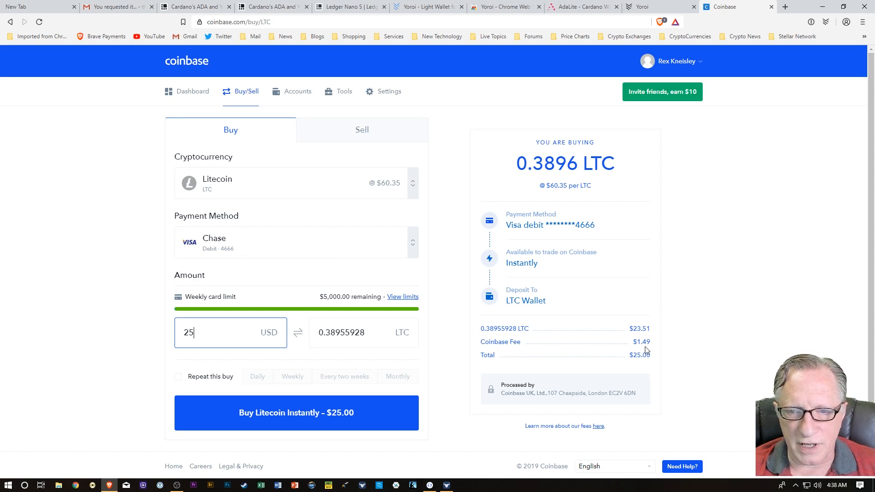
mouse_move(607, 255)
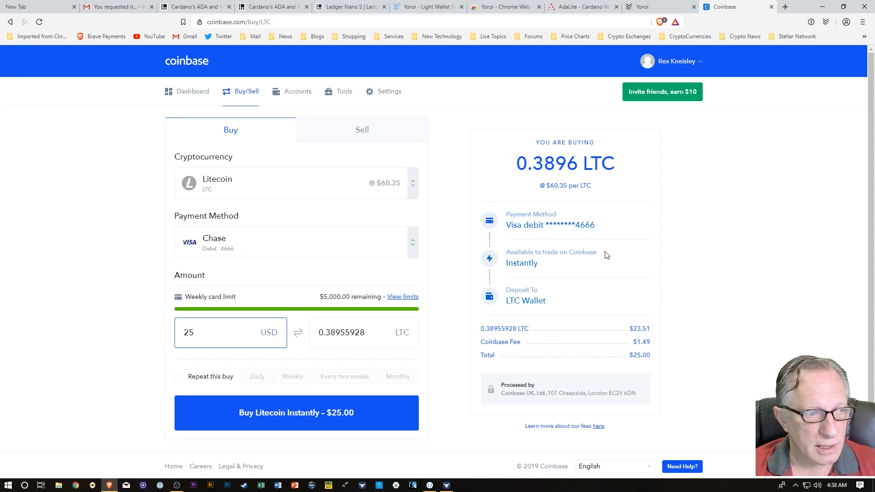
mouse_move(640, 180)
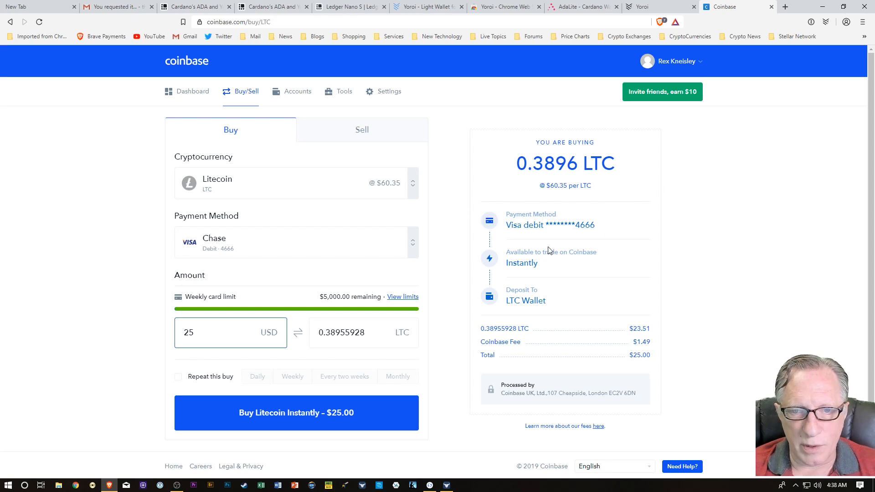
left_click(296, 413)
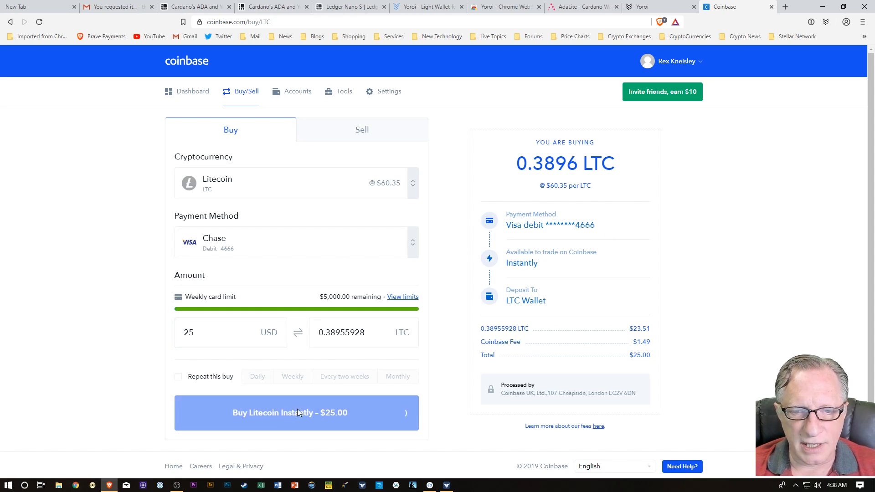
Confirm the buy of 0.3893 LTC for $25.00, then move to a new browser tab.
left_click(296, 412)
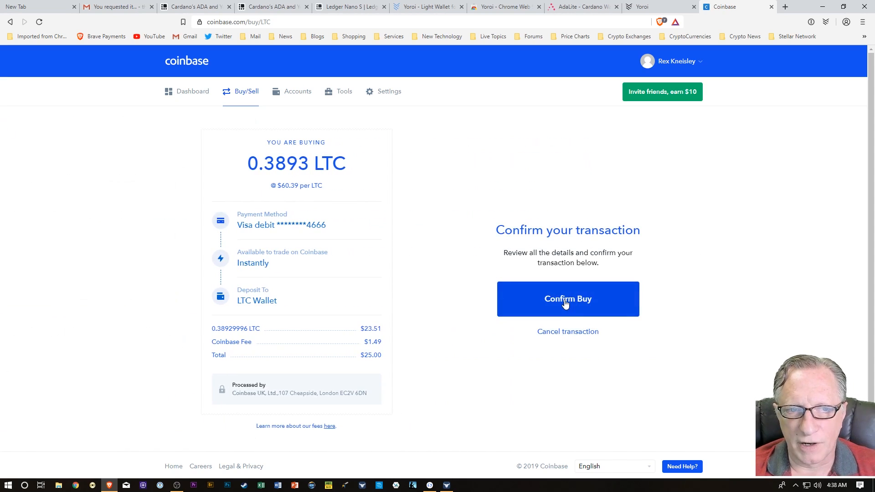
left_click(567, 299)
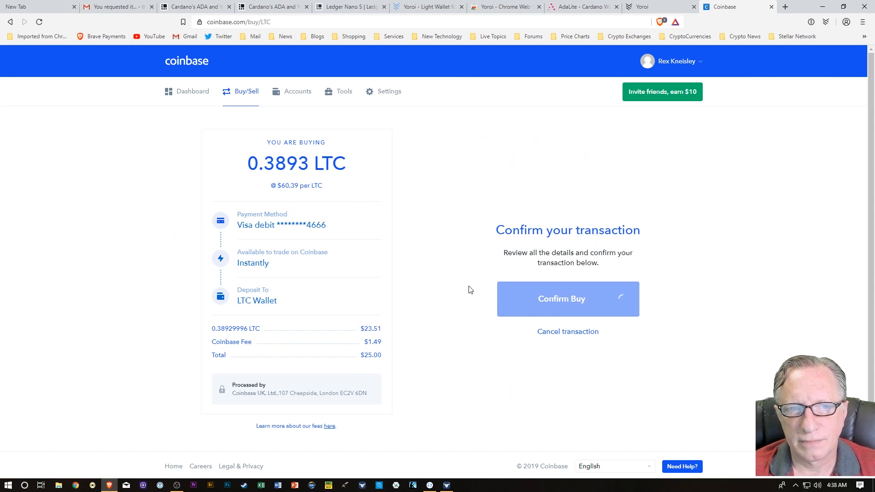
left_click(567, 299)
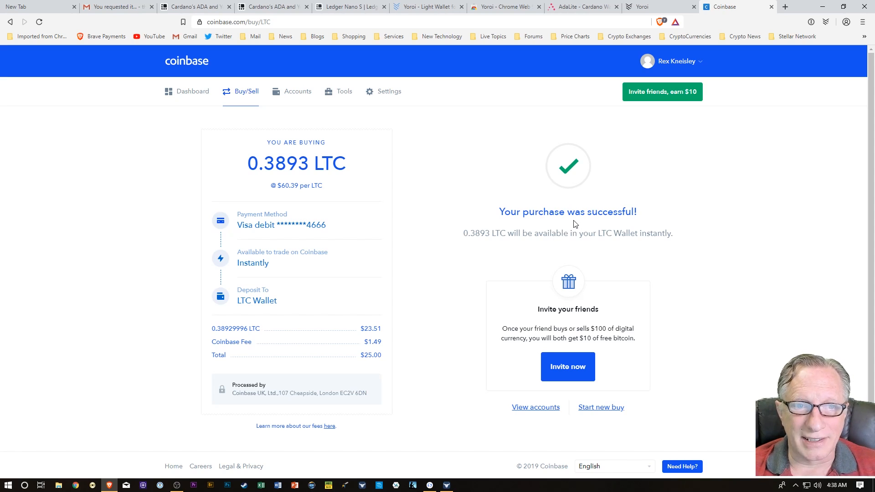
mouse_move(519, 218)
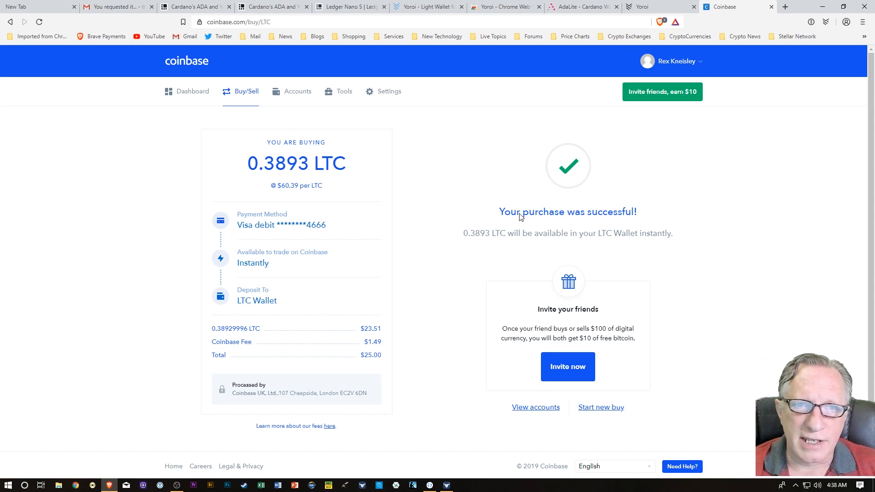
mouse_move(466, 149)
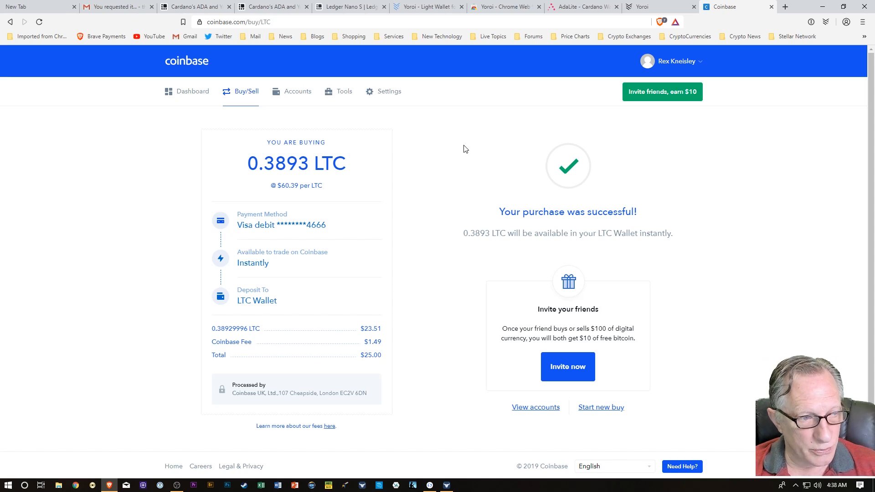
mouse_move(467, 153)
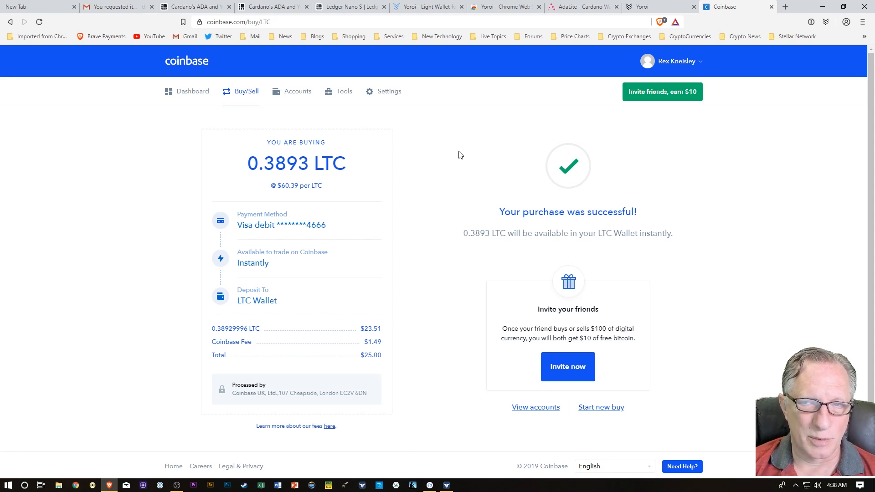
mouse_move(451, 130)
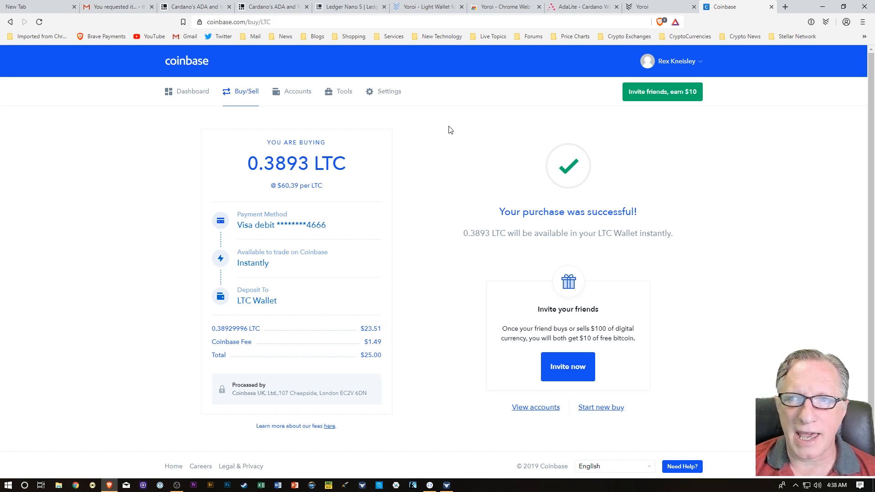
mouse_move(785, 6)
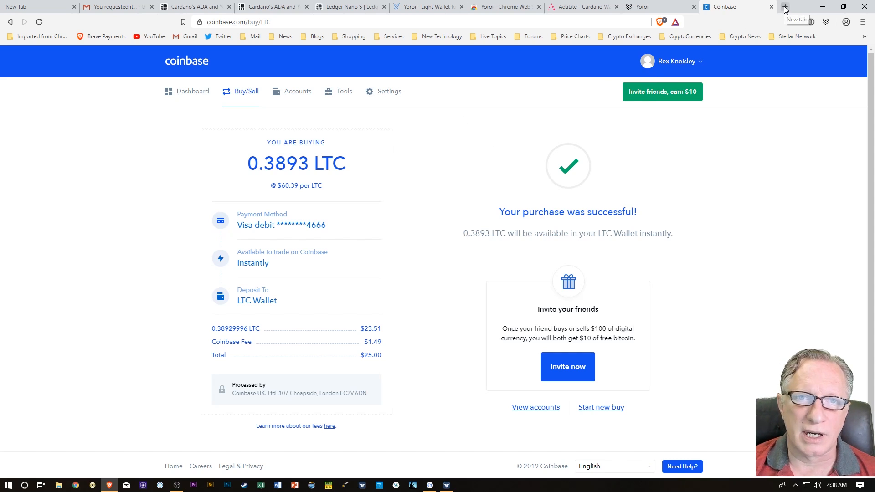
left_click(628, 37)
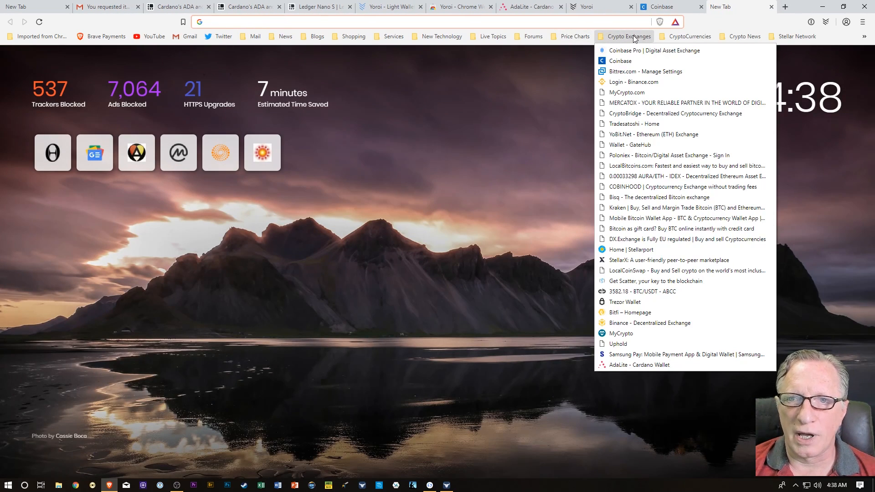
Go to Bittrex Wallets and filter the balances list by 'ada', showing zero ADA.
left_click(647, 71)
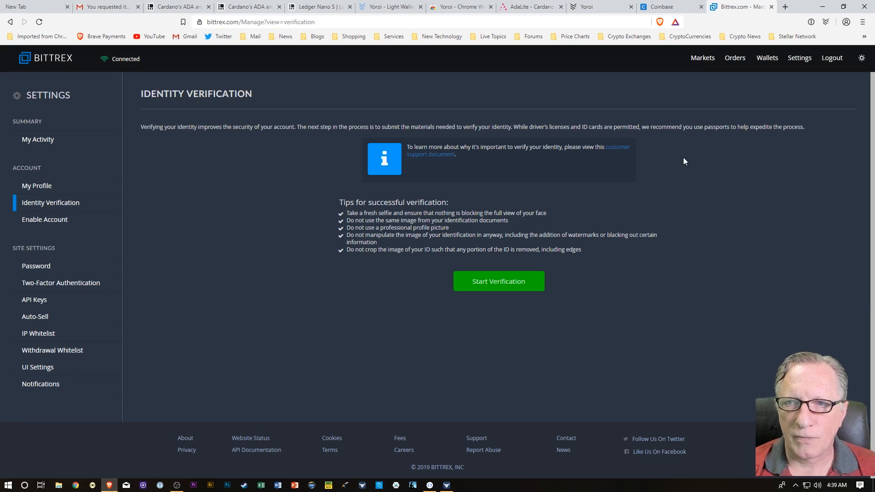
left_click(766, 58)
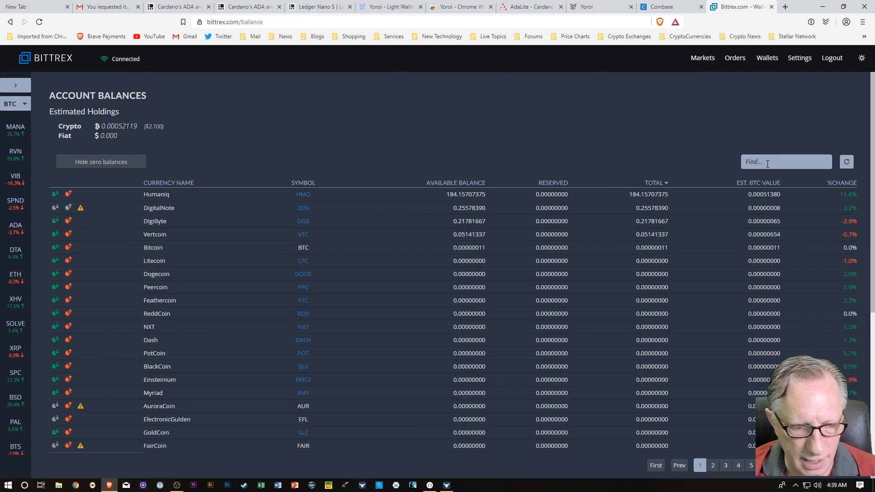
type("ada")
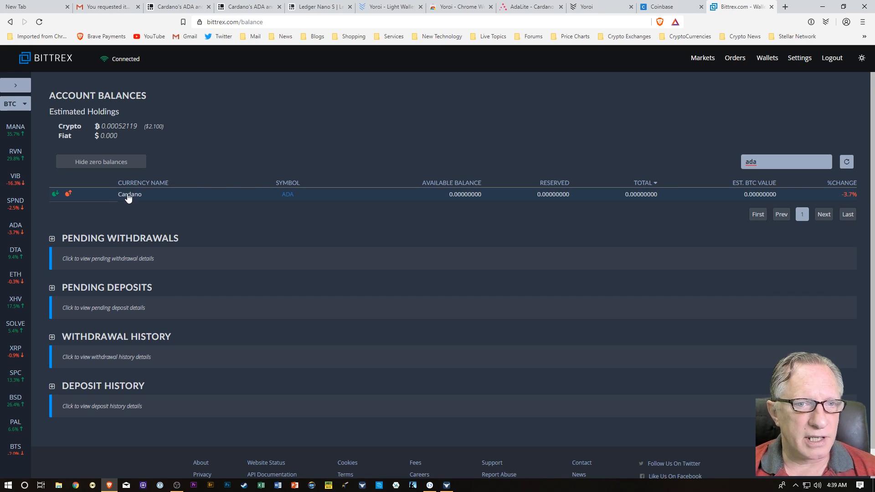
mouse_move(69, 194)
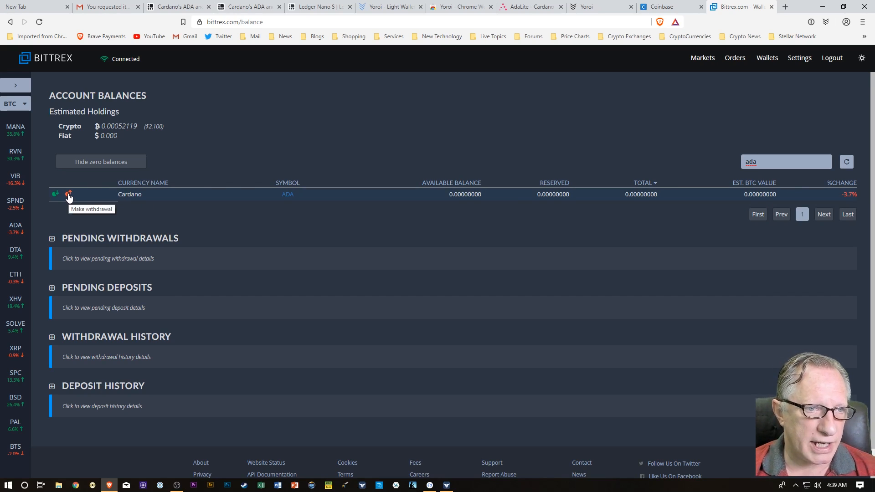
mouse_move(55, 195)
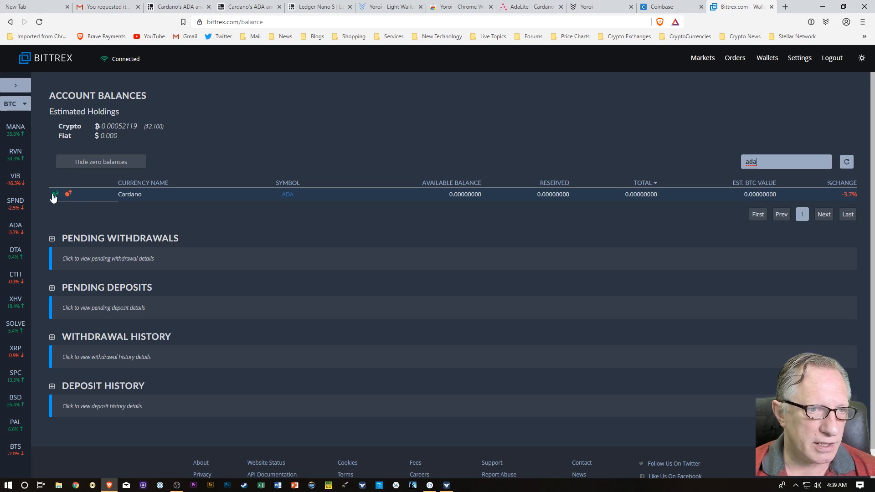
mouse_move(69, 194)
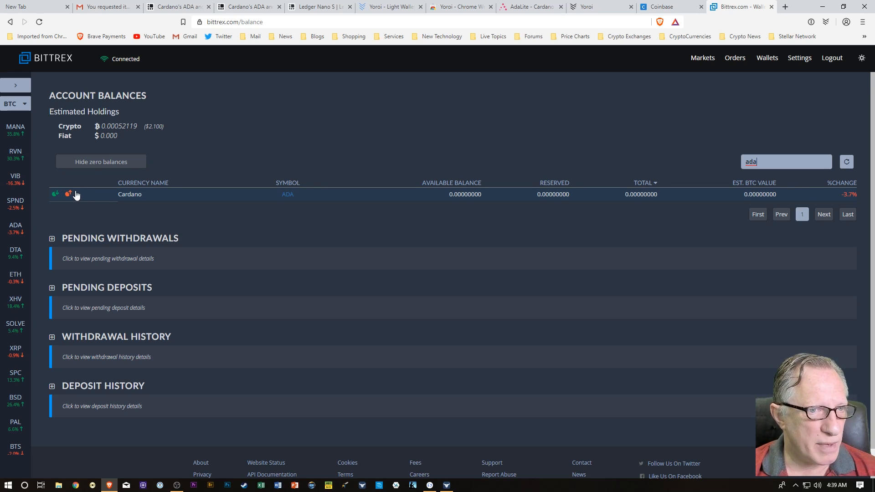
mouse_move(63, 196)
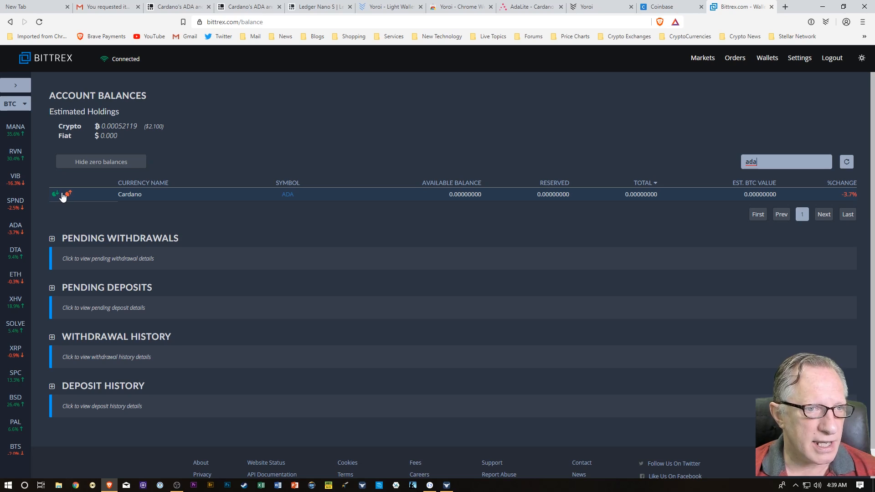
mouse_move(84, 194)
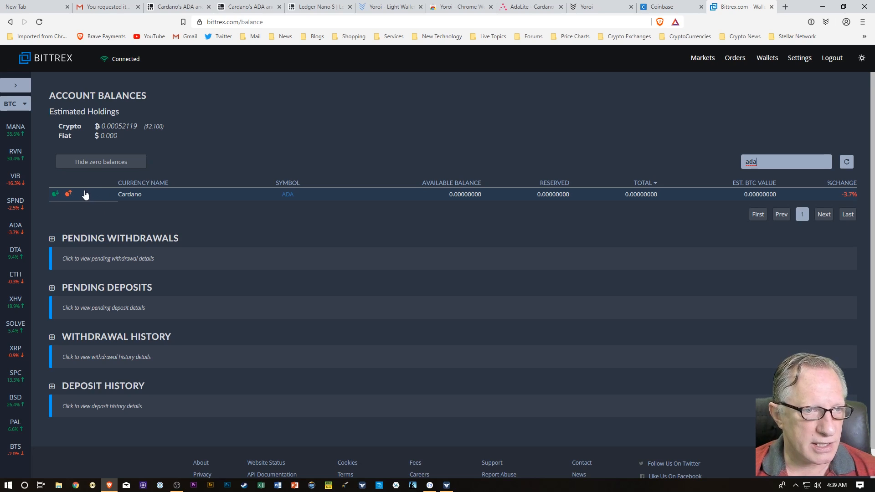
mouse_move(342, 132)
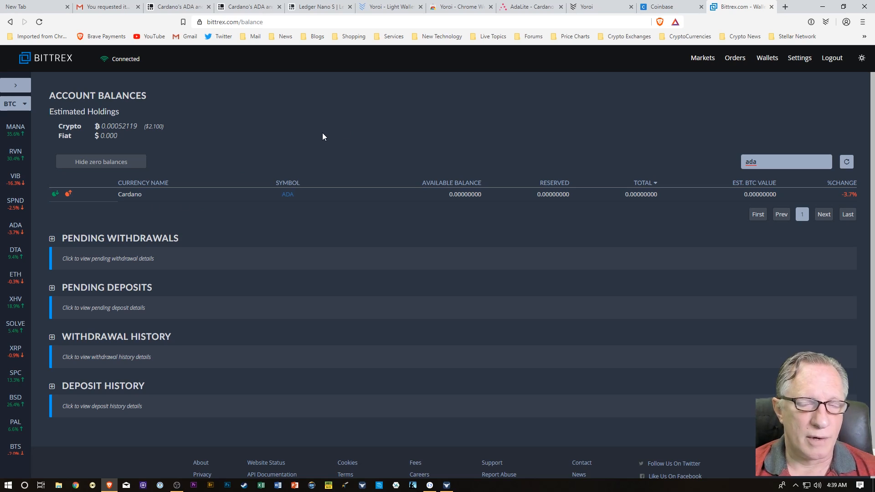
mouse_move(443, 121)
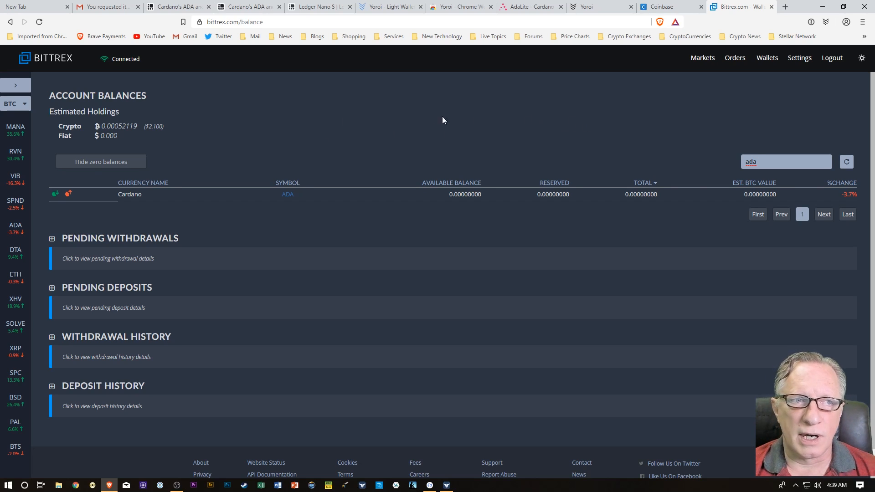
mouse_move(618, 122)
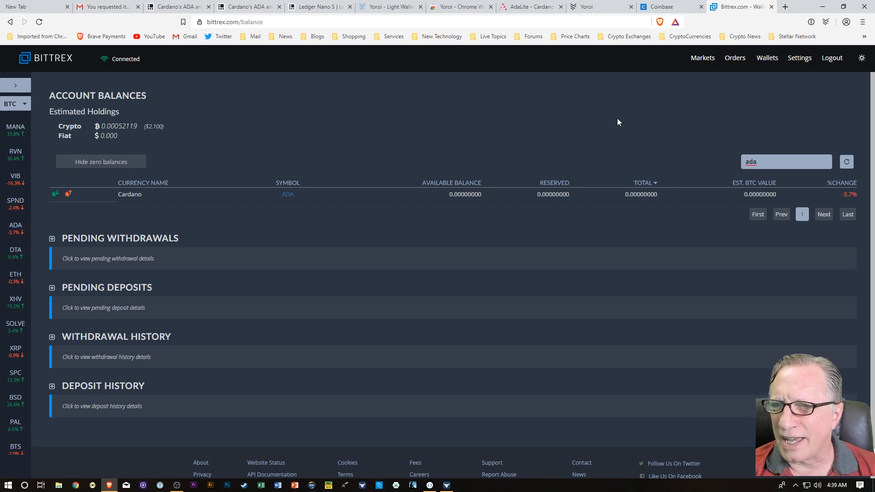
mouse_move(45, 59)
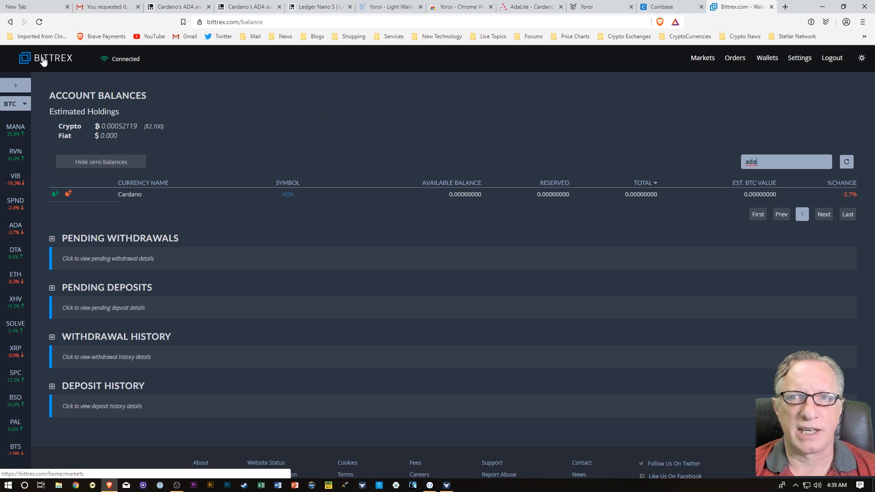
mouse_move(739, 94)
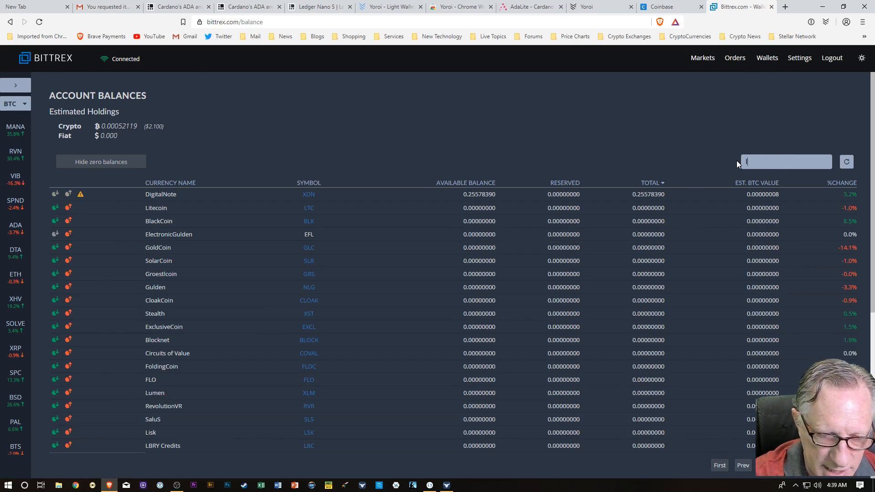
Filter balances by 'ltc' and copy the Litecoin deposit wallet address.
type("ltc")
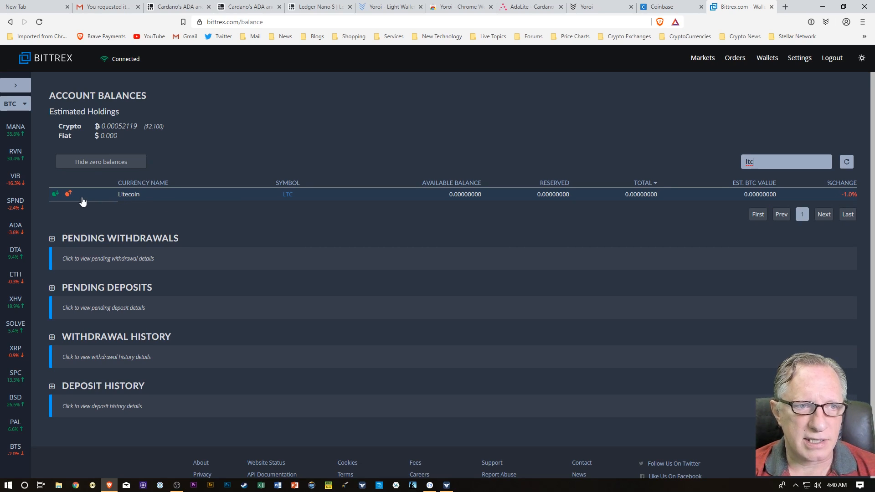
mouse_move(55, 194)
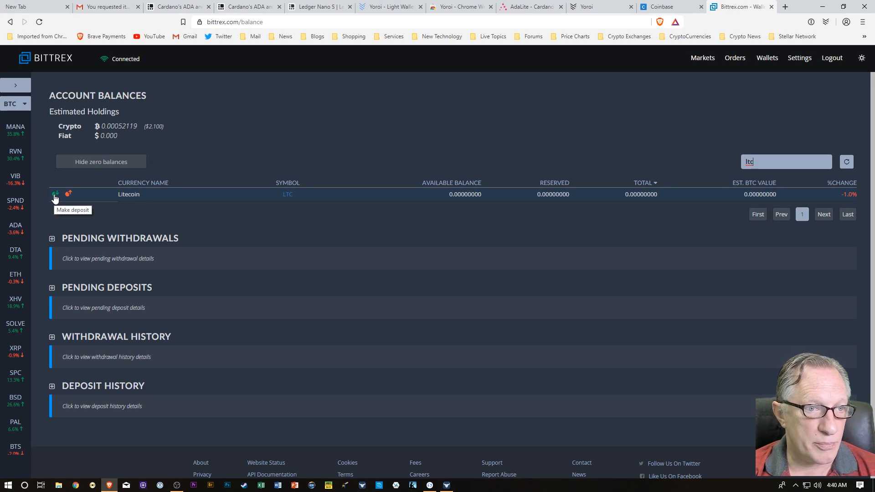
left_click(55, 194)
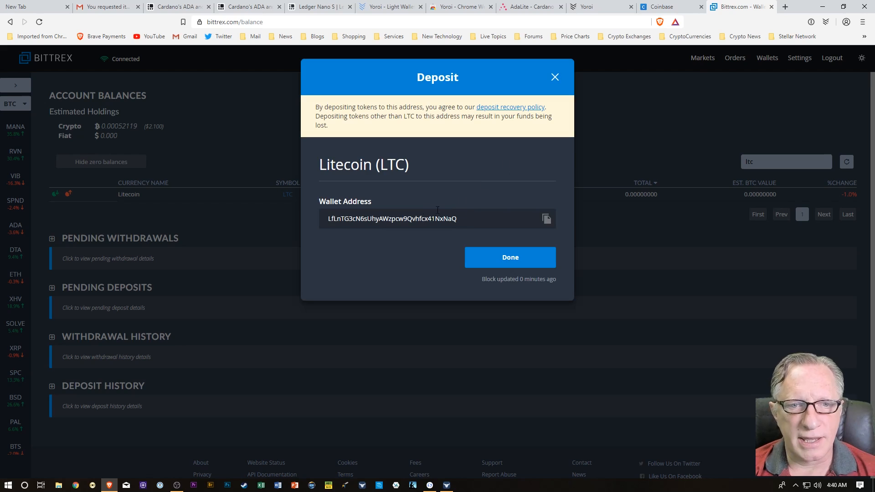
mouse_move(474, 204)
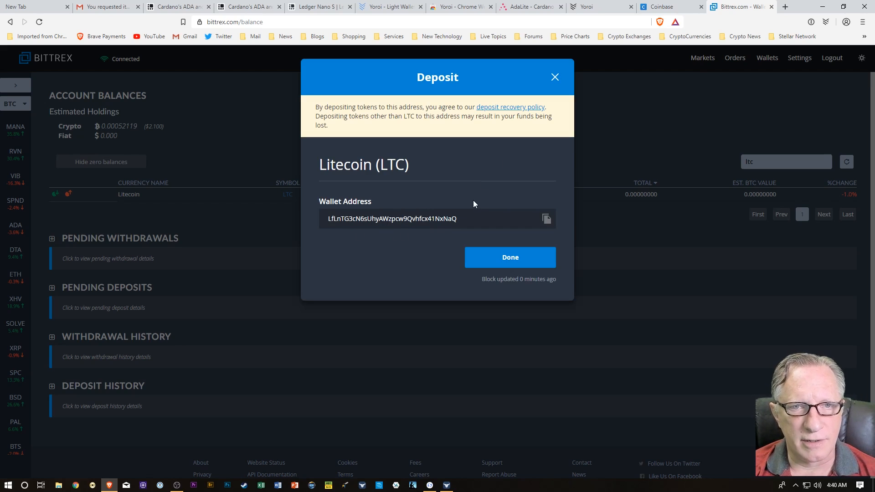
mouse_move(492, 193)
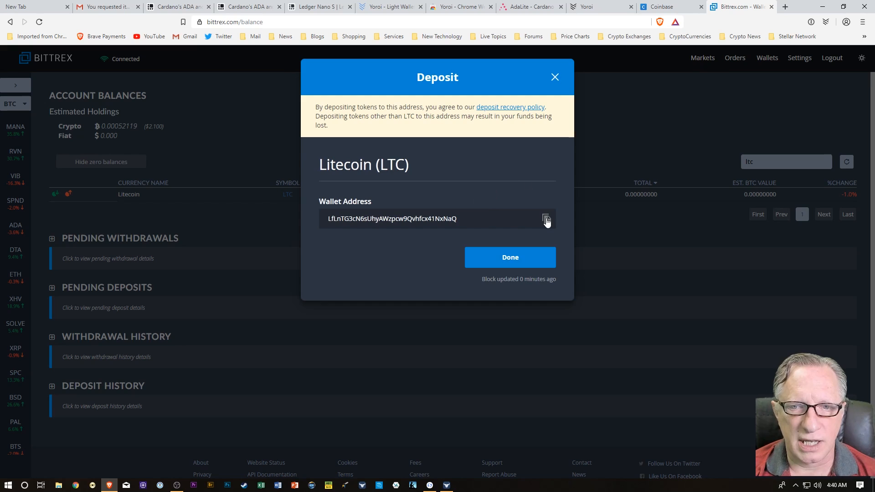
left_click(546, 218)
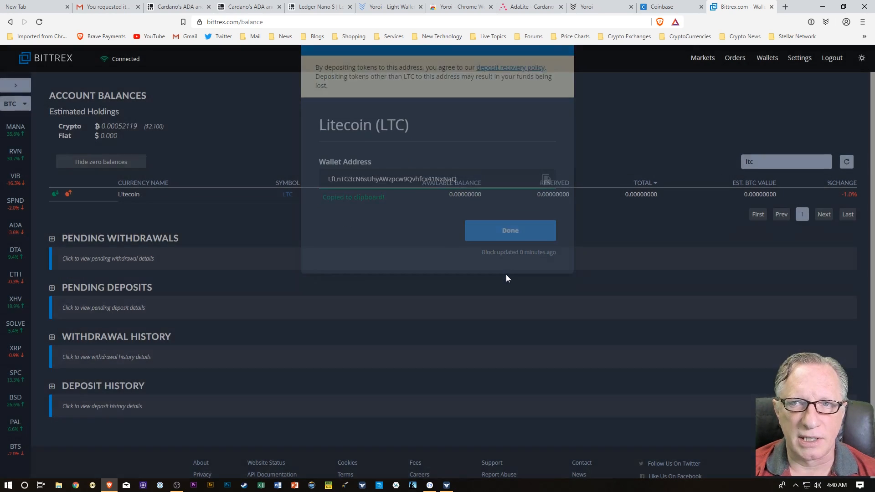
Return to Coinbase and view Accounts, where the LTC Wallet holds about 0.3893 LTC.
left_click(664, 7)
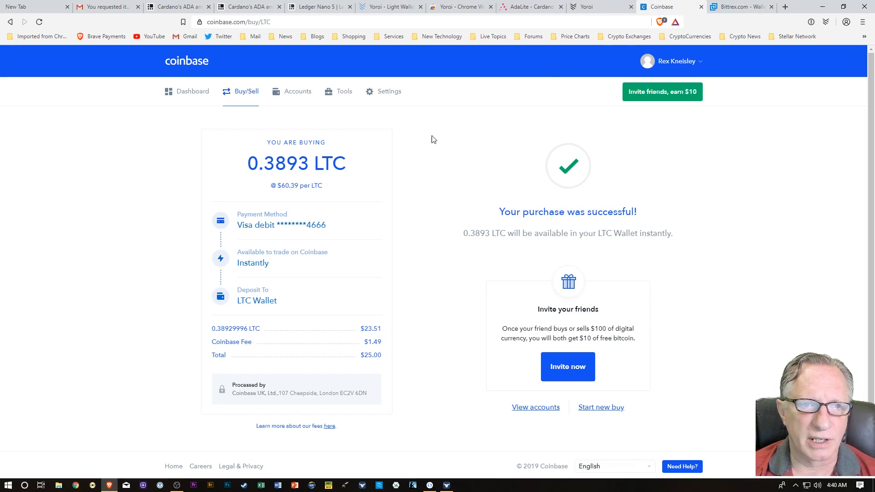
mouse_move(219, 100)
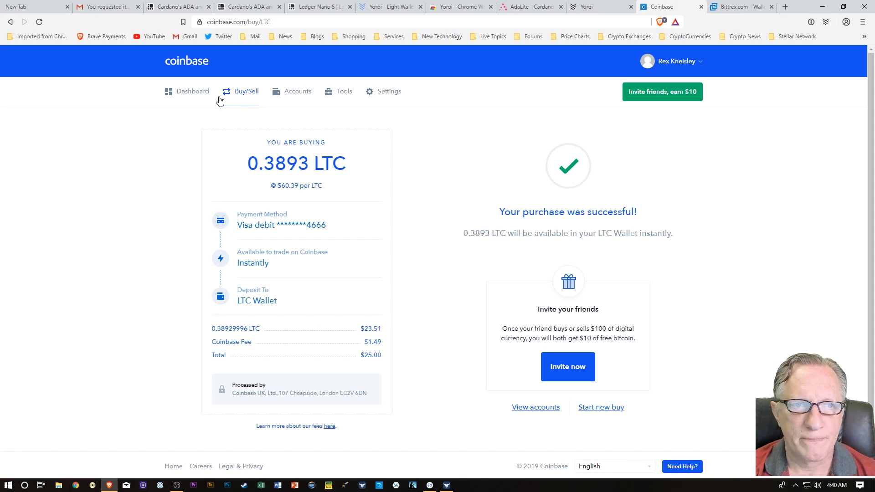
mouse_move(239, 94)
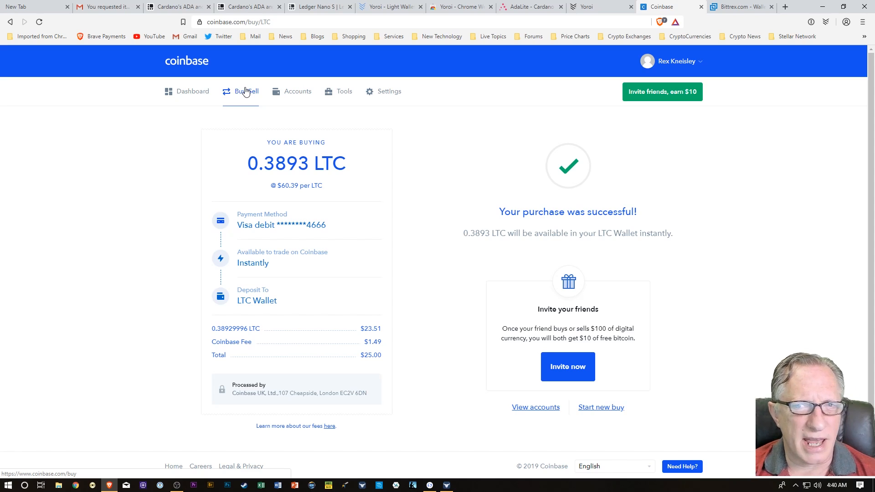
mouse_move(244, 96)
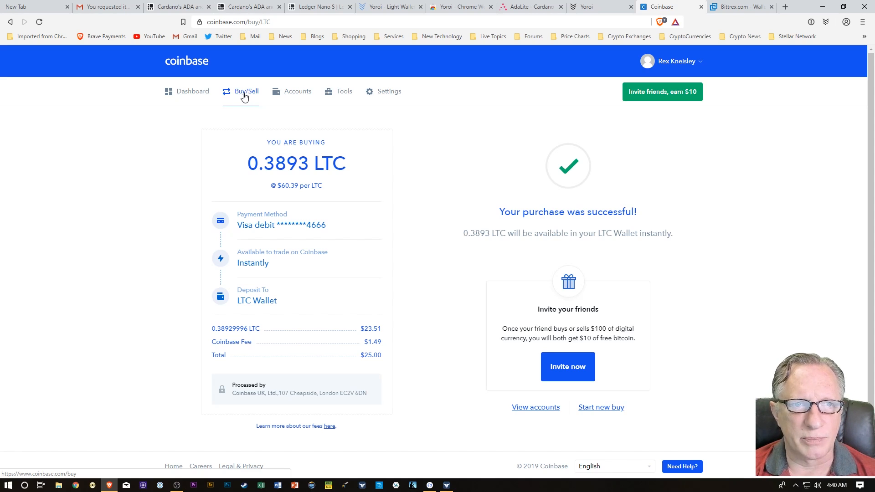
mouse_move(291, 95)
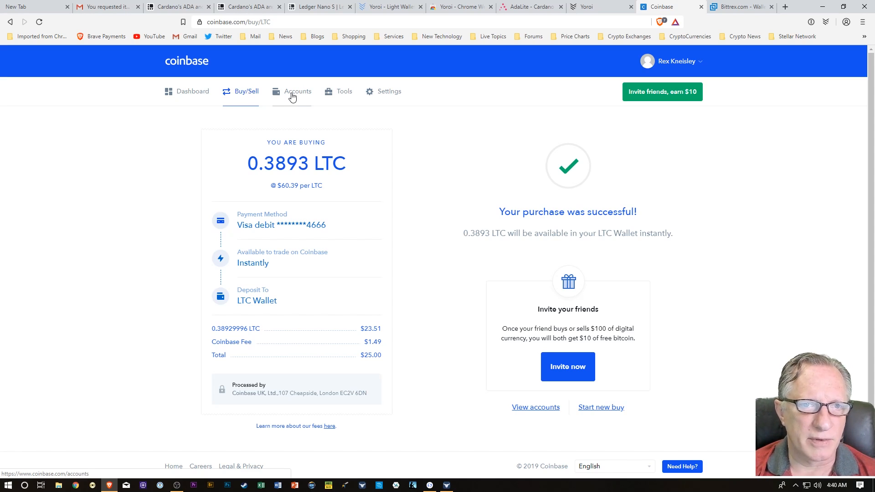
left_click(298, 91)
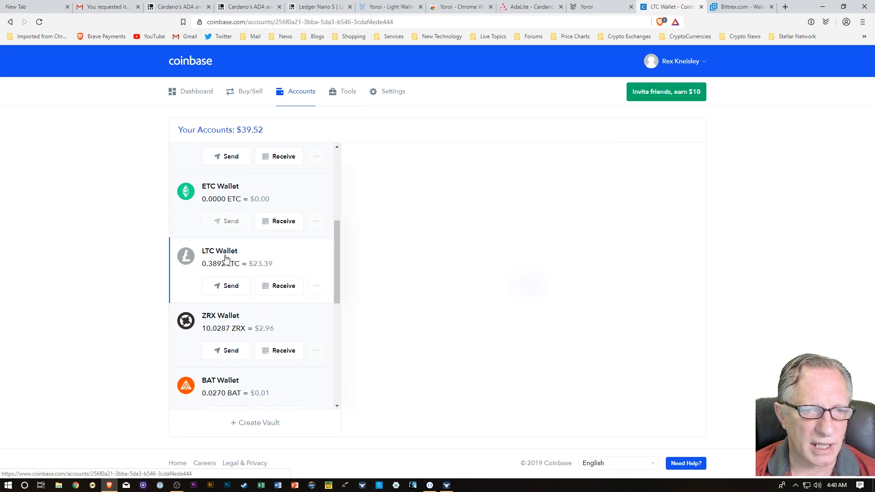
From the LTC Wallet, start a send to the pasted Bittrex Litecoin address with the max 0.3893 LTC.
left_click(219, 250)
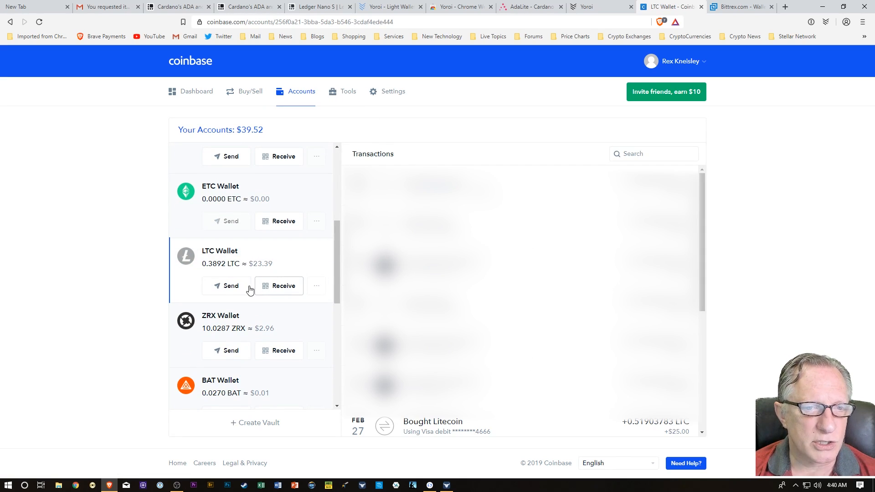
left_click(230, 285)
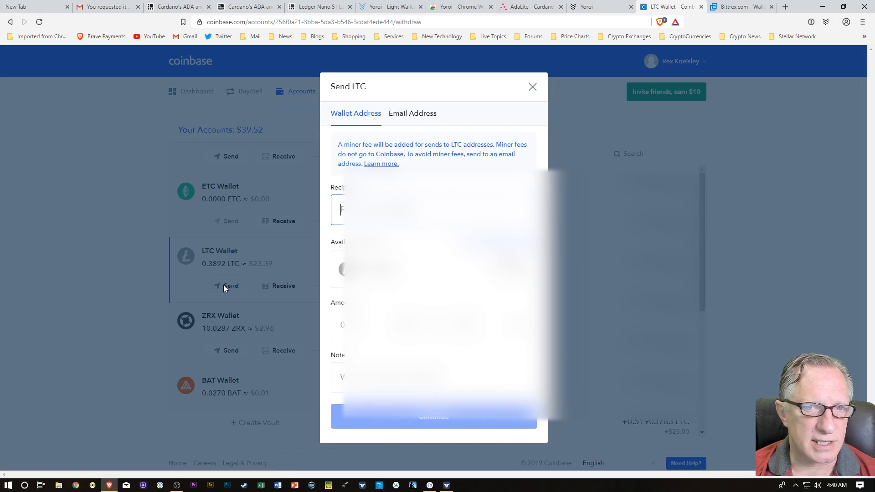
right_click(391, 209)
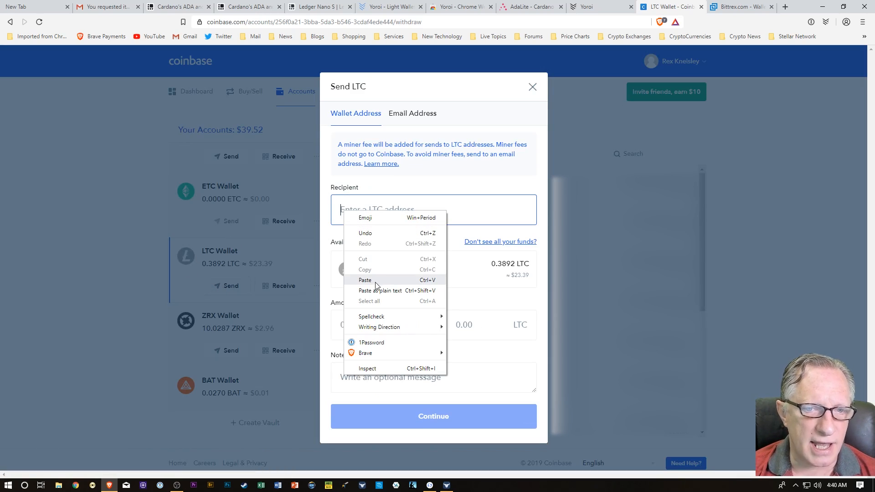
left_click(364, 280)
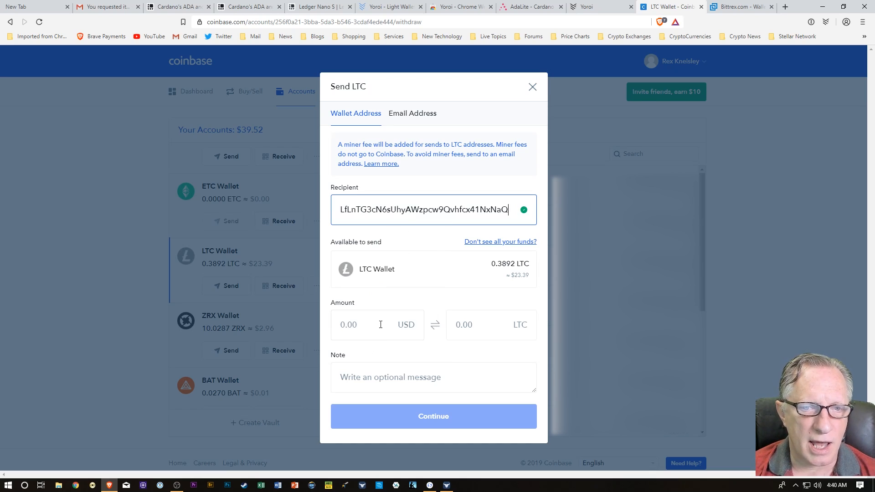
left_click(349, 324)
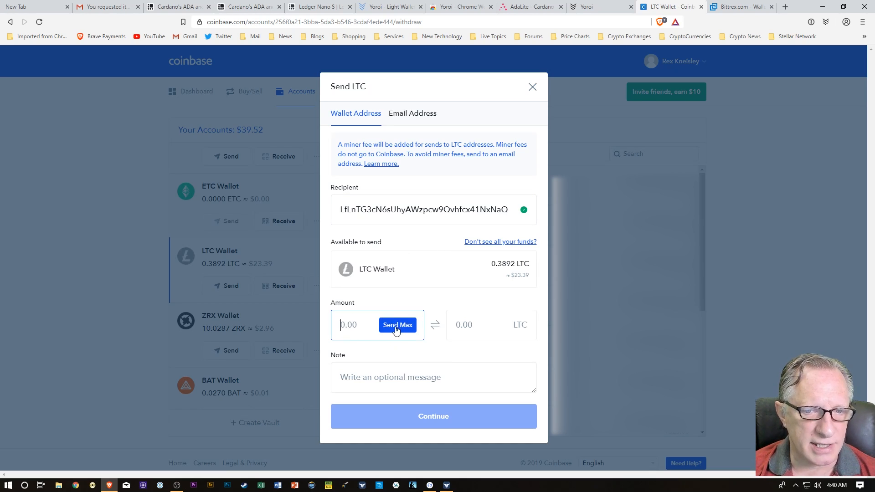
left_click(398, 324)
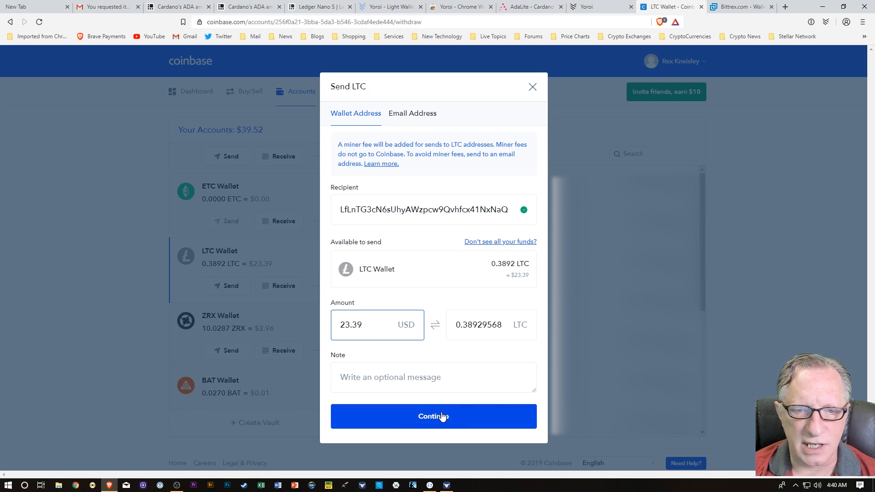
left_click(433, 416)
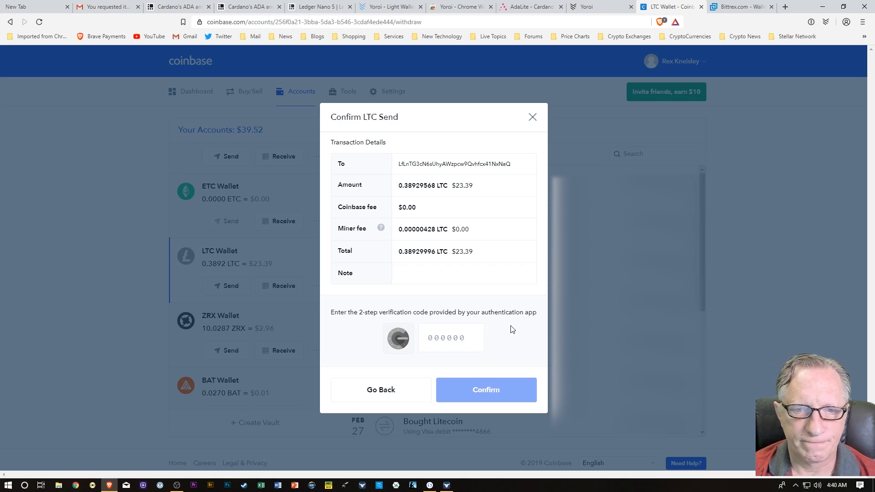
mouse_move(454, 220)
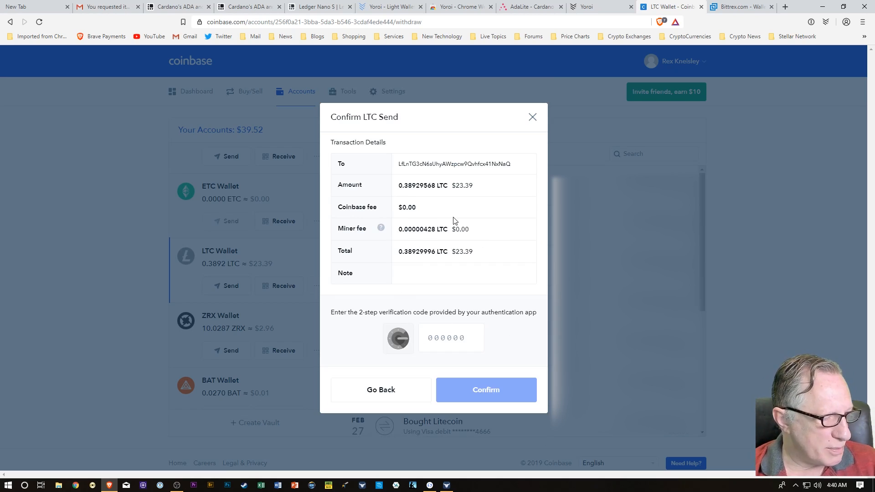
left_click(451, 337)
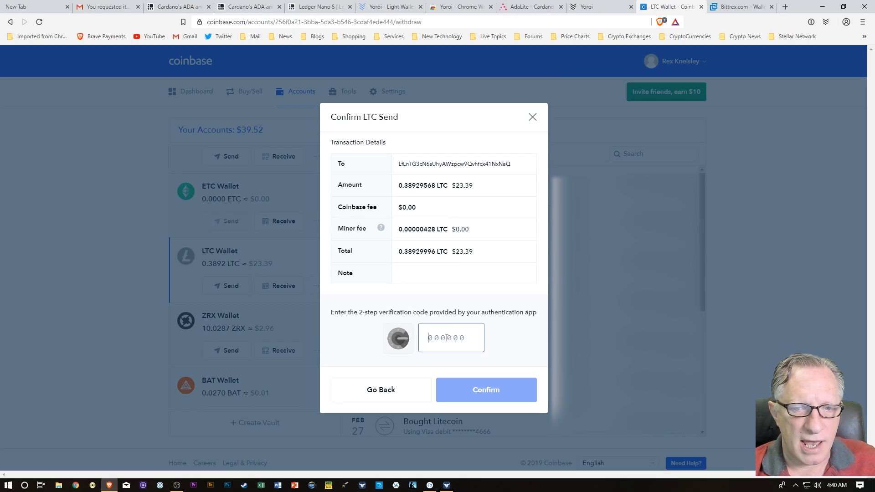
mouse_move(493, 334)
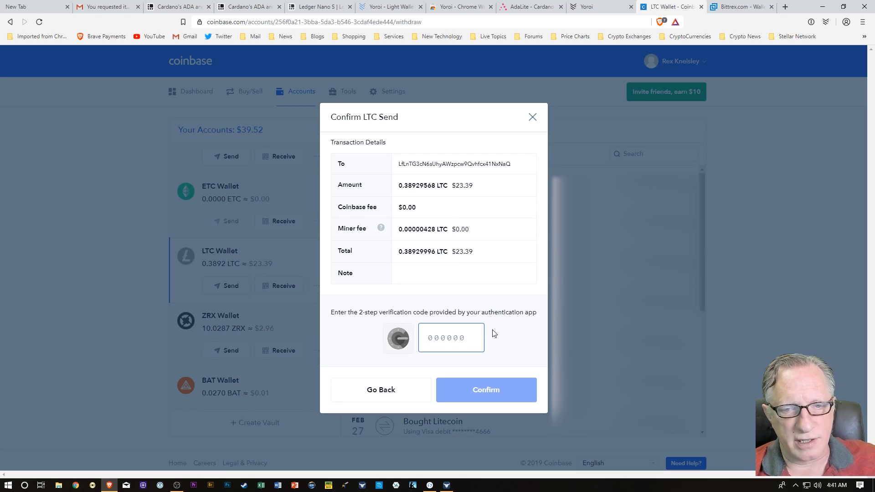
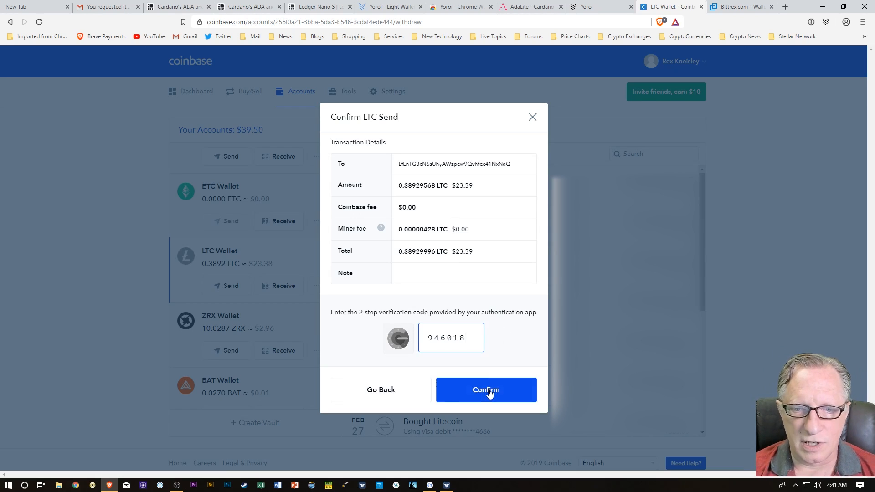
left_click(485, 389)
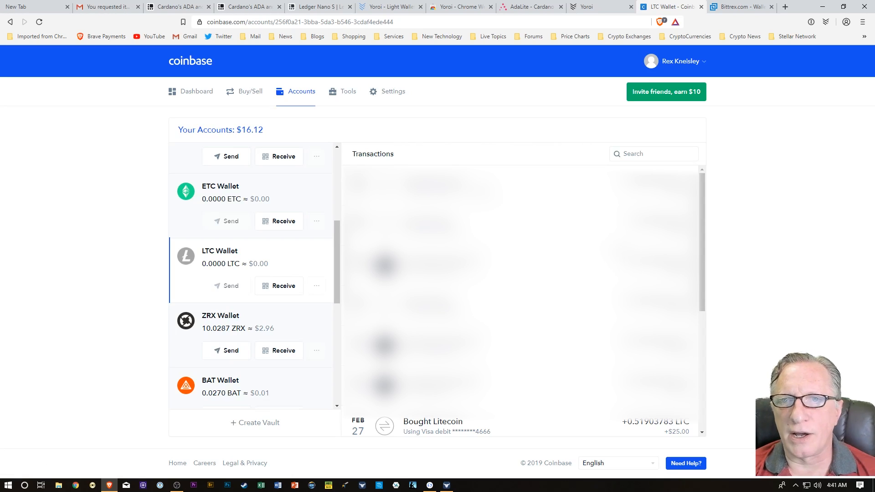
In Bittrex balances, expand Pending Deposits, which shows no Litecoin deposit yet.
left_click(738, 6)
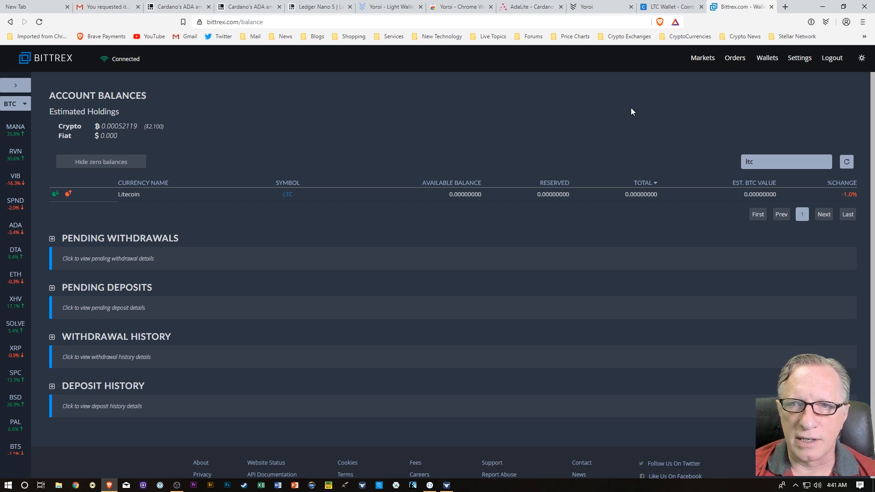
mouse_move(77, 244)
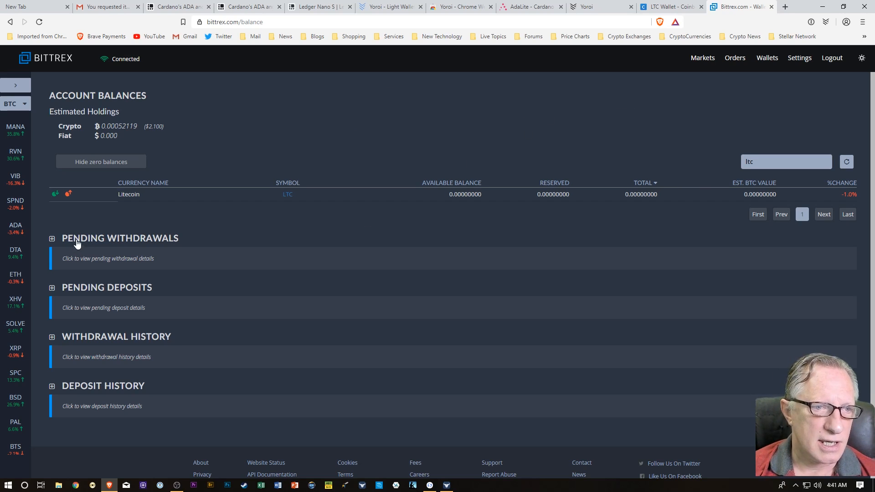
mouse_move(52, 292)
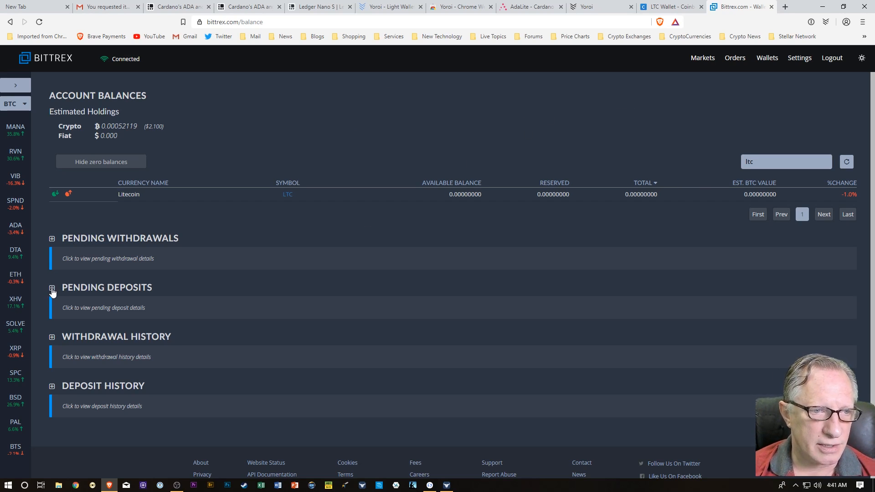
left_click(51, 287)
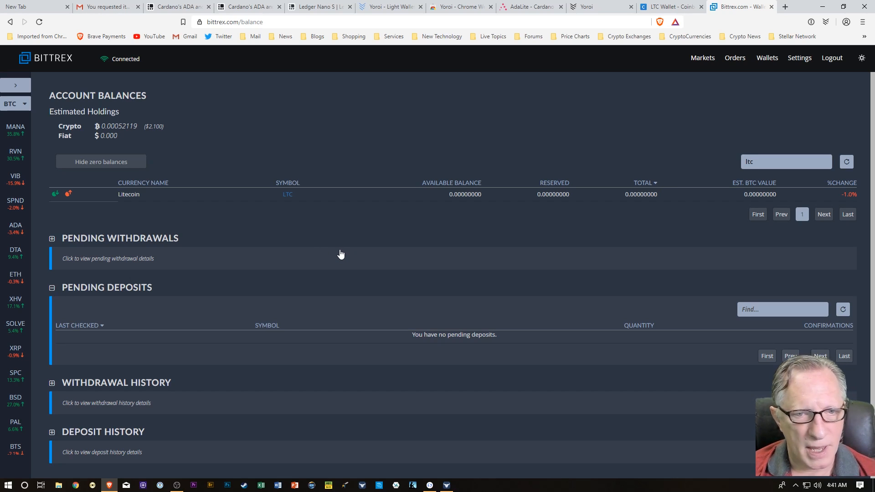
Compare the AdaLite and Yoroi-Ledger wallets, both at zero ADA with two 10 ADA transactions.
left_click(273, 6)
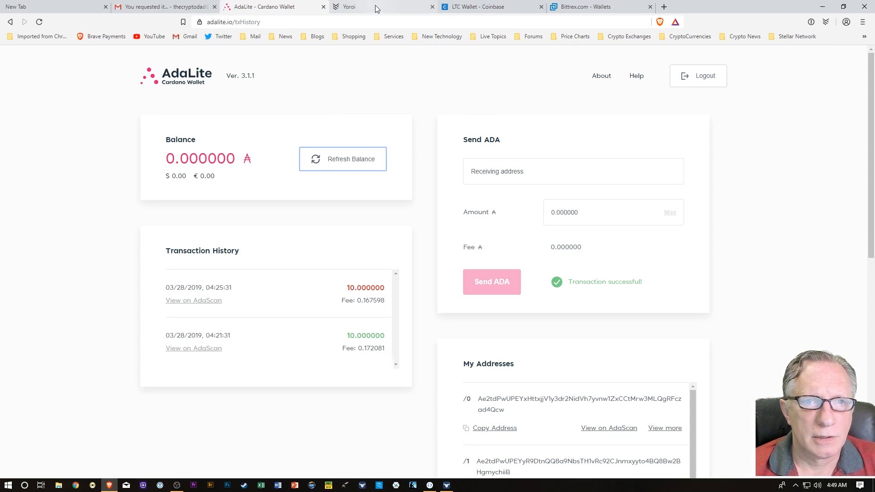
left_click(349, 7)
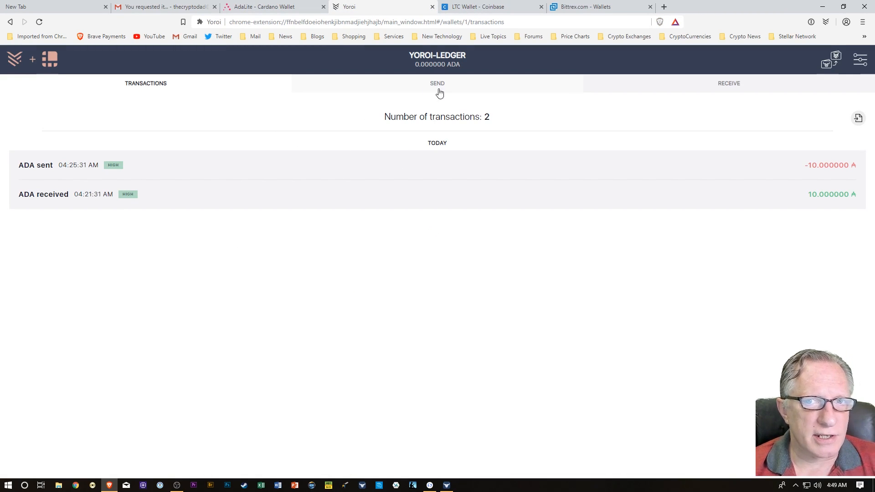
mouse_move(393, 155)
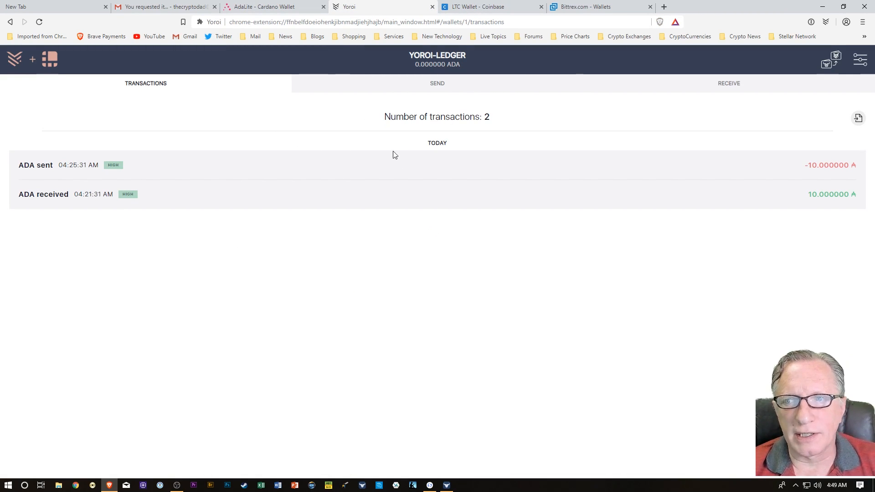
left_click(273, 6)
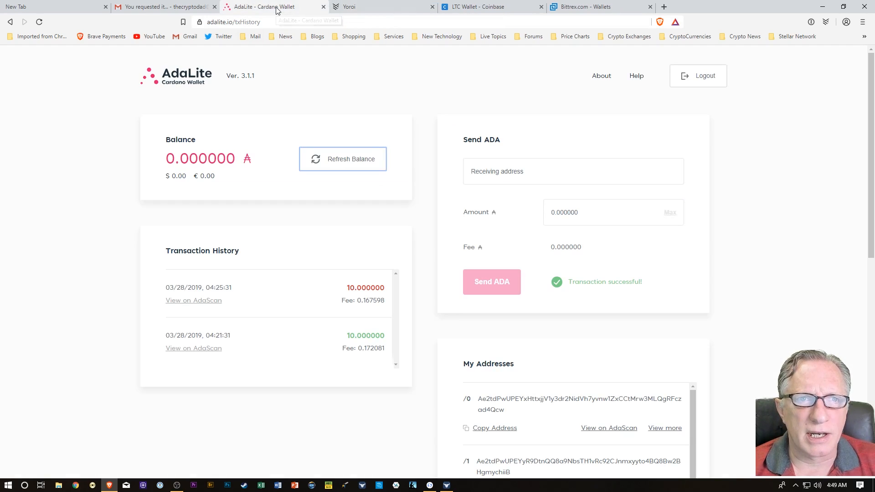
mouse_move(704, 76)
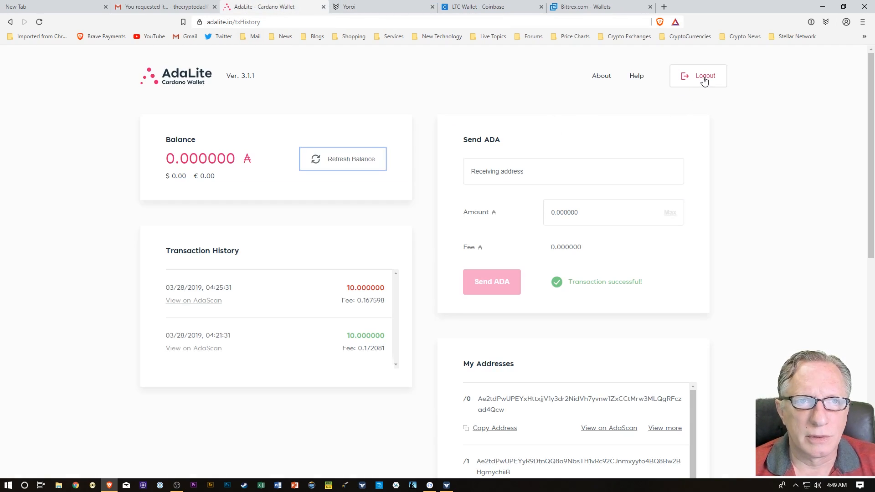
left_click(704, 75)
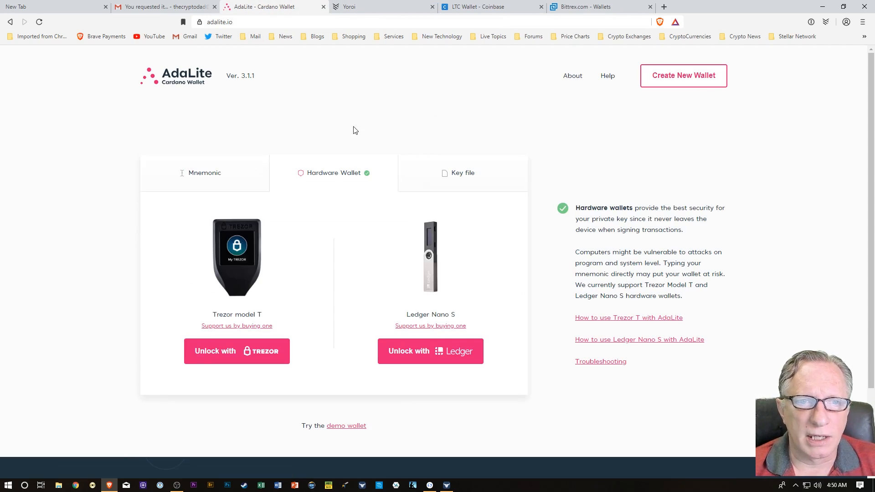
left_click(175, 76)
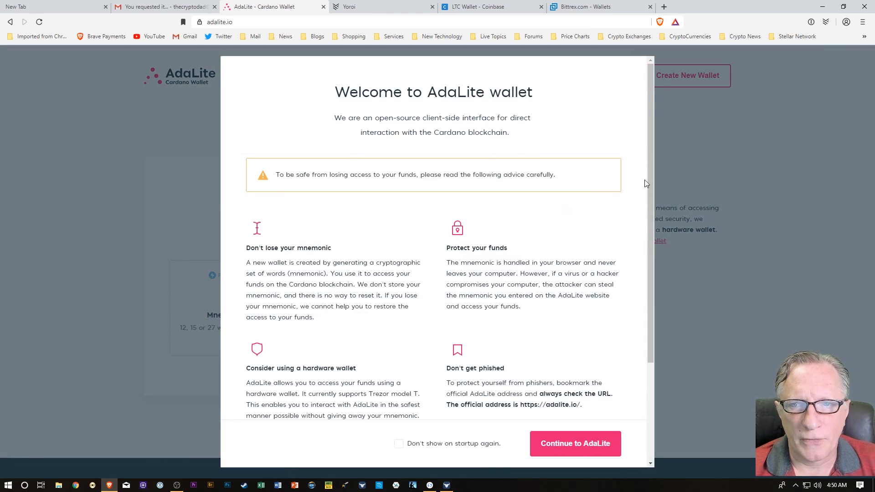
scroll("down", 3)
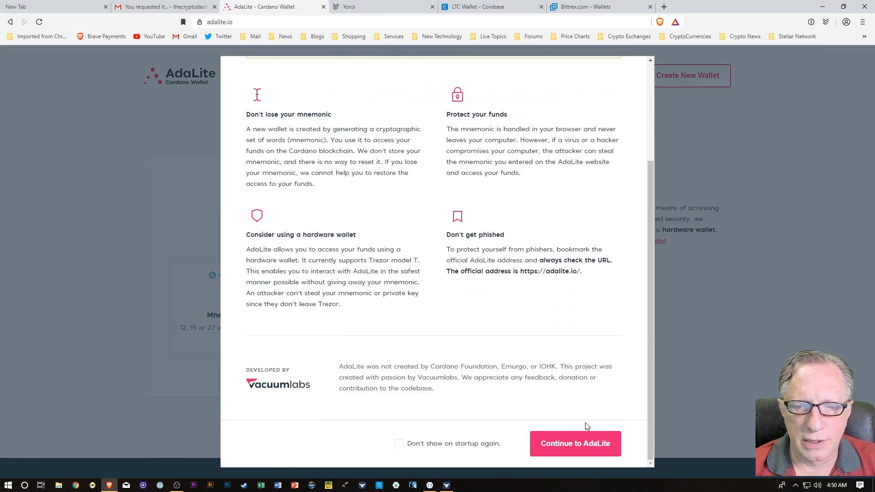
left_click(574, 444)
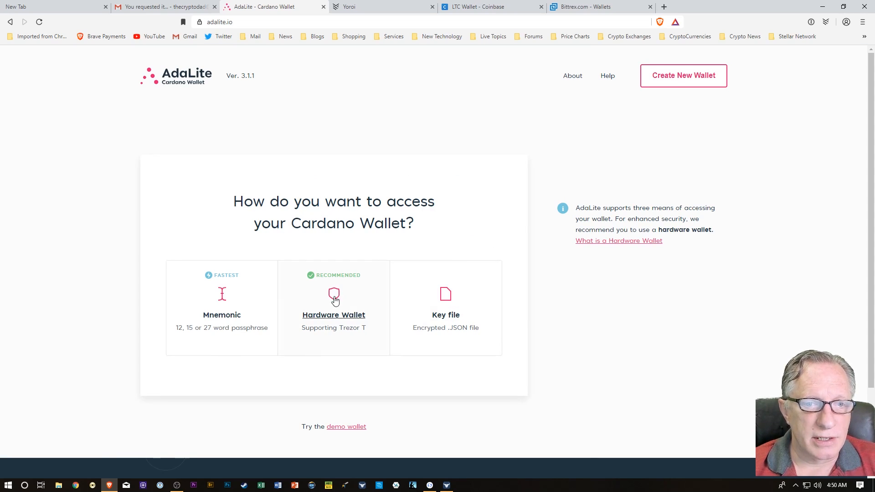
left_click(333, 307)
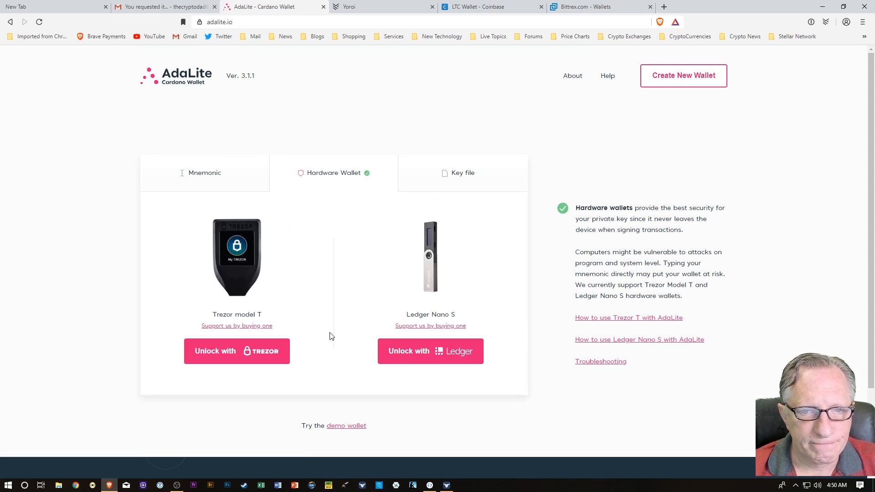
mouse_move(466, 283)
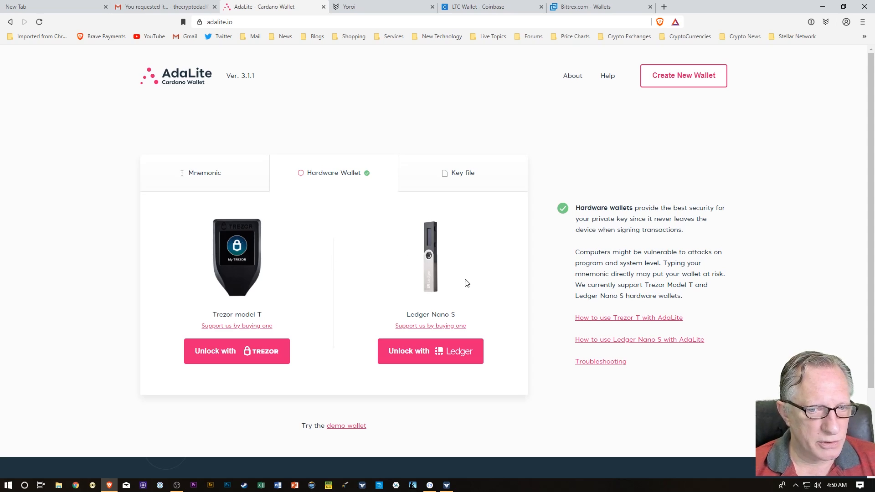
mouse_move(413, 285)
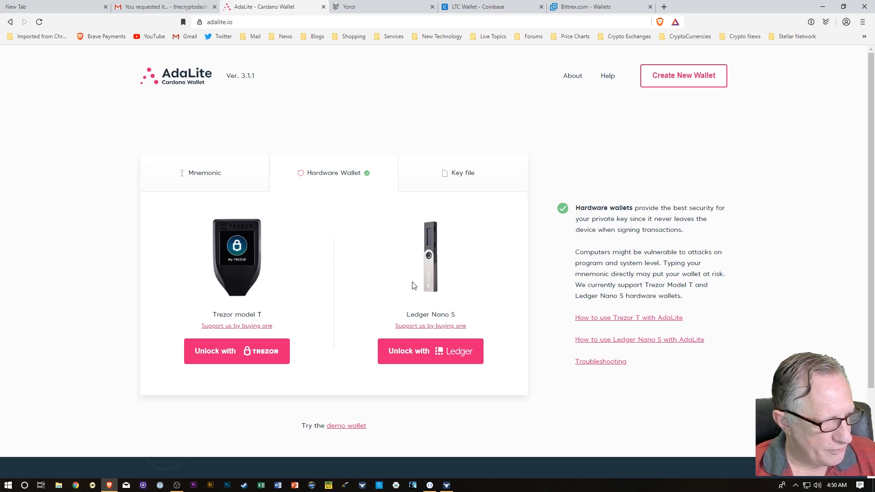
mouse_move(443, 355)
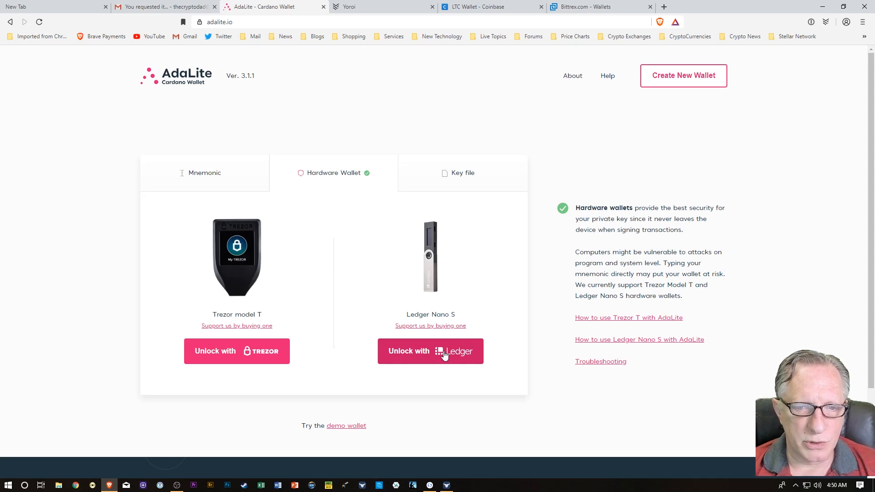
Unlock AdaLite with the Ledger, retrying after dismissing the device-locked error.
left_click(430, 350)
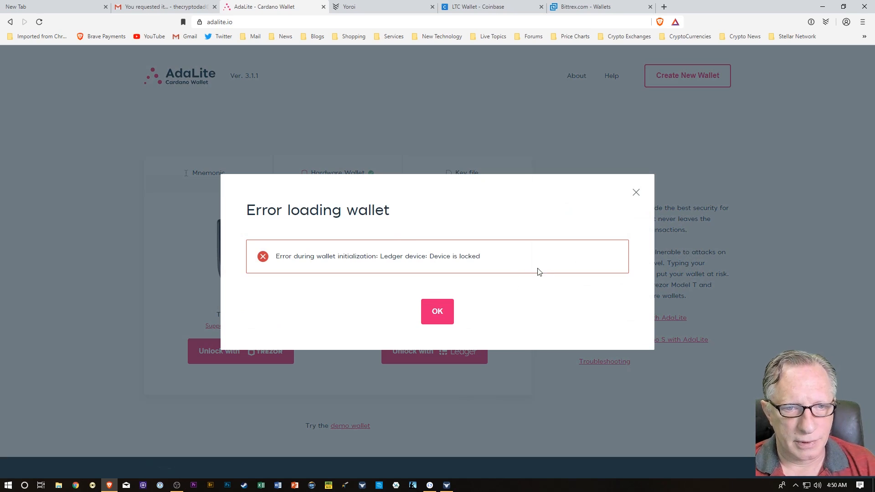
mouse_move(436, 312)
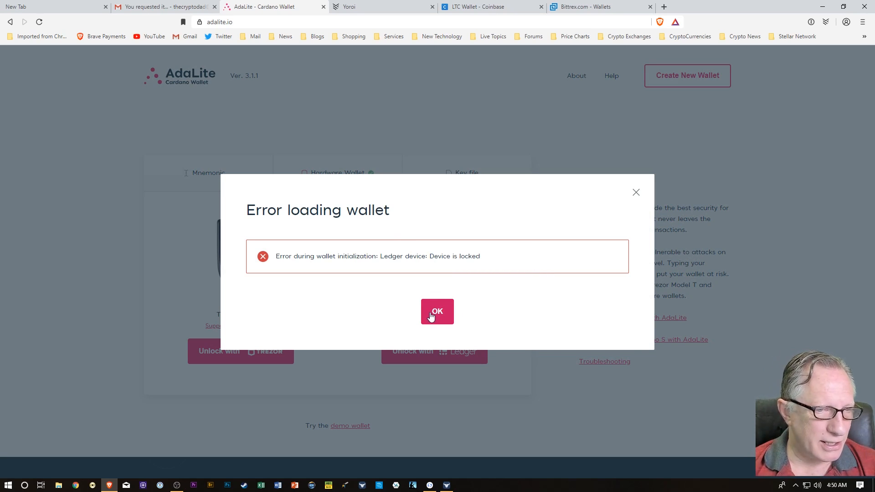
left_click(437, 312)
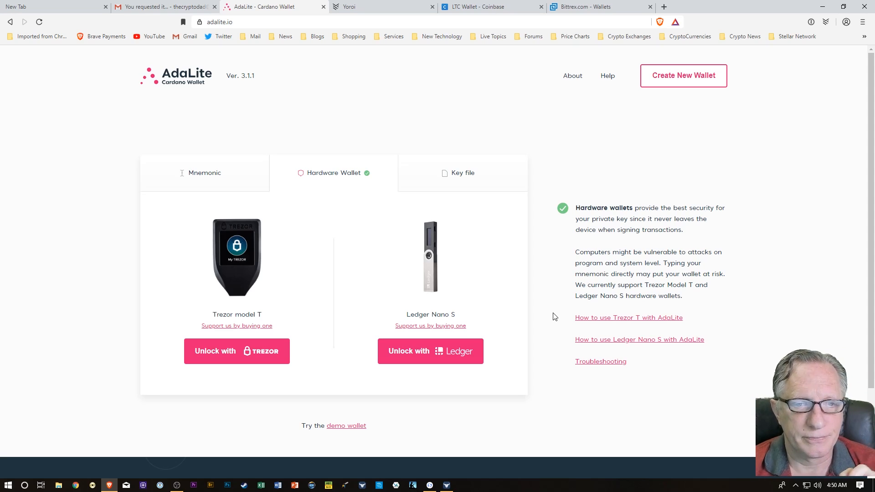
left_click(429, 351)
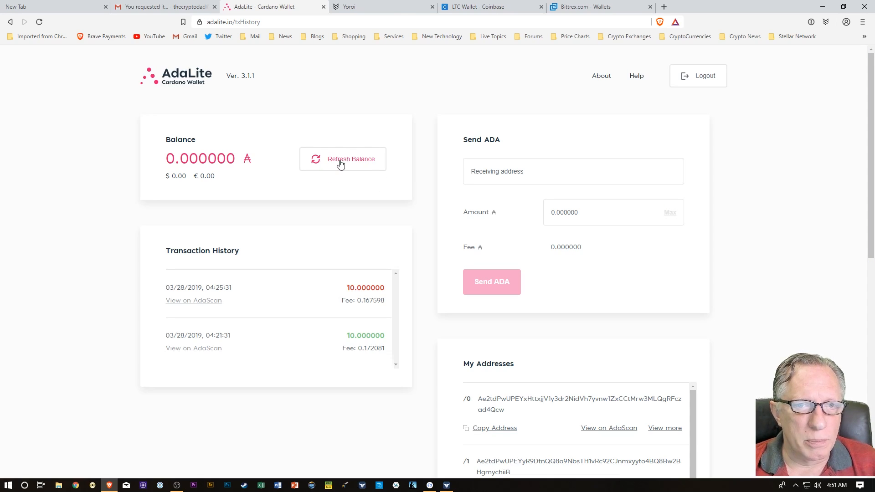
mouse_move(266, 289)
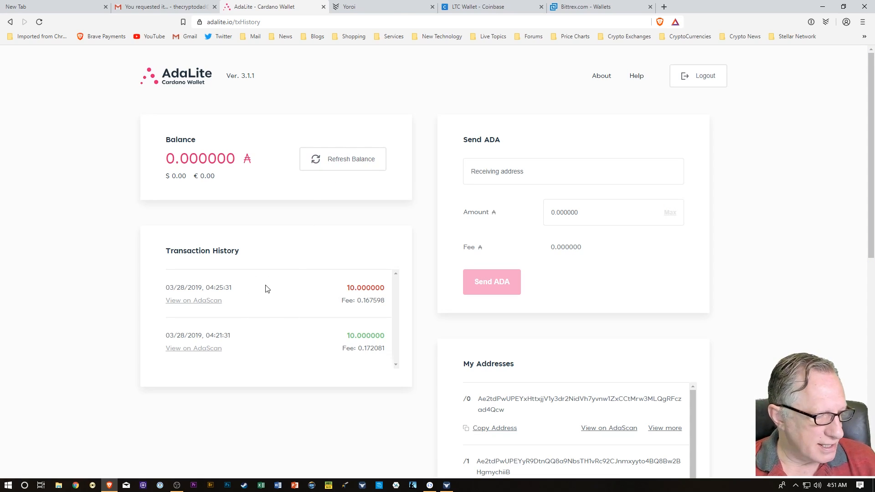
mouse_move(324, 246)
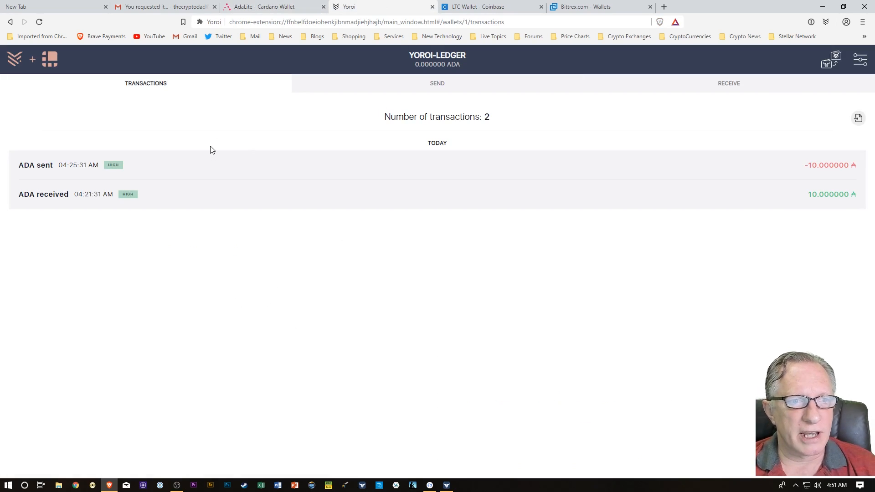
mouse_move(419, 220)
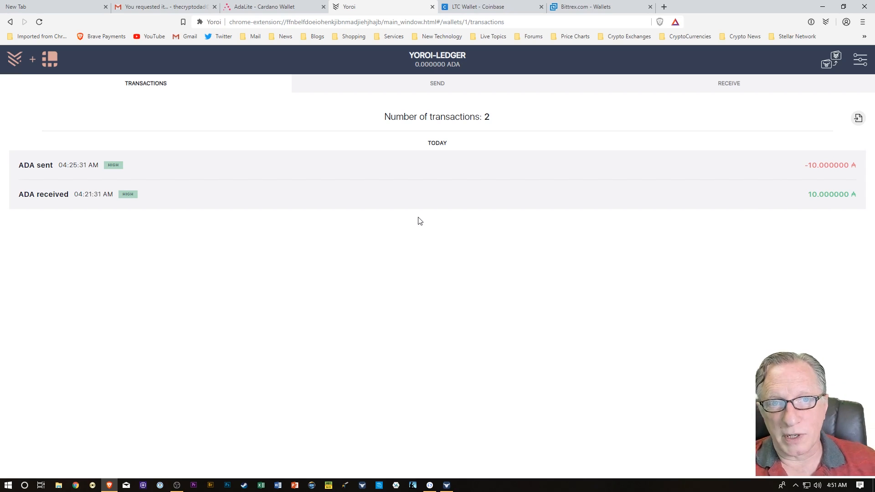
mouse_move(428, 229)
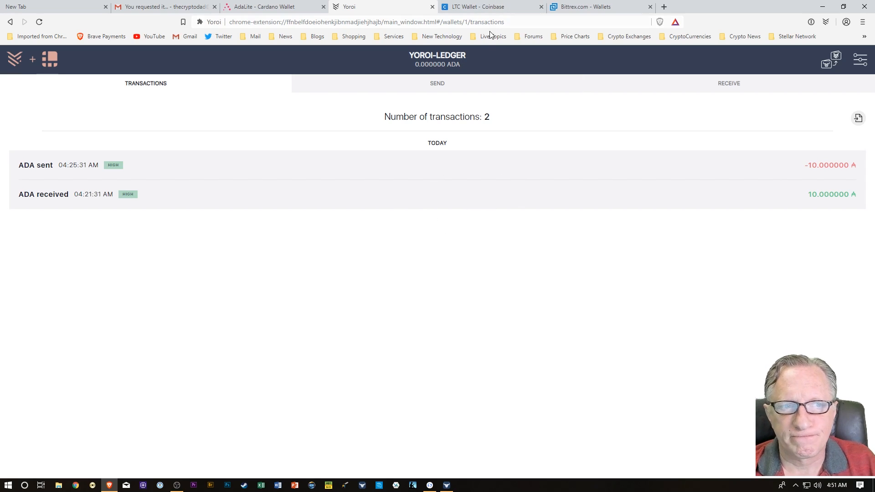
mouse_move(374, 156)
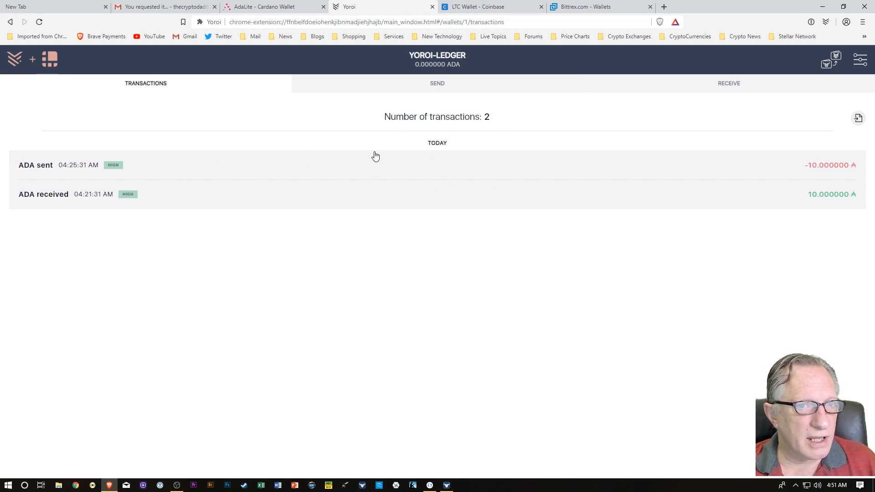
mouse_move(580, 153)
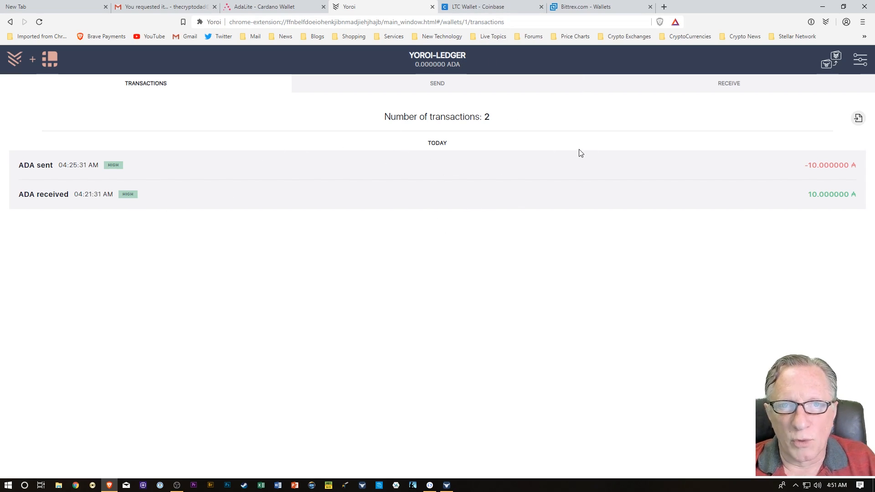
Return to the Bittrex balances, where about 0.3893 LTC has now arrived.
left_click(596, 6)
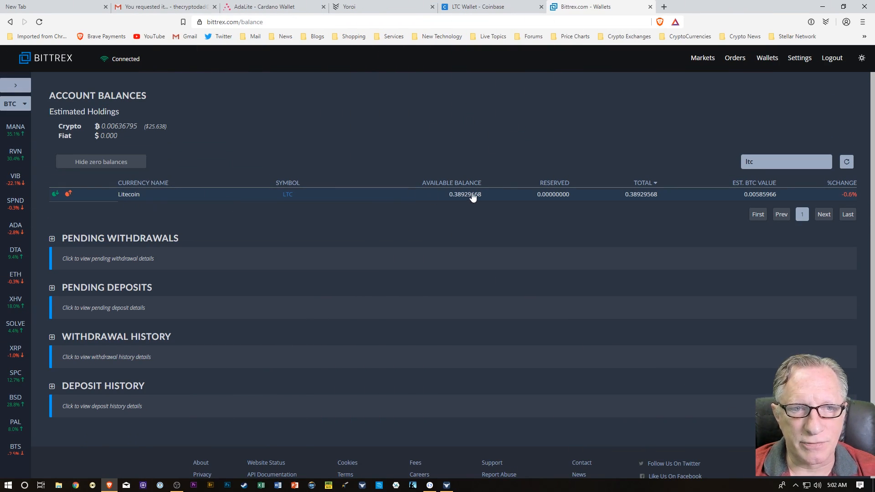
mouse_move(444, 201)
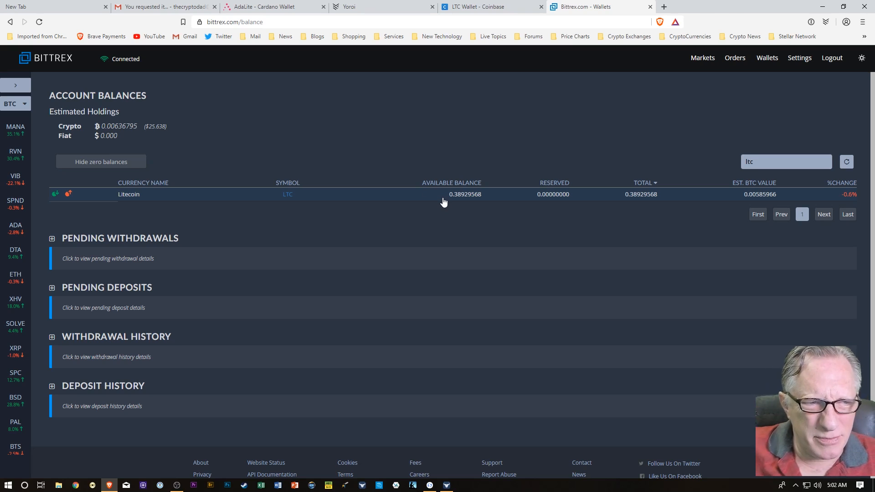
mouse_move(445, 210)
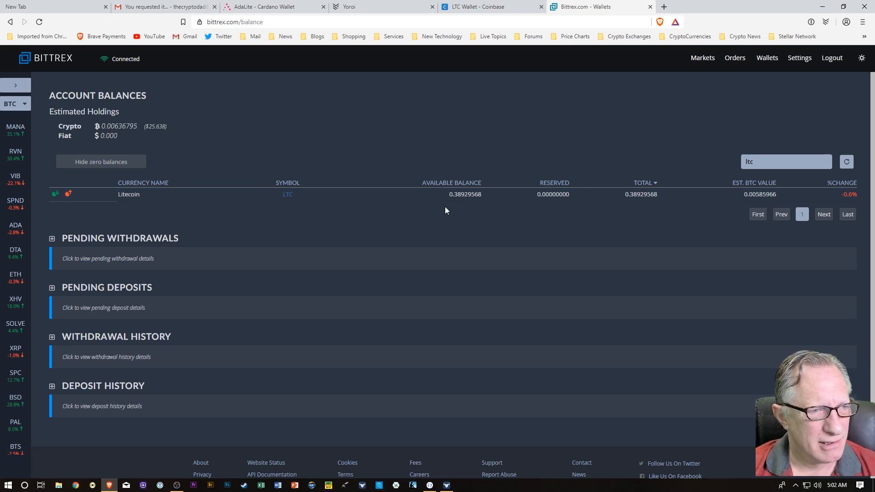
mouse_move(463, 218)
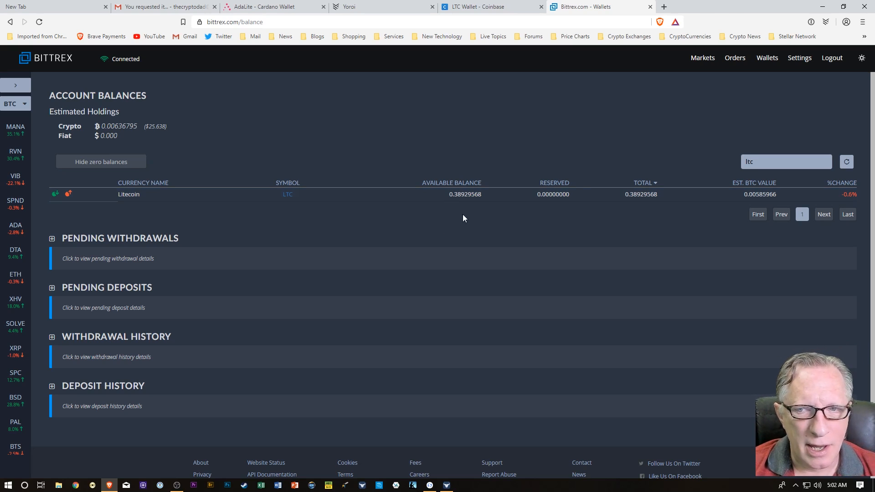
mouse_move(478, 195)
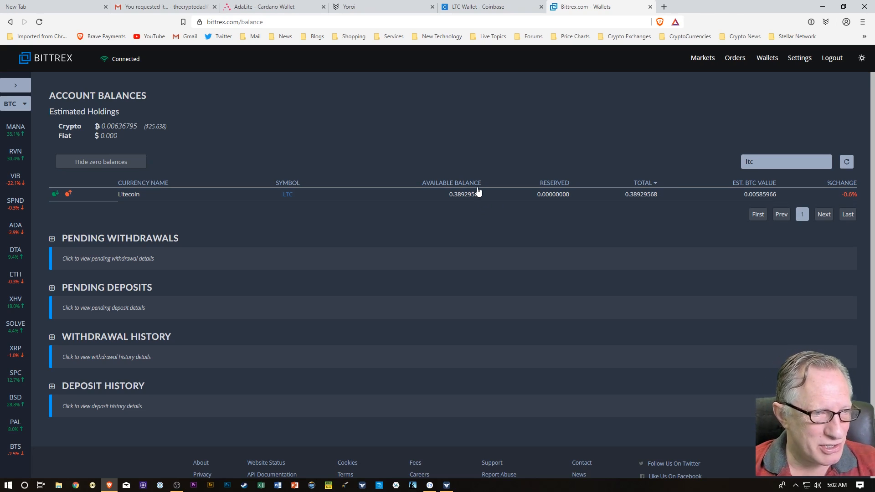
mouse_move(478, 187)
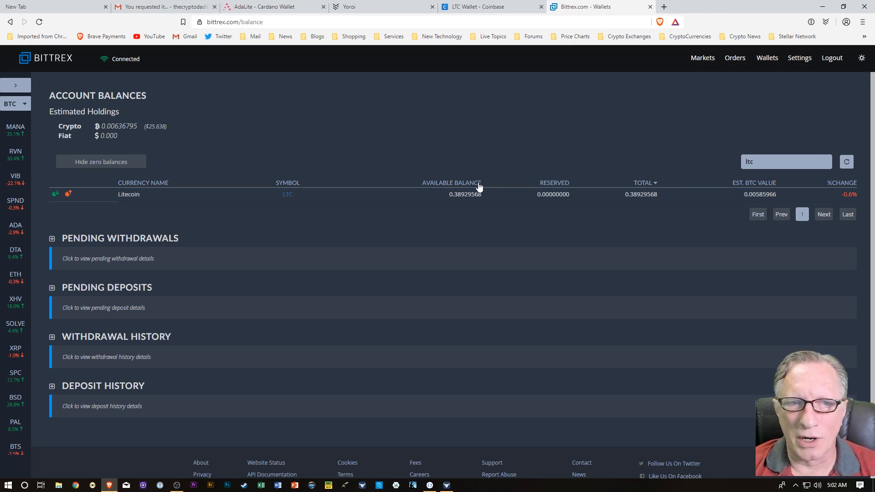
mouse_move(499, 126)
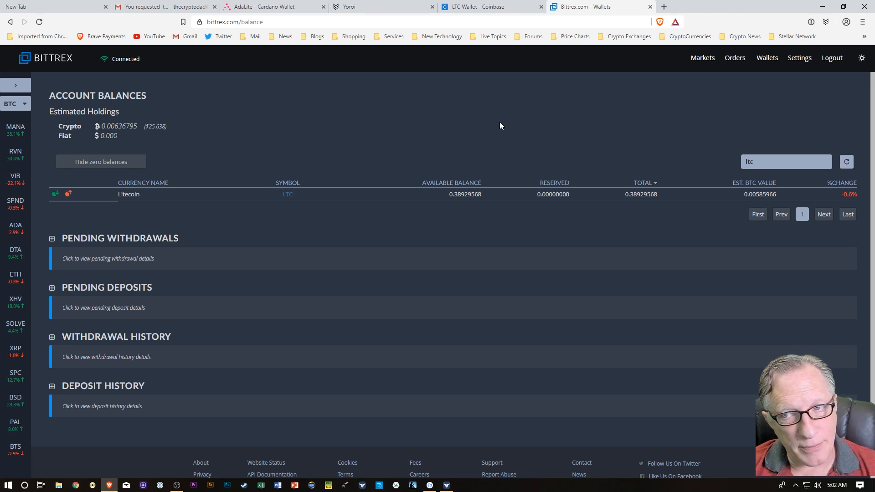
mouse_move(555, 207)
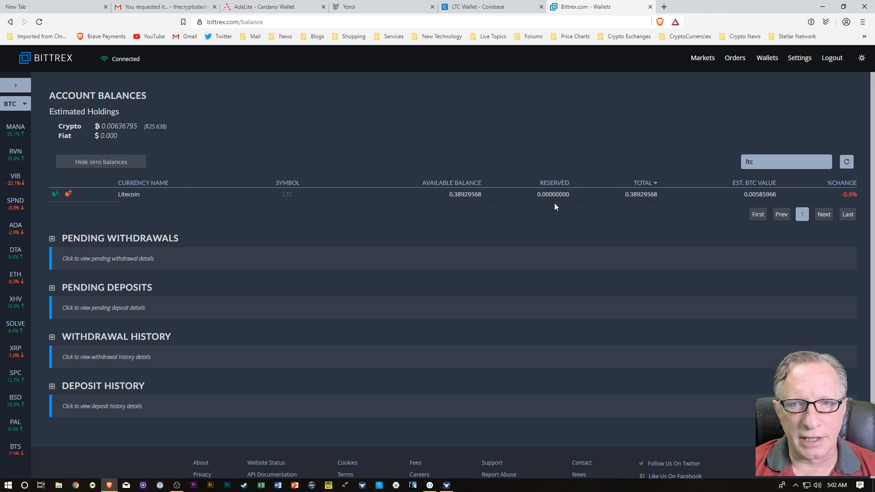
Look over the BTC-LTC and BTC-ADA markets and the base-markets list, then return to balances.
left_click(287, 194)
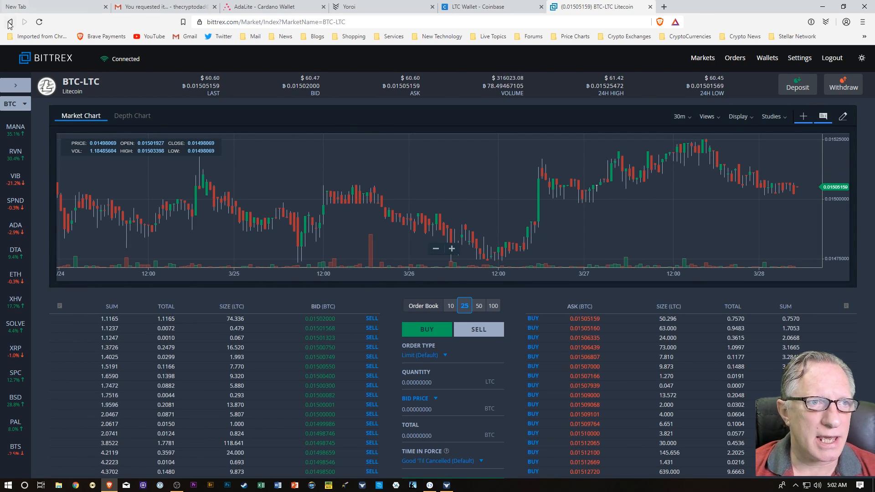
left_click(766, 57)
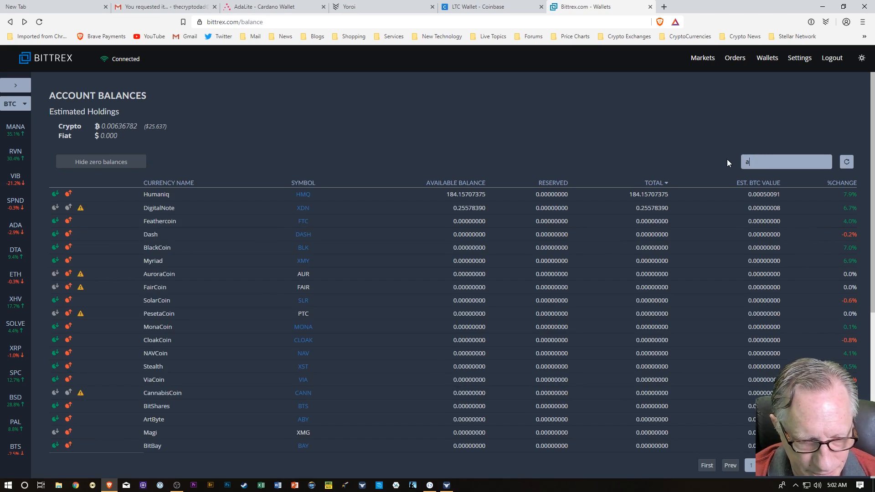
type("da")
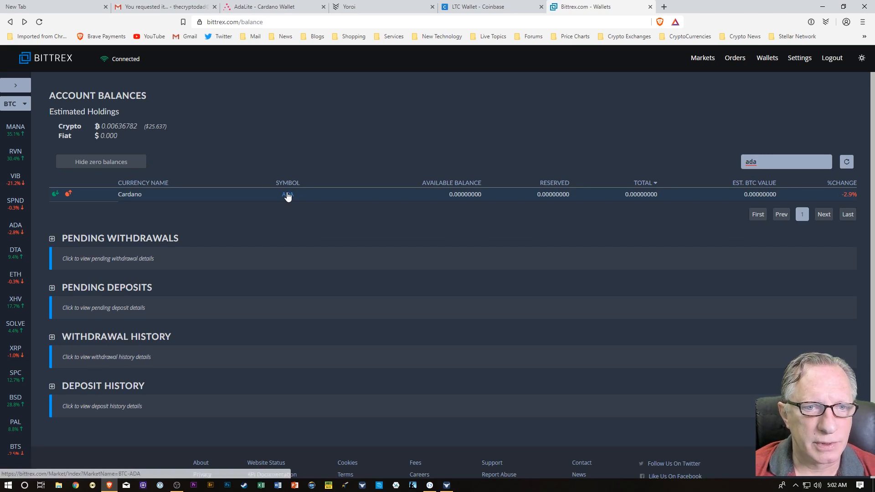
left_click(287, 193)
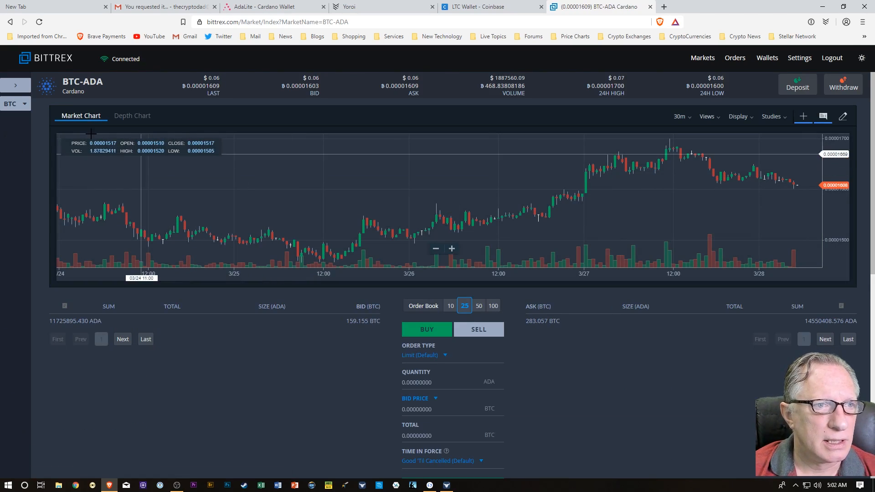
left_click(15, 104)
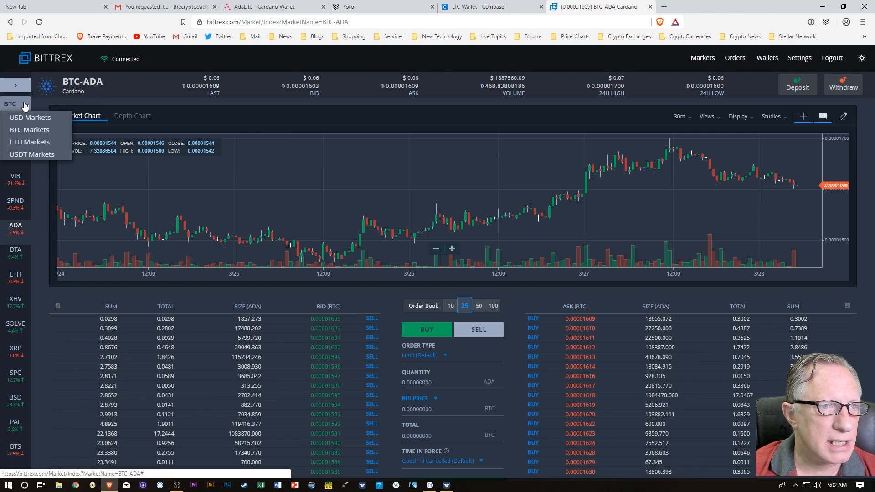
mouse_move(29, 143)
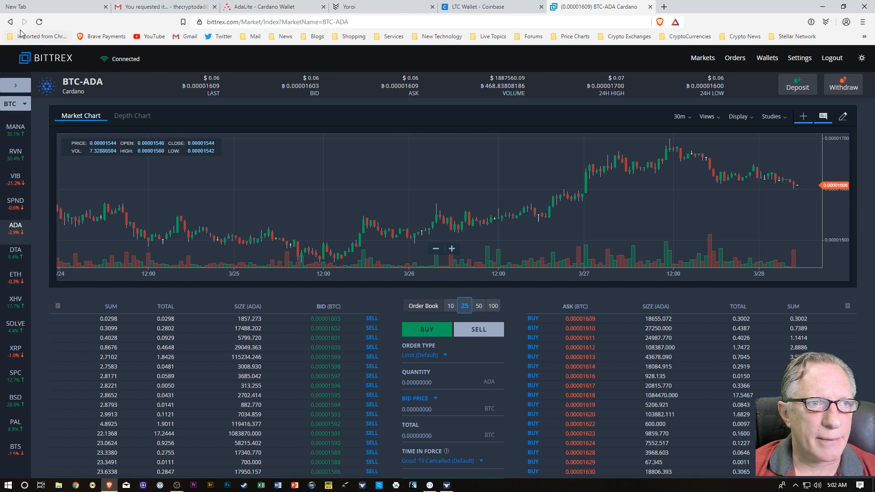
left_click(767, 57)
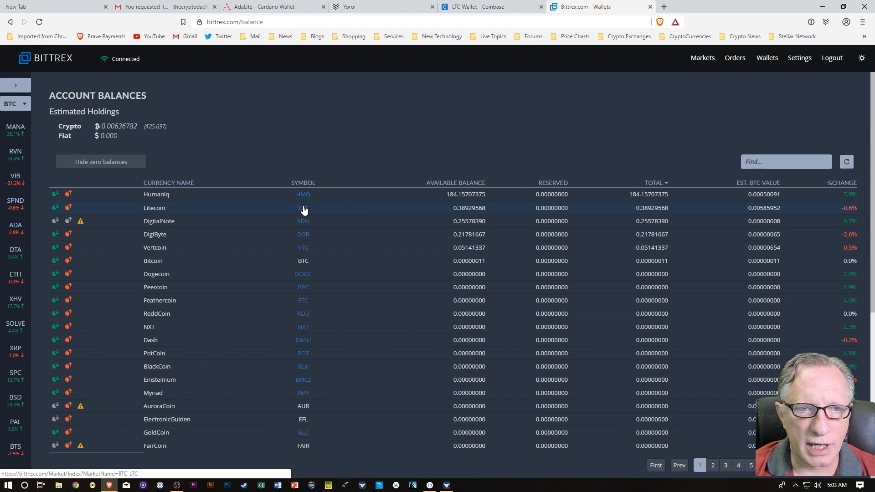
Sell the entire 0.38929568 LTC at a limit price of 0.01502 BTC, leaving about 0.00583 BTC.
left_click(302, 207)
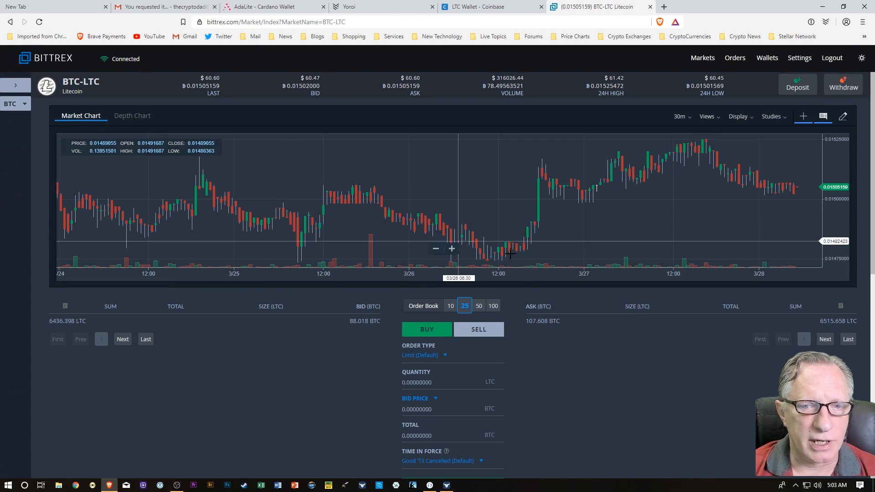
scroll("down", 3)
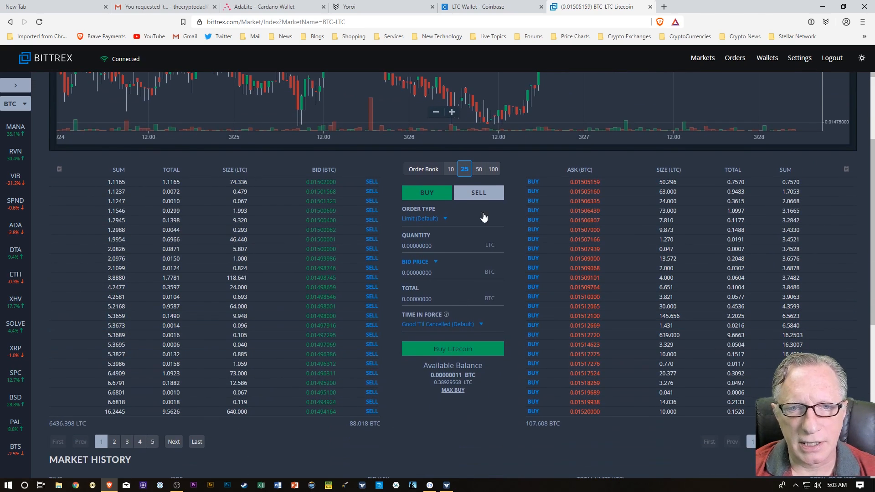
left_click(478, 192)
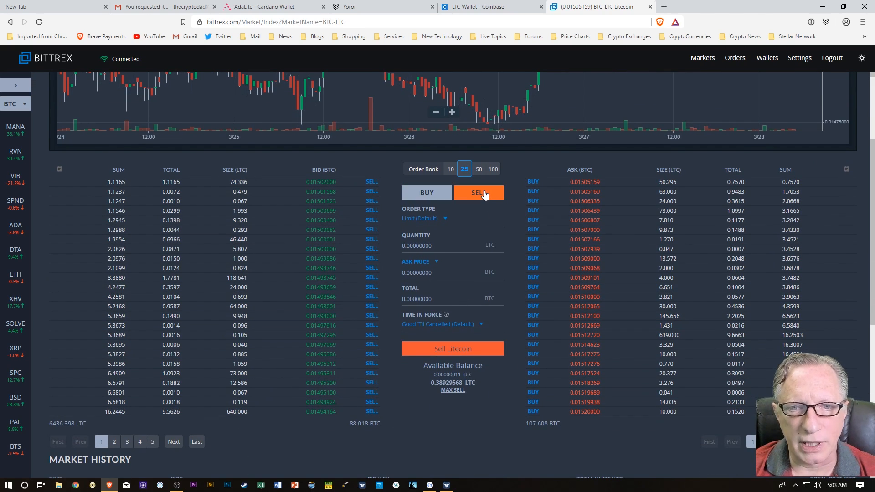
mouse_move(326, 201)
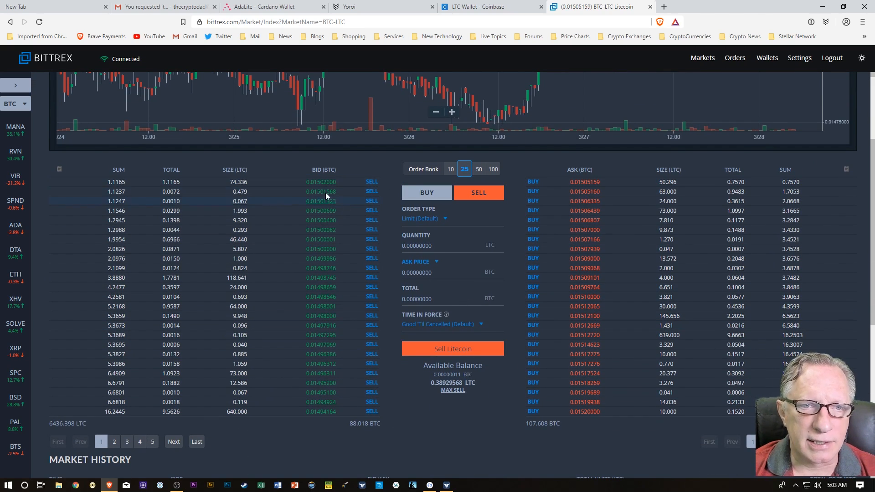
mouse_move(435, 263)
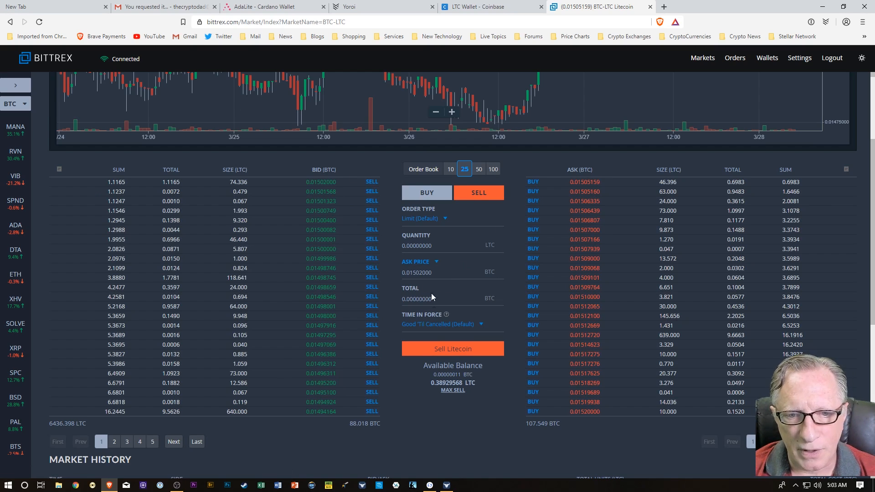
left_click(453, 390)
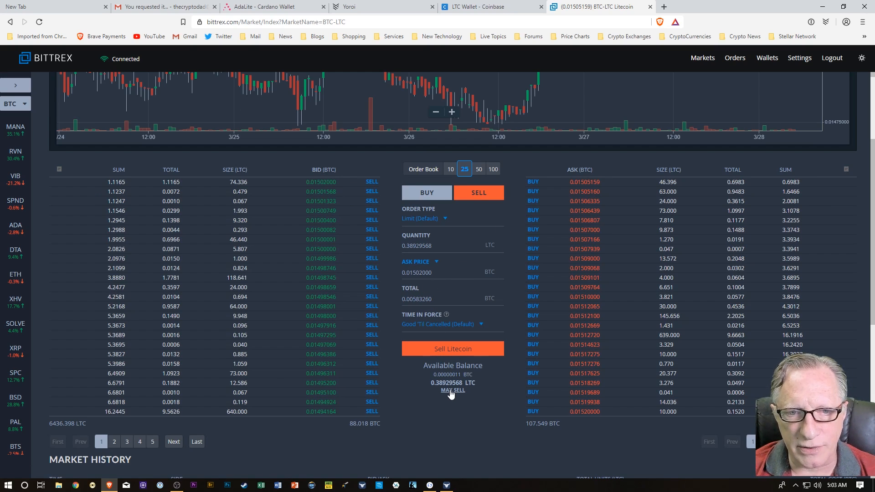
mouse_move(476, 265)
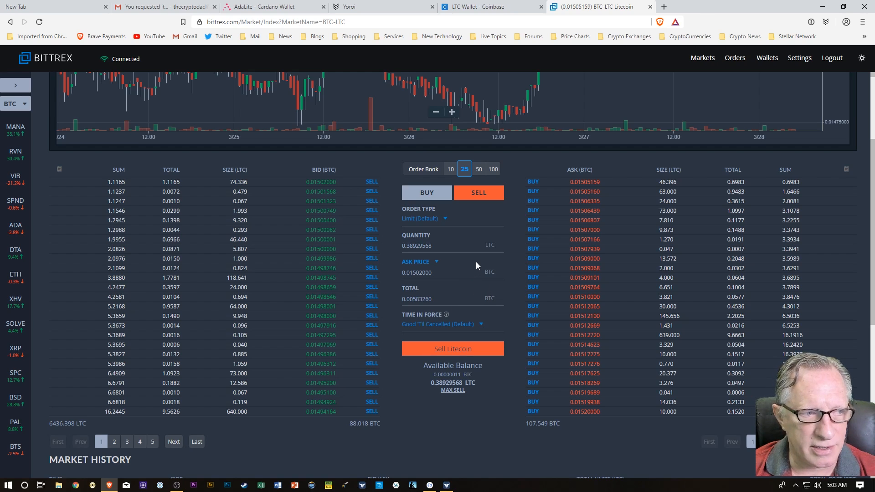
mouse_move(470, 352)
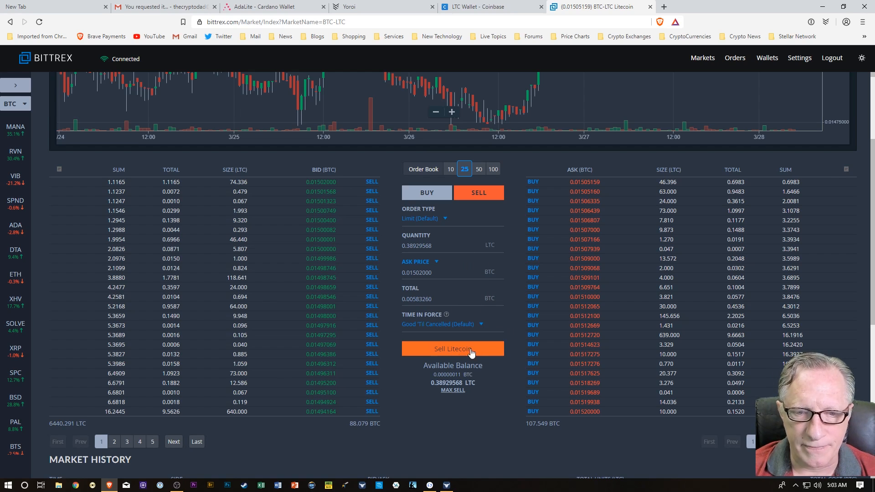
left_click(452, 349)
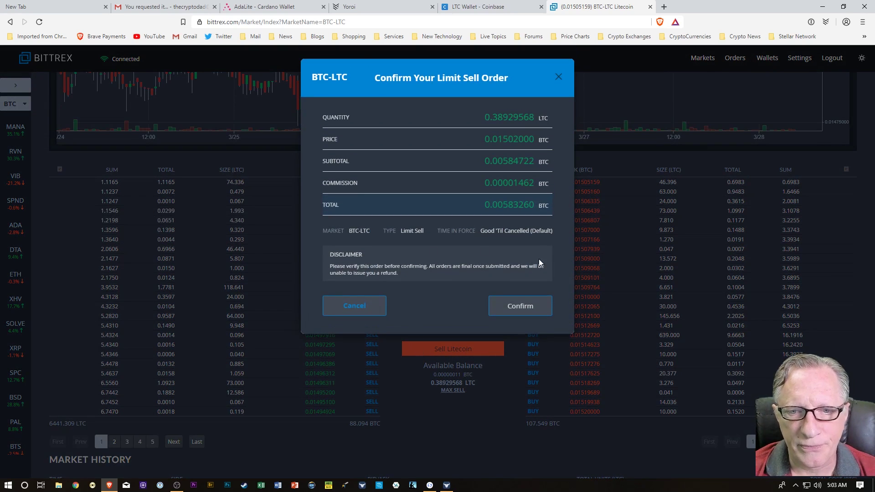
left_click(519, 305)
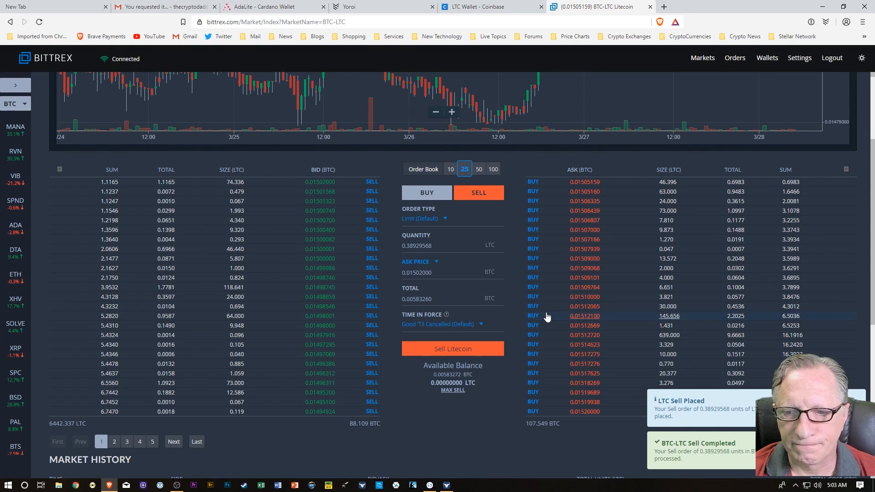
mouse_move(681, 378)
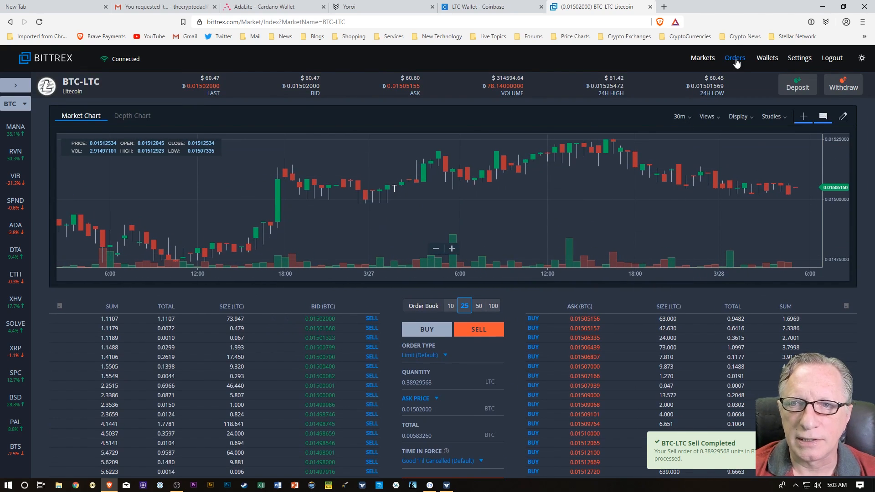
Filter balances to 'ada' (zero ADA) and open the BTC-ADA market with 0.00583272 BTC available.
left_click(766, 57)
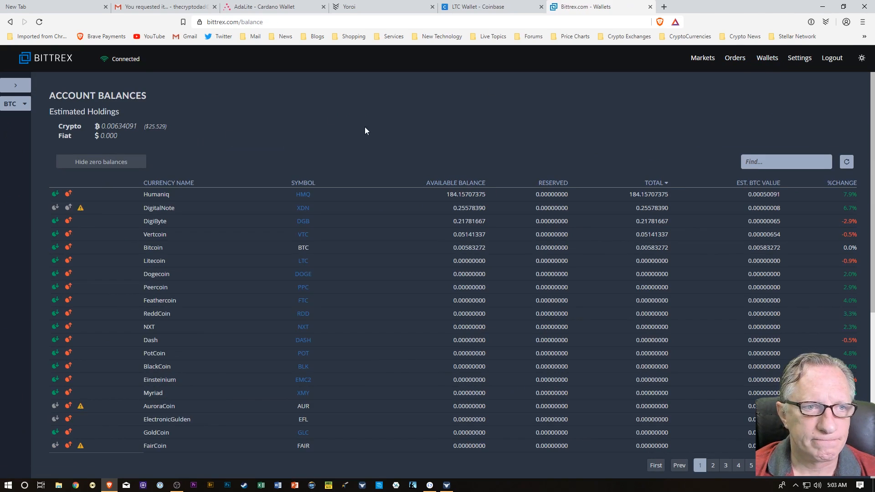
type("ad")
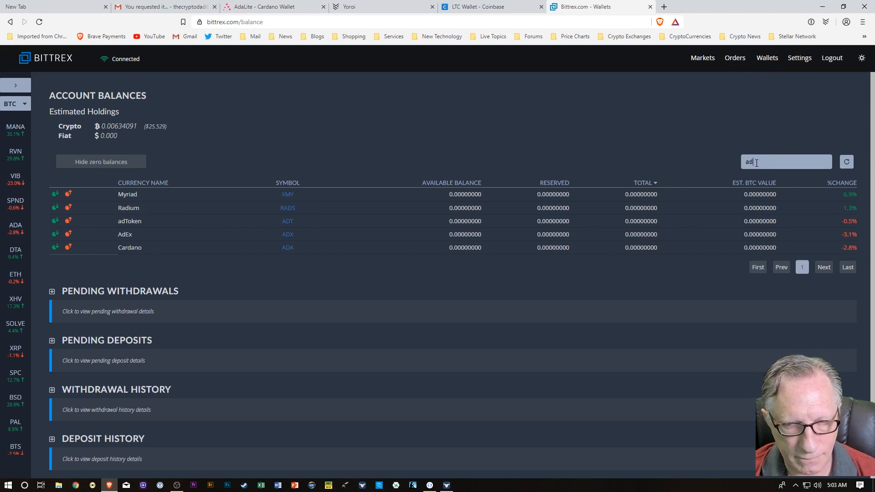
type("a")
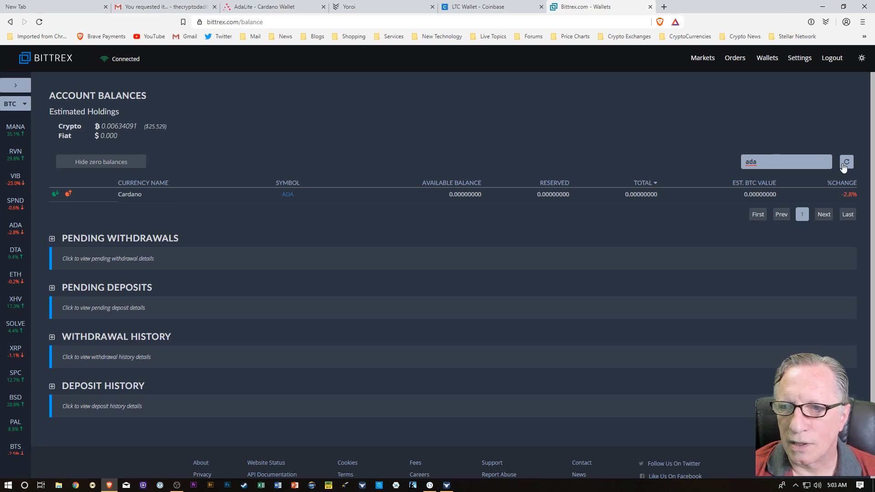
mouse_move(646, 210)
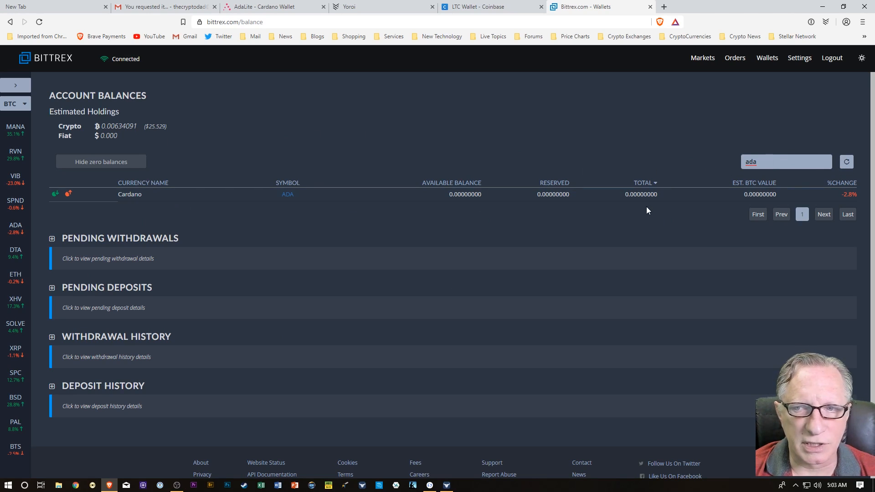
left_click(287, 194)
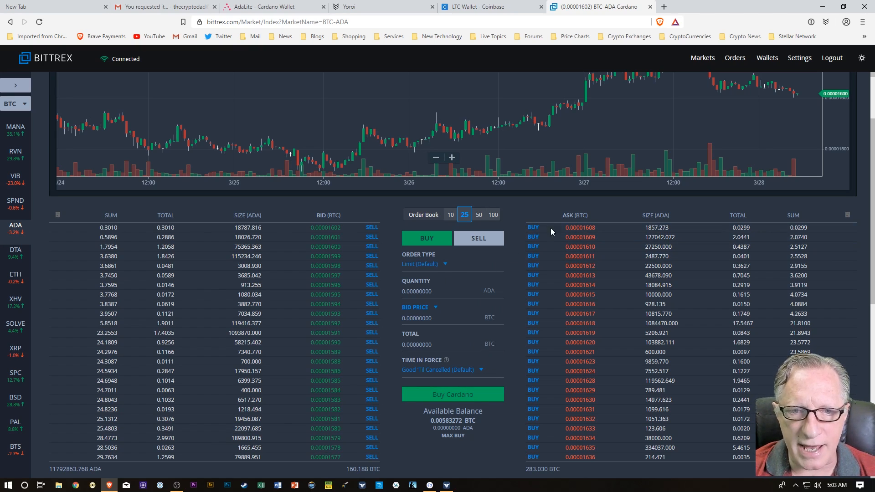
Max-buy 361.82451493 ADA at the lowest ask of 0.00001608 BTC and confirm the order.
left_click(436, 307)
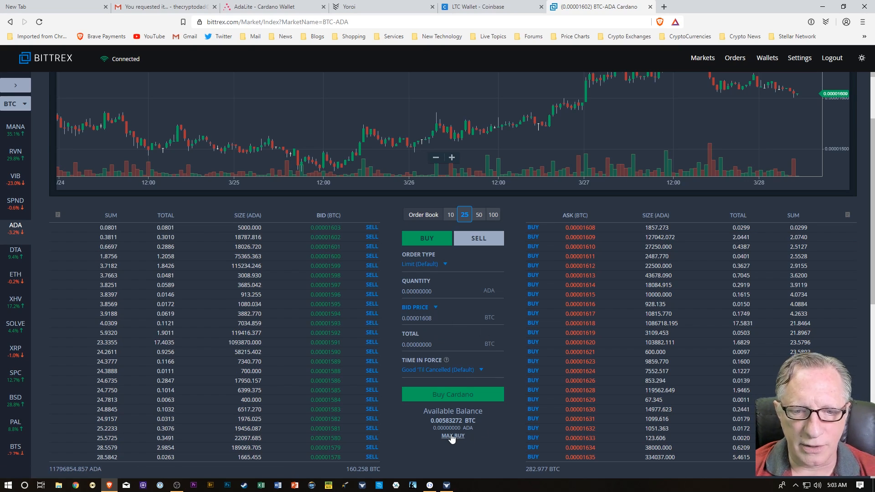
left_click(451, 436)
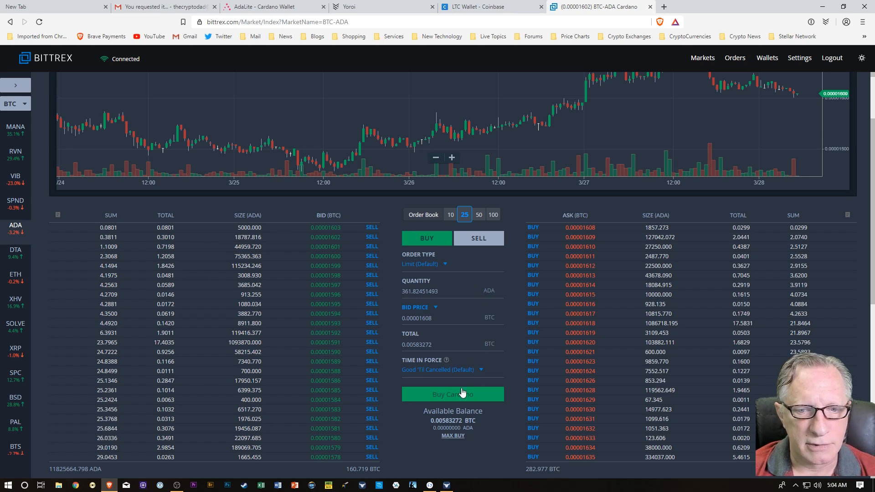
left_click(452, 393)
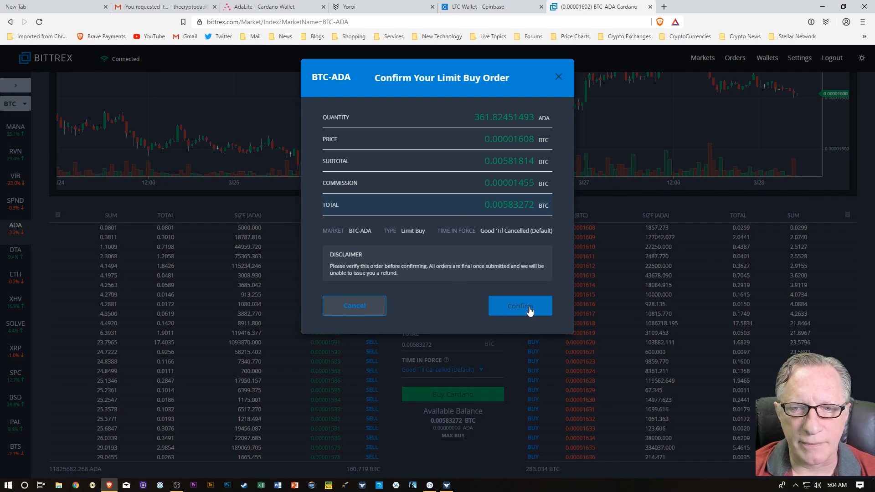
left_click(518, 305)
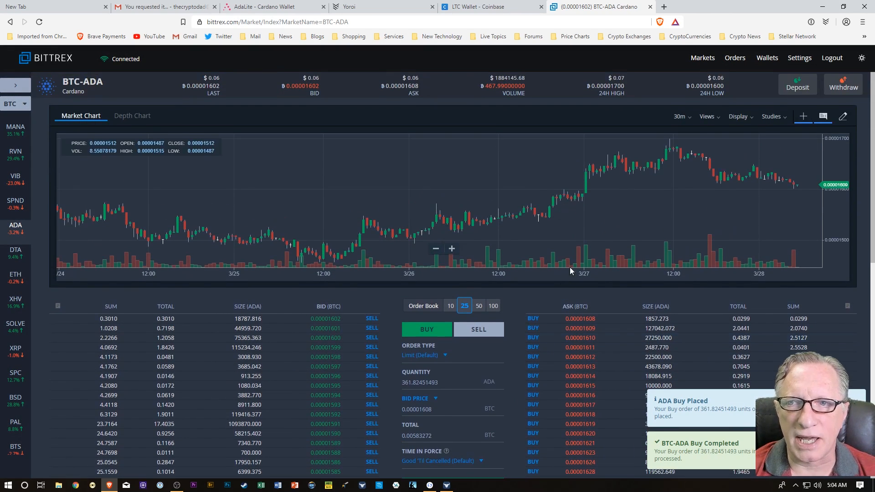
Check the balances now showing 361.82451493 ADA, then switch back to AdaLite.
left_click(766, 57)
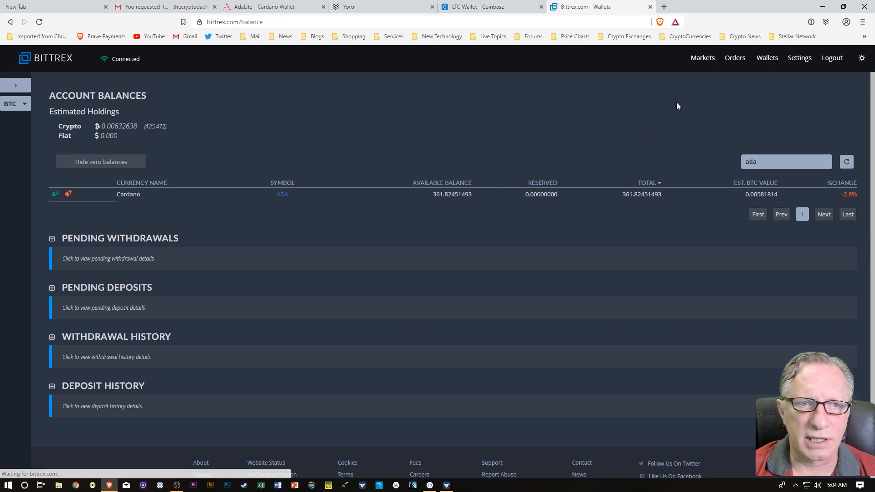
left_click(15, 85)
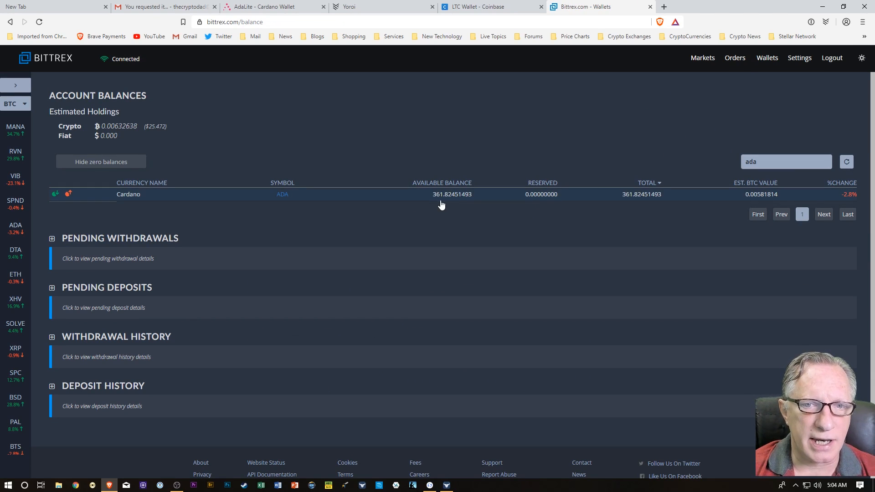
mouse_move(440, 201)
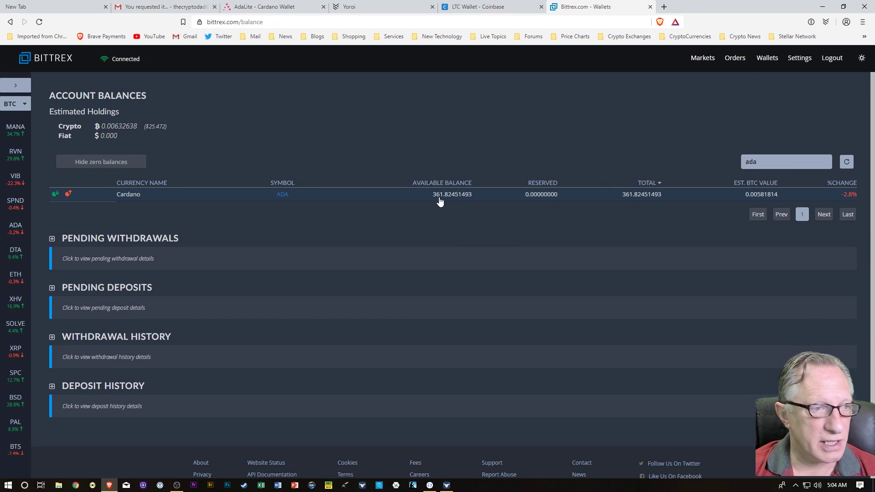
mouse_move(388, 210)
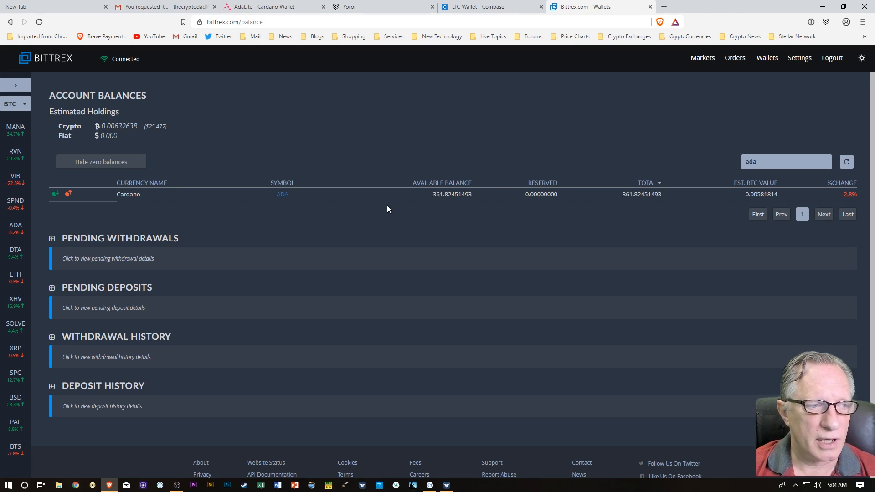
mouse_move(384, 210)
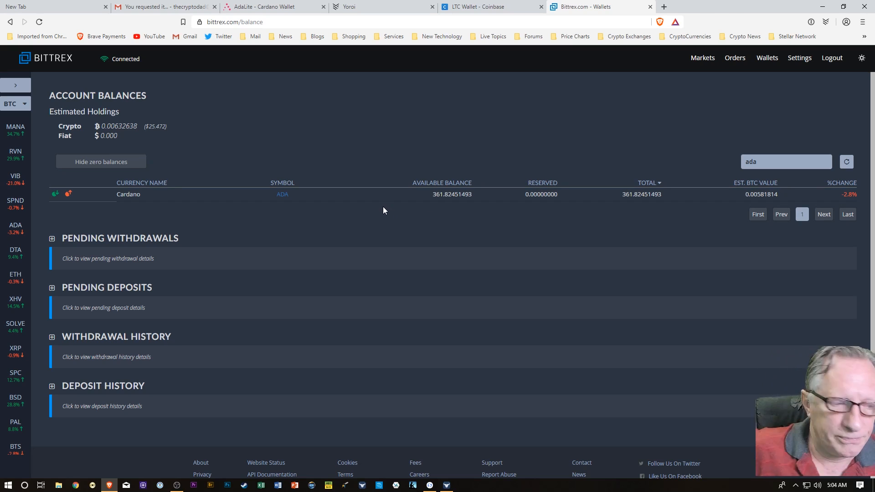
mouse_move(362, 60)
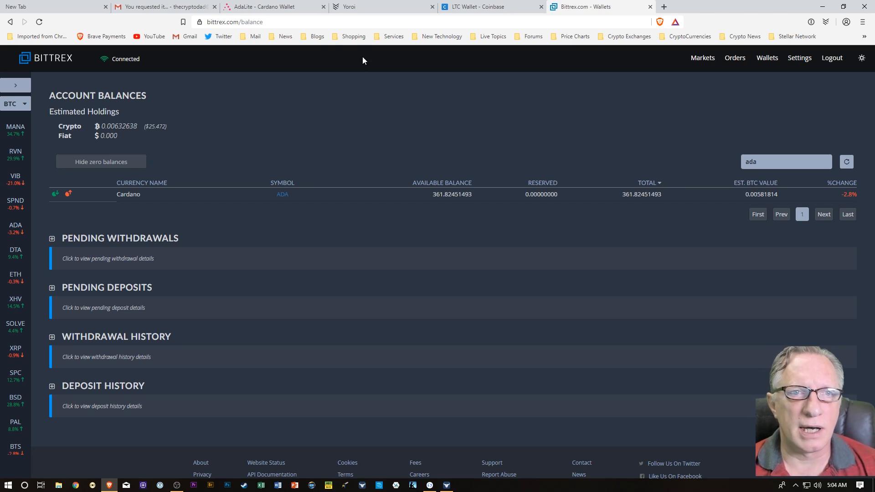
left_click(272, 7)
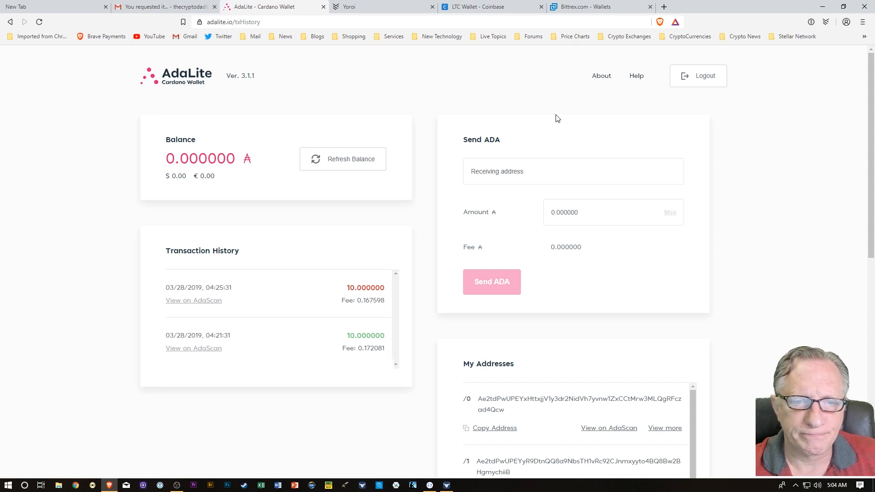
mouse_move(613, 162)
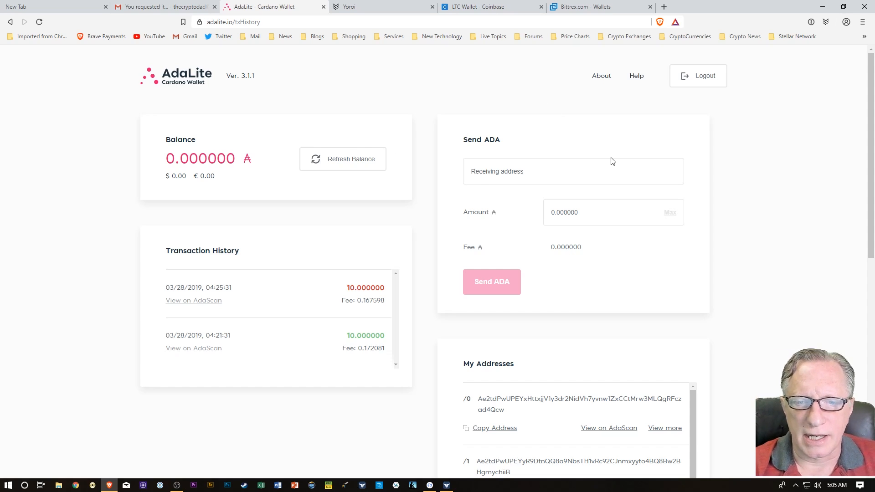
mouse_move(590, 260)
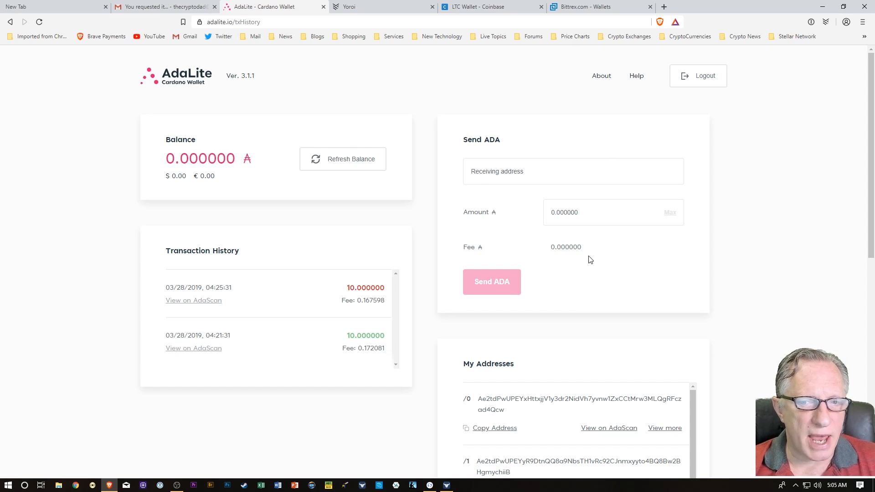
Copy the AdaLite wallet's first receiving address (/0) to the clipboard.
scroll("down", 3)
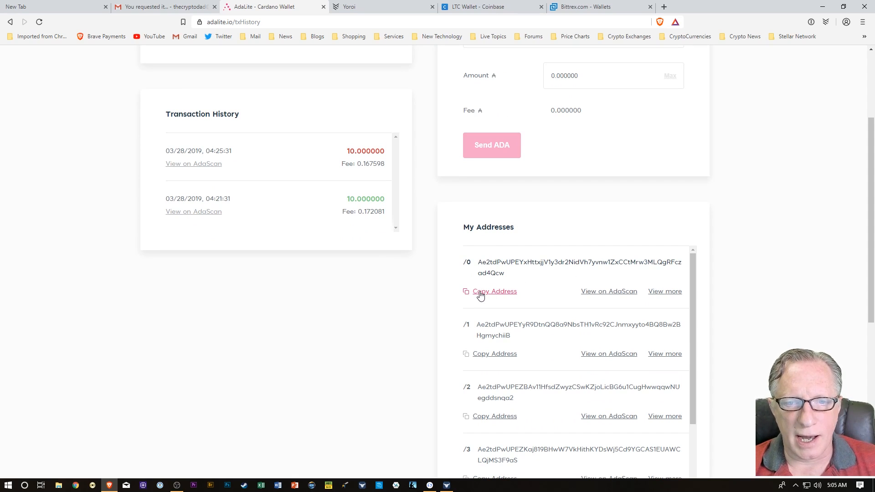
left_click(493, 291)
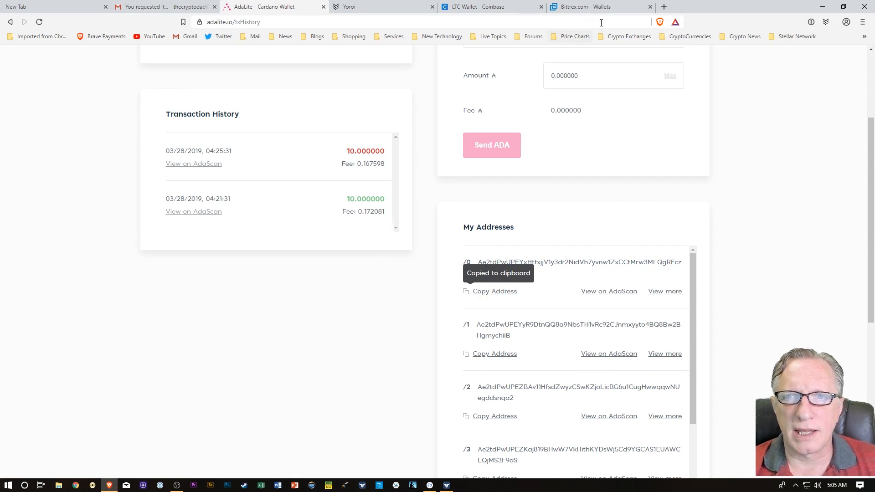
Start a Bittrex Cardano withdrawal of 10 ADA to the pasted AdaLite address and submit it.
left_click(599, 6)
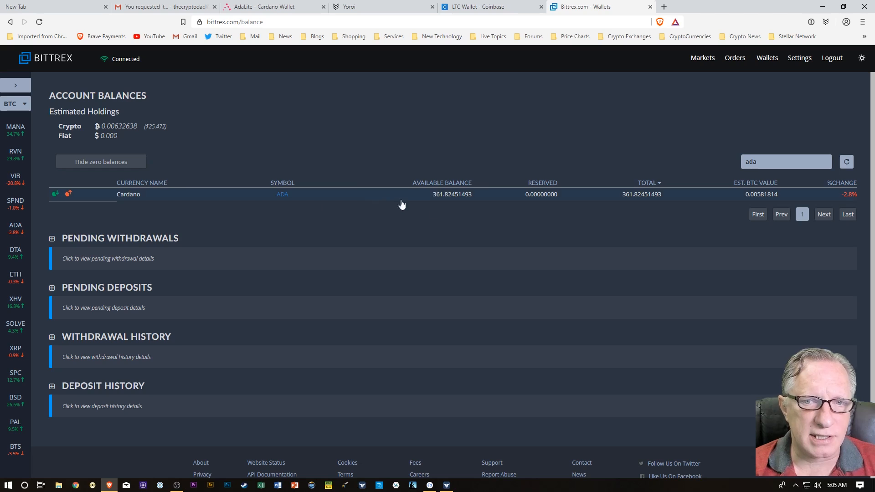
mouse_move(68, 194)
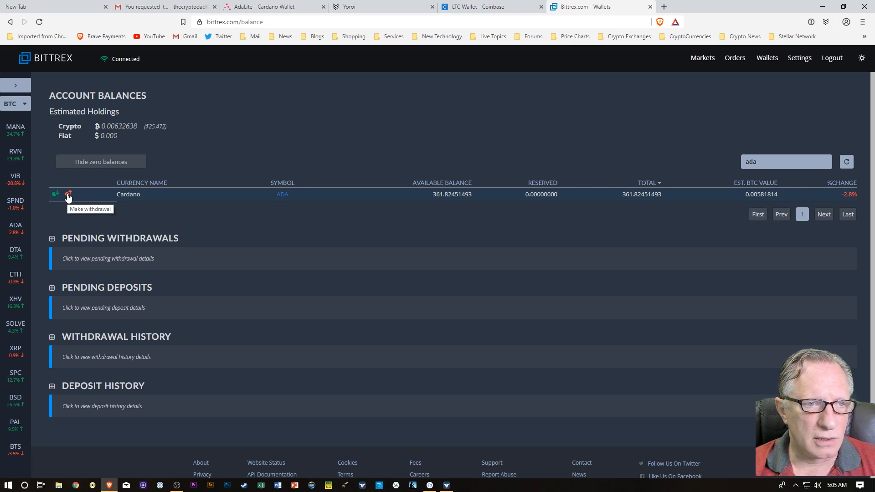
left_click(68, 194)
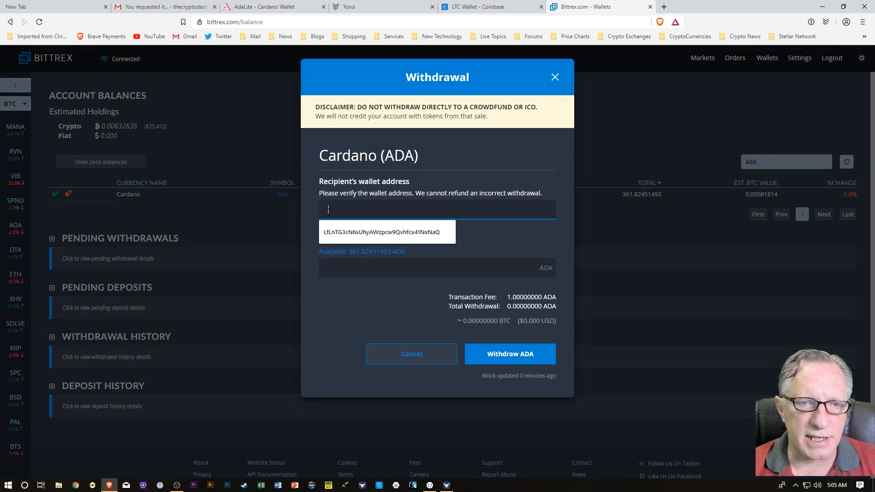
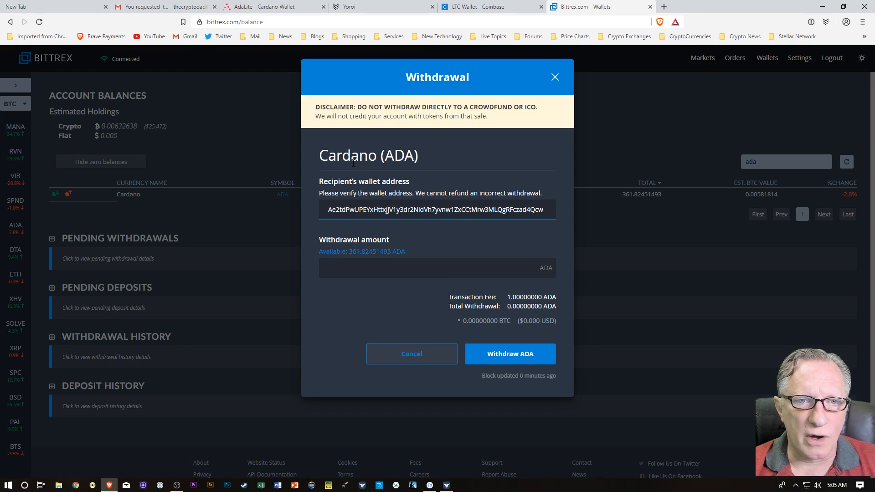
mouse_move(474, 231)
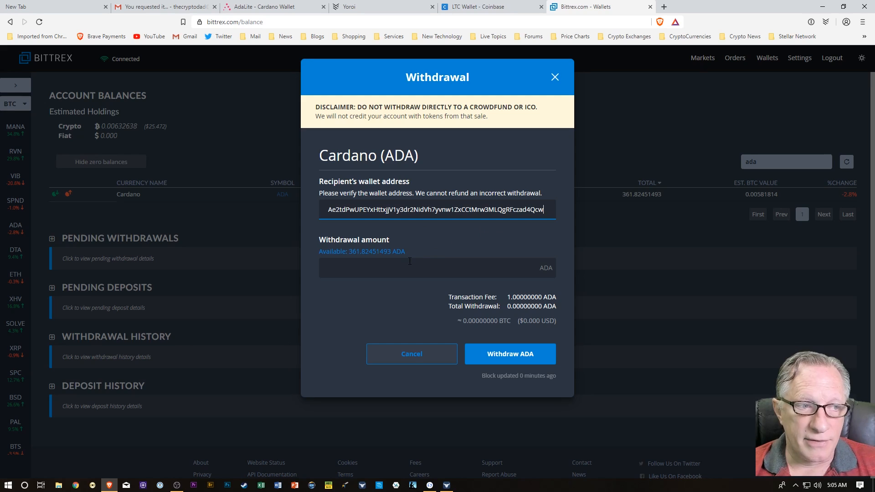
left_click(361, 252)
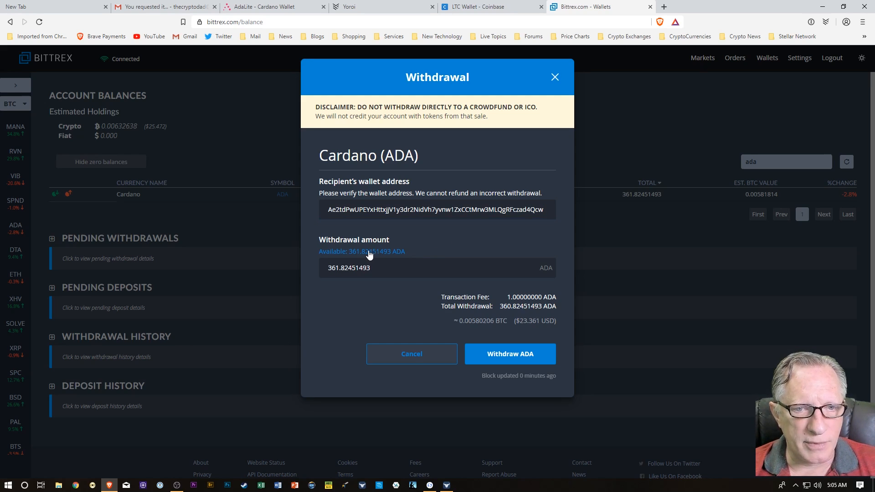
triple_click(347, 267)
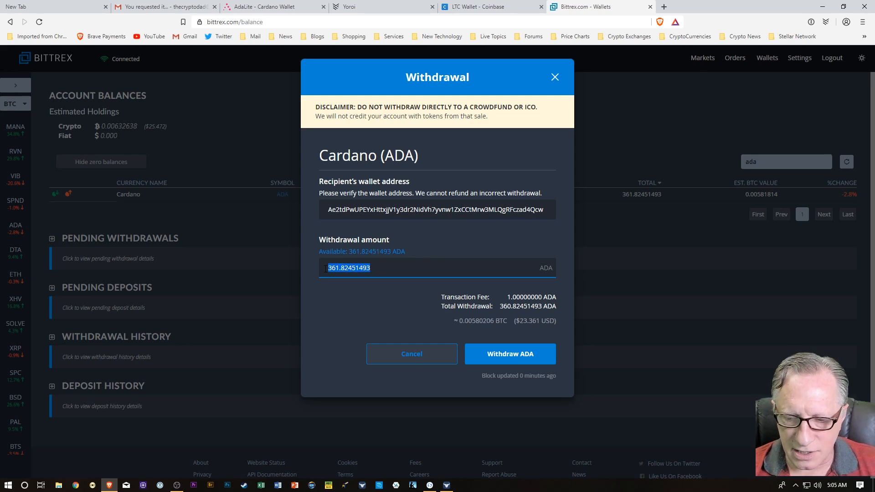
type("10")
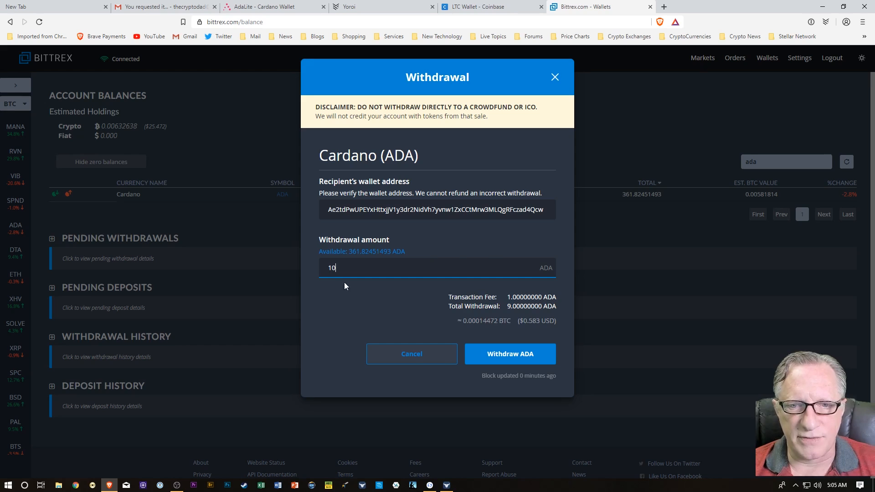
mouse_move(424, 297)
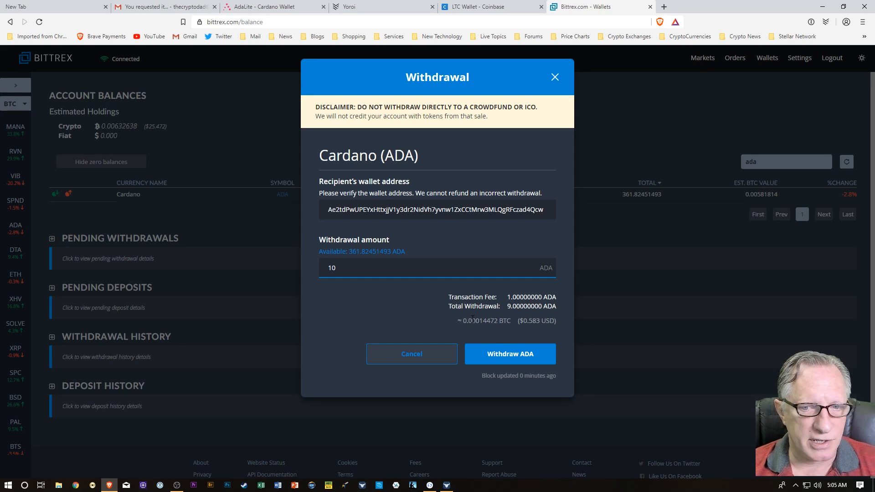
left_click(509, 354)
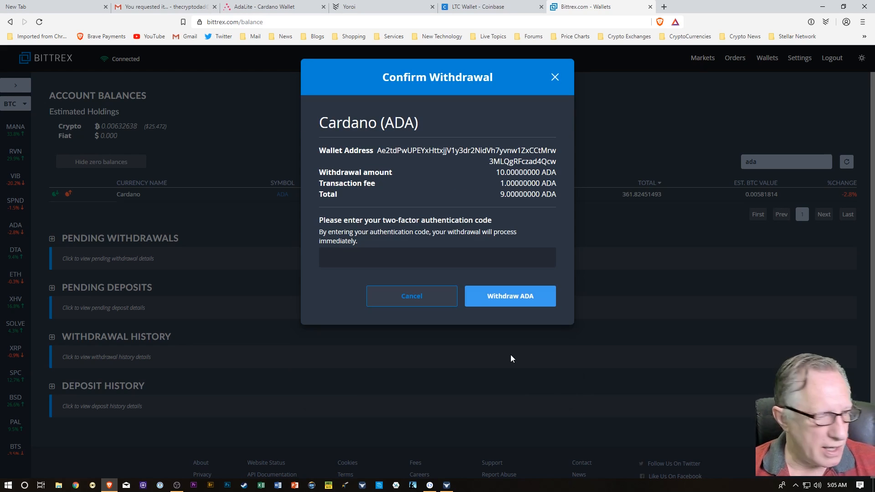
mouse_move(391, 271)
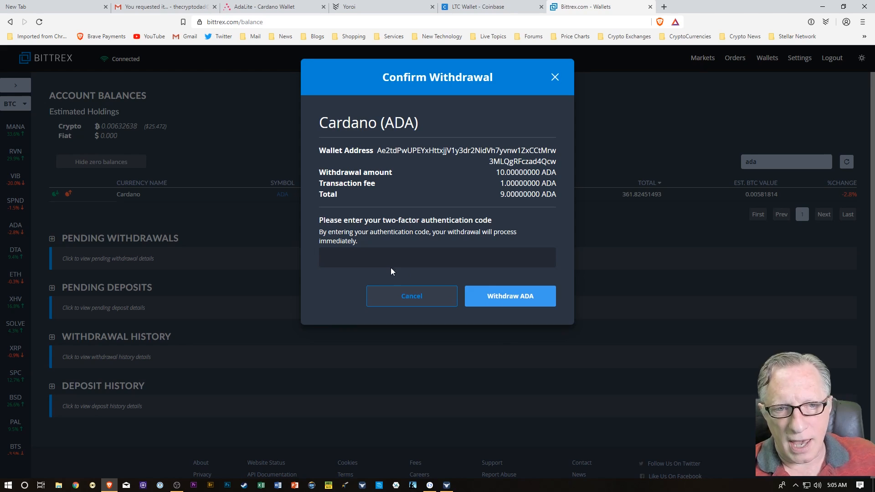
left_click(436, 257)
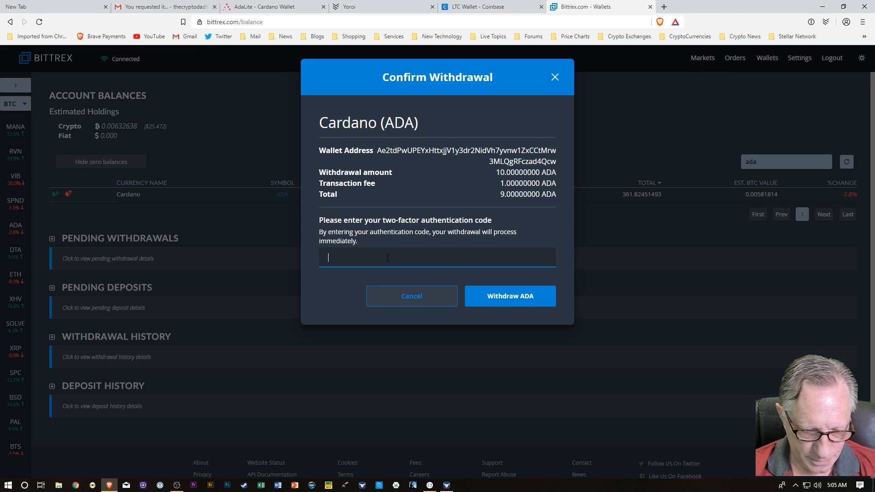
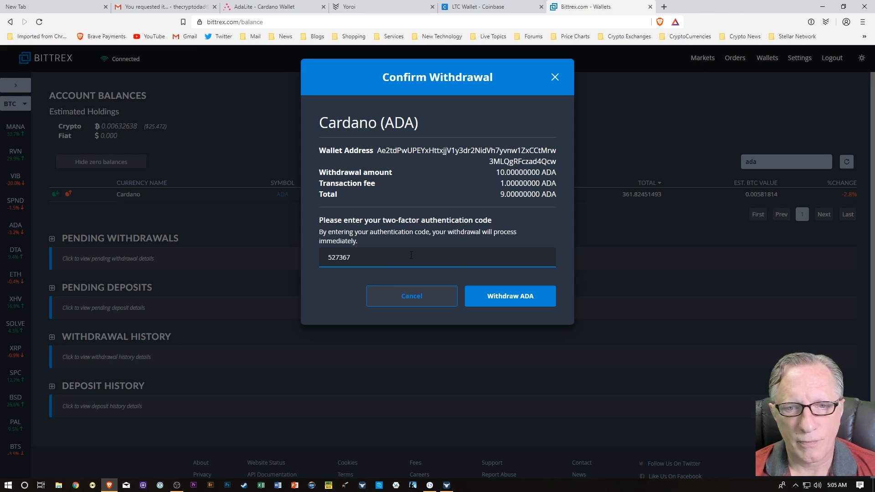
left_click(509, 296)
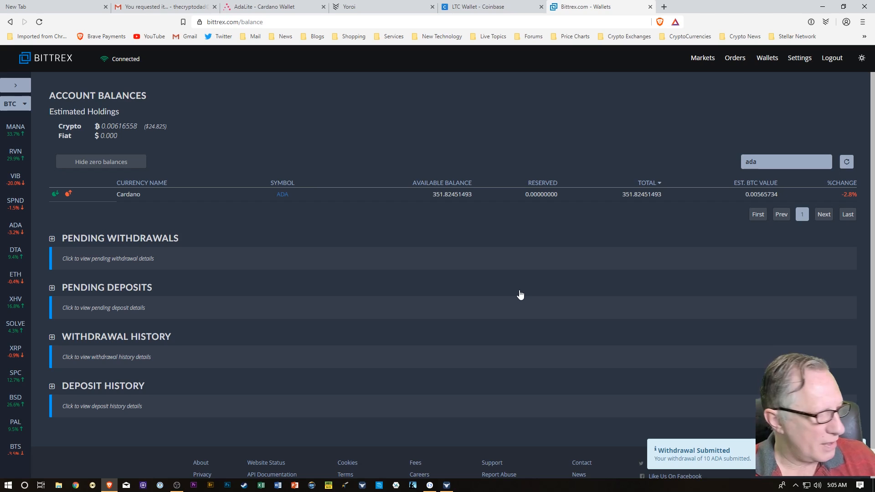
mouse_move(423, 210)
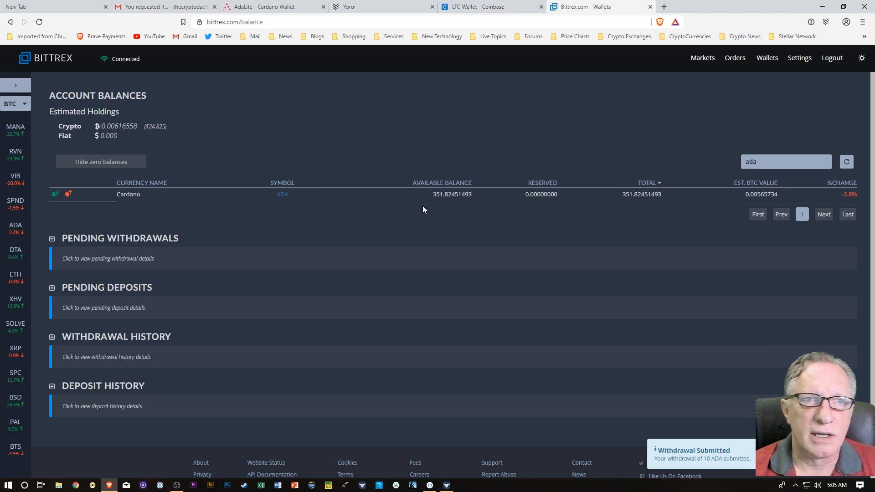
Refresh the AdaLite wallet until it shows a 9 ADA balance and the incoming 9 ADA transaction.
left_click(273, 7)
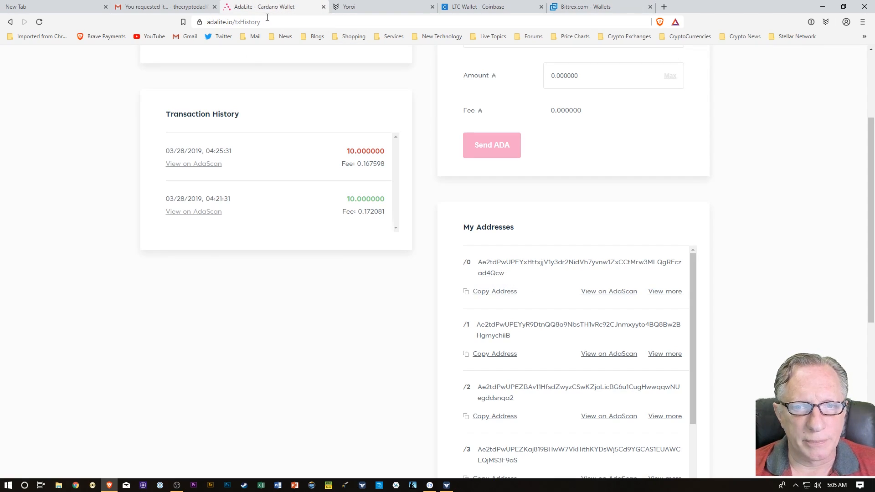
scroll("up", 3)
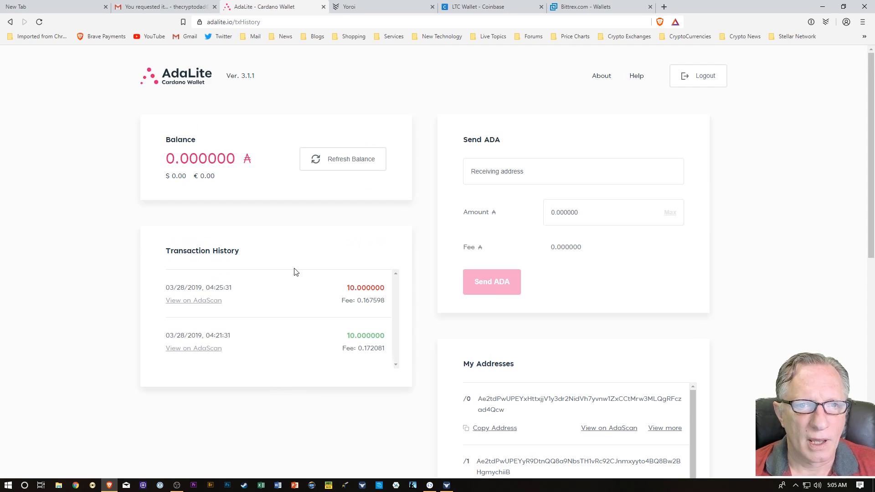
left_click(342, 158)
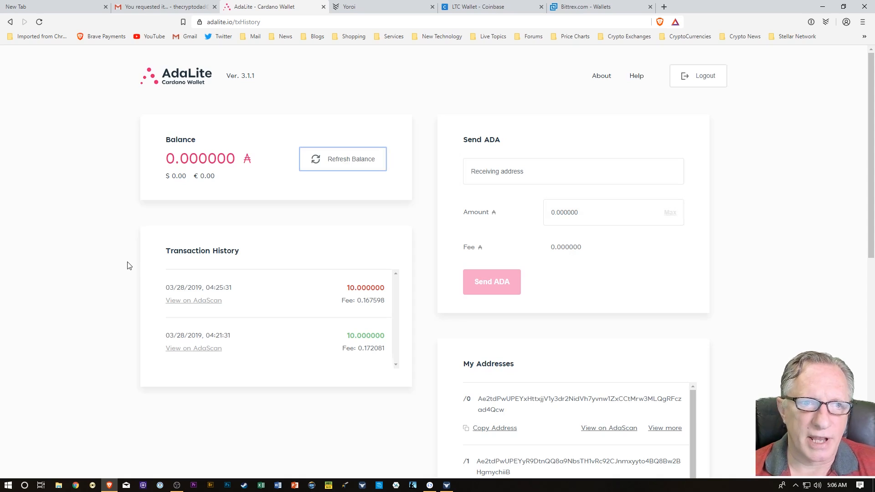
left_click(342, 159)
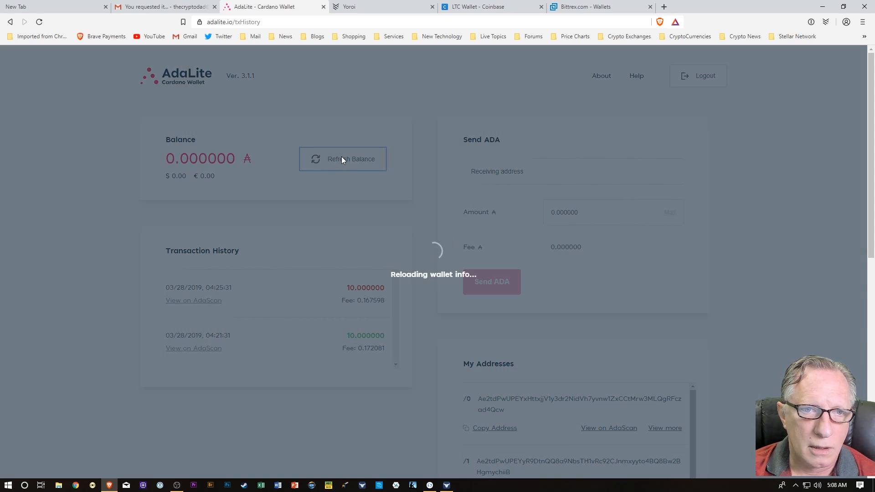
left_click(342, 158)
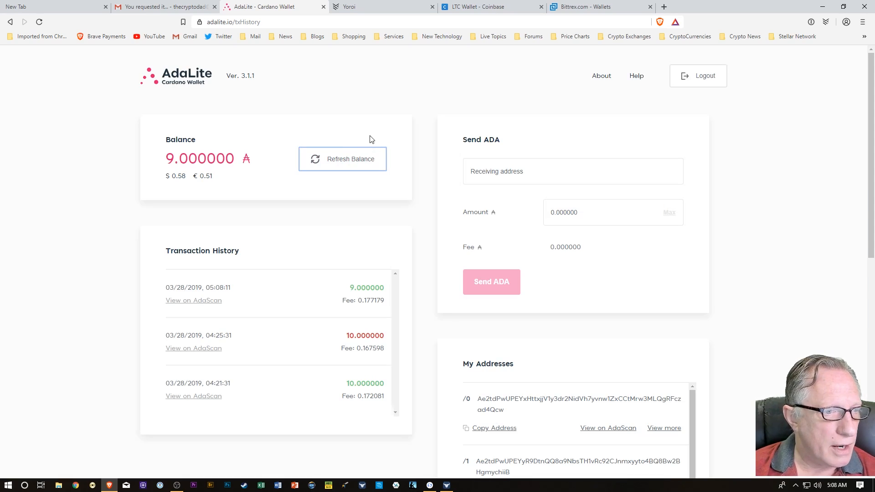
mouse_move(305, 168)
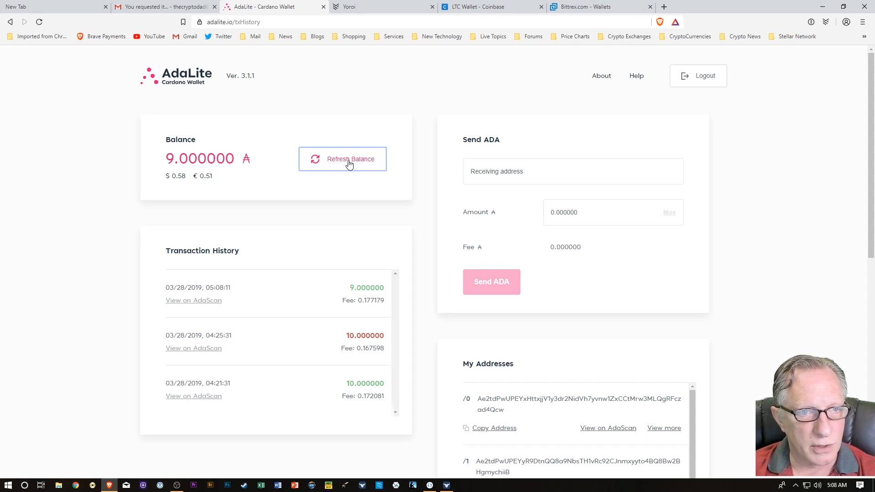
mouse_move(357, 128)
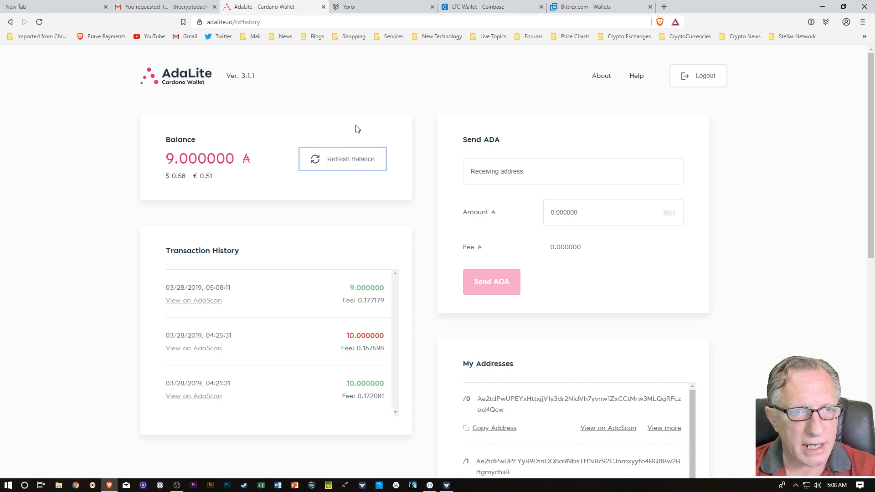
mouse_move(327, 109)
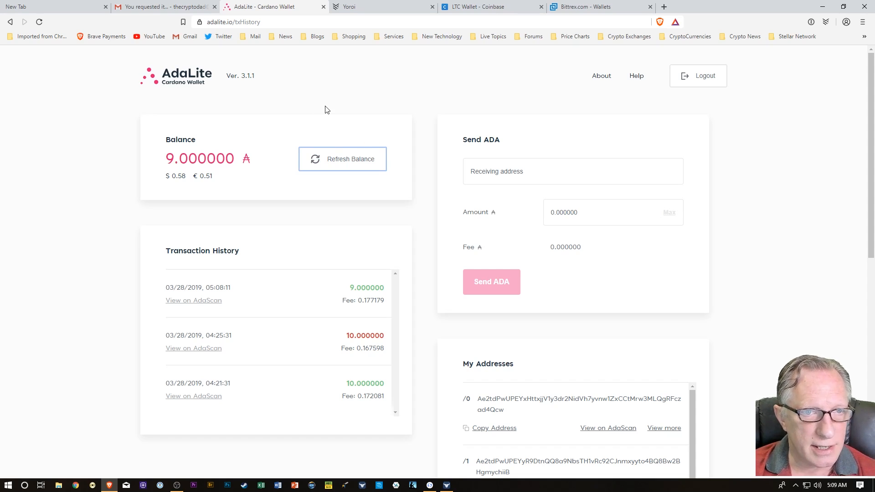
mouse_move(398, 112)
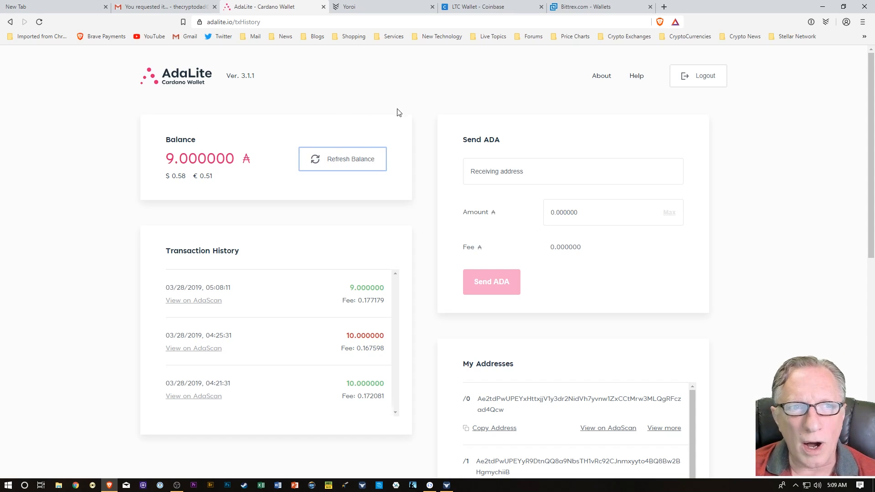
mouse_move(372, 90)
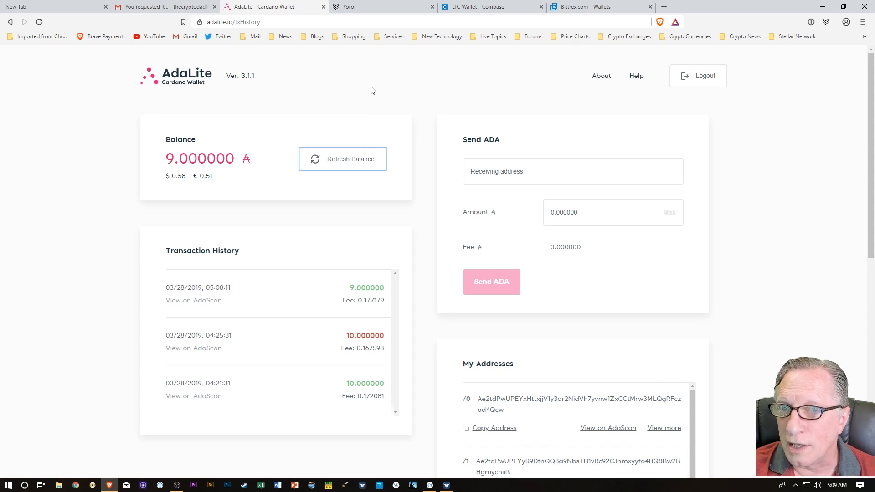
mouse_move(368, 94)
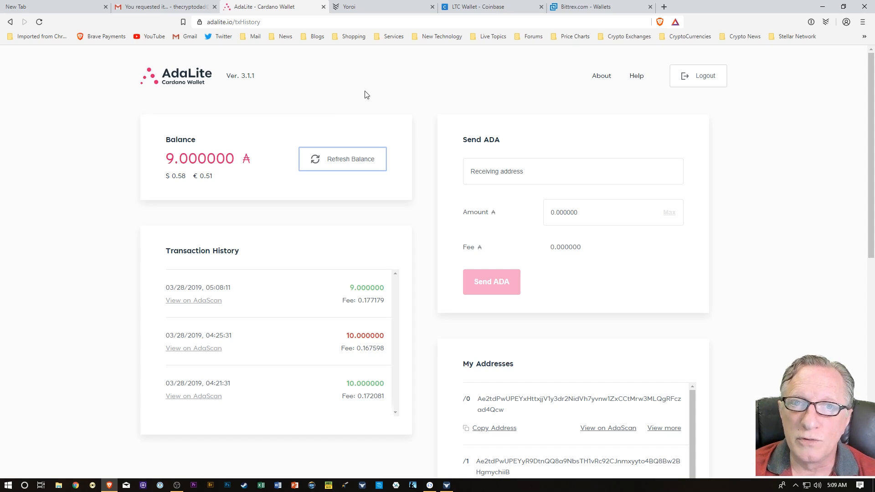
mouse_move(276, 135)
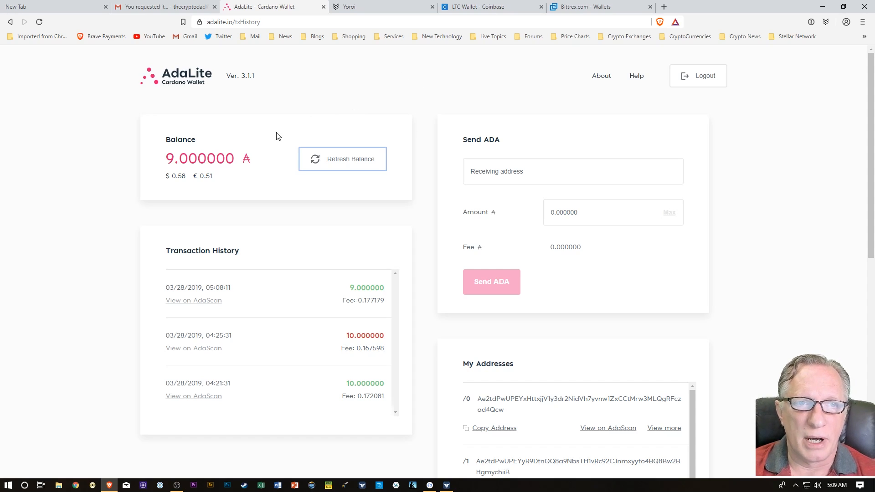
mouse_move(250, 163)
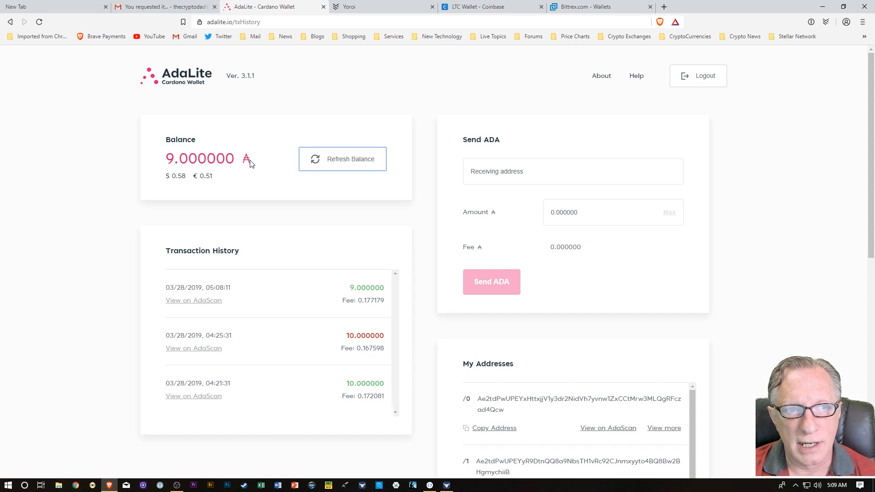
mouse_move(282, 155)
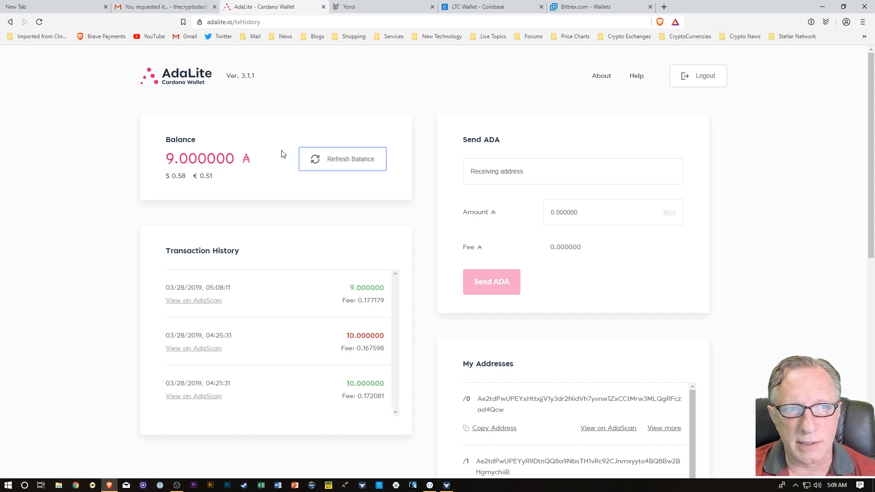